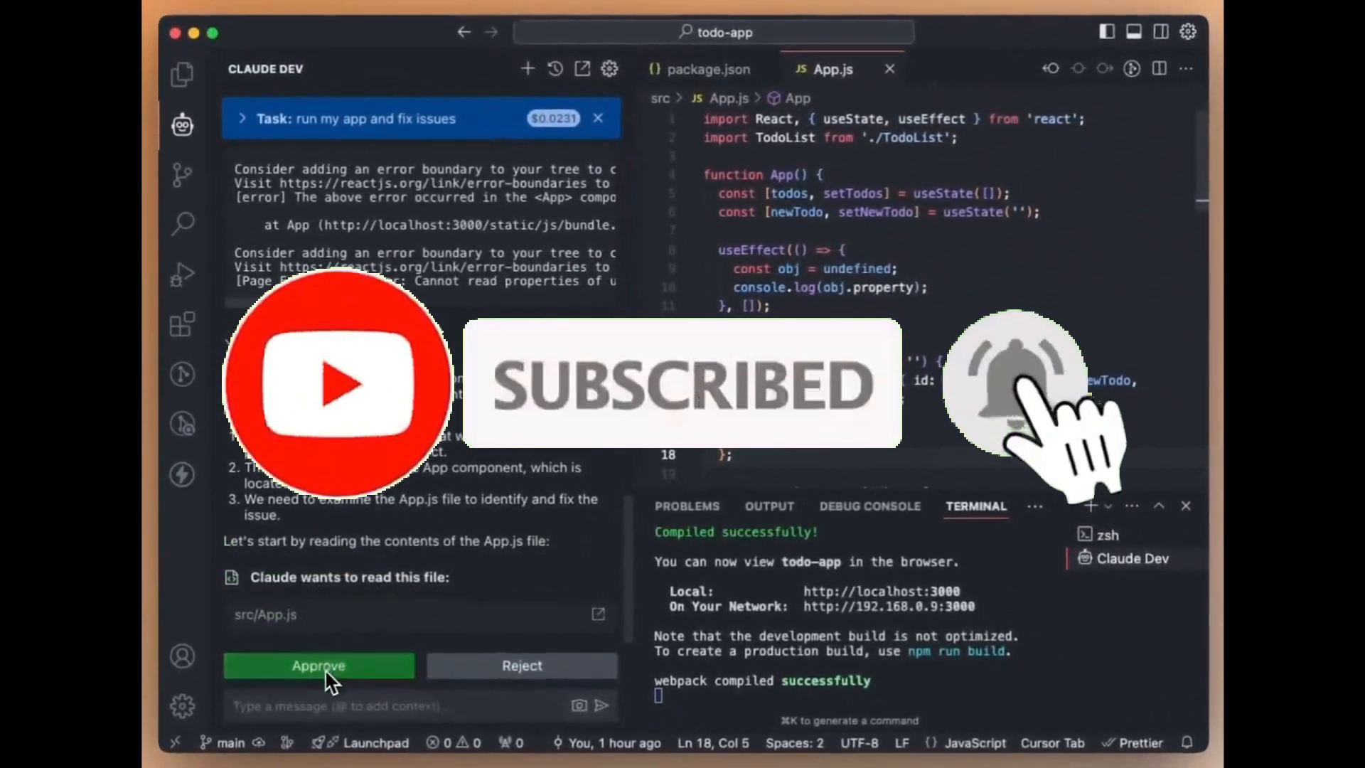
# Approve Claude Dev reading App.js, save its fix, and allow inspecting the Todo List site
pyautogui.click(319, 666)
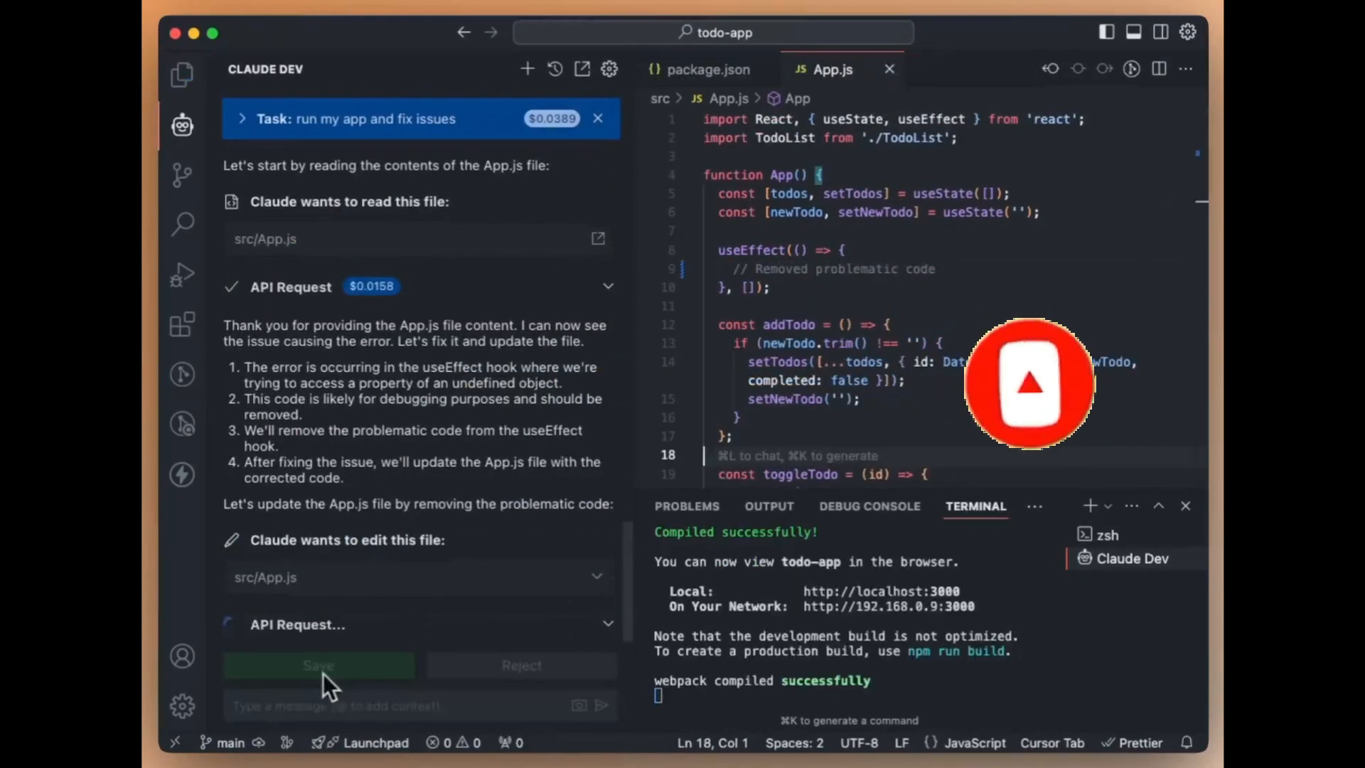
pyautogui.click(318, 665)
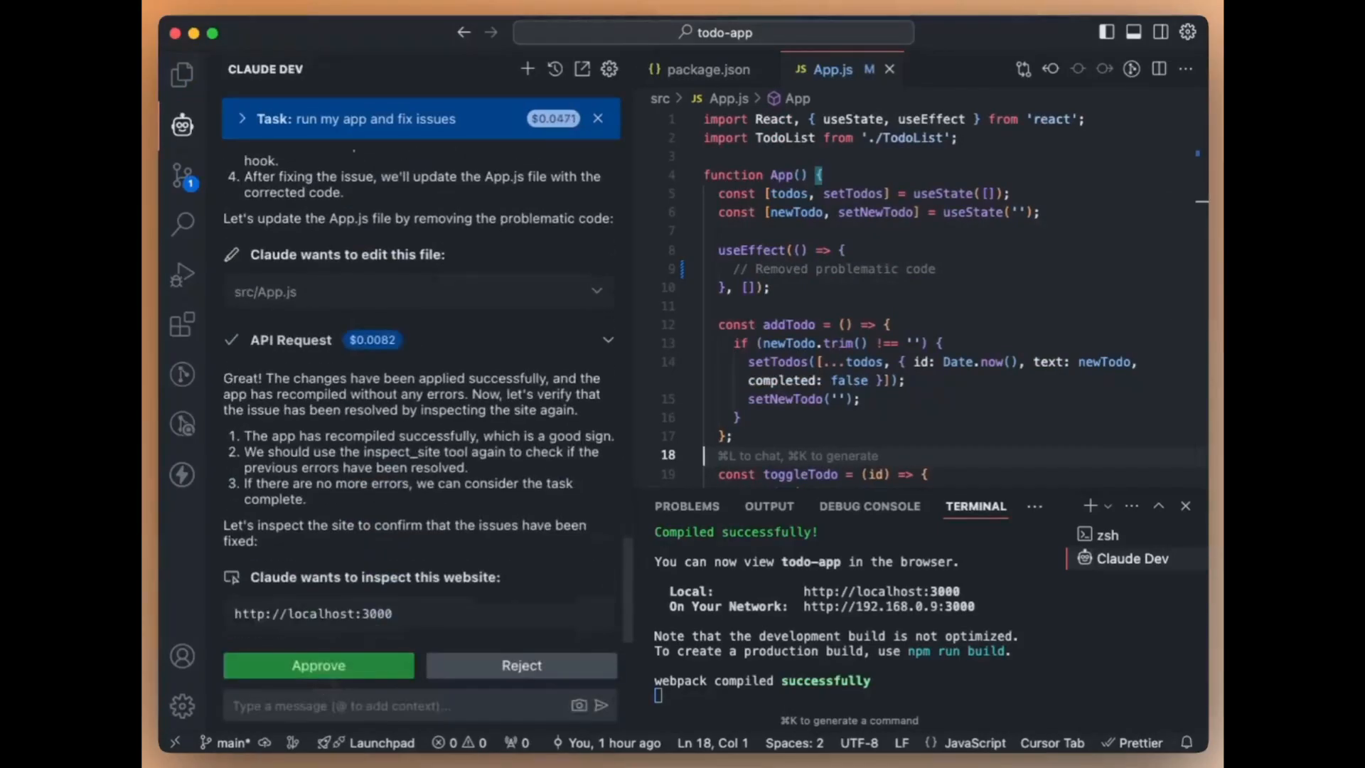
pyautogui.click(319, 665)
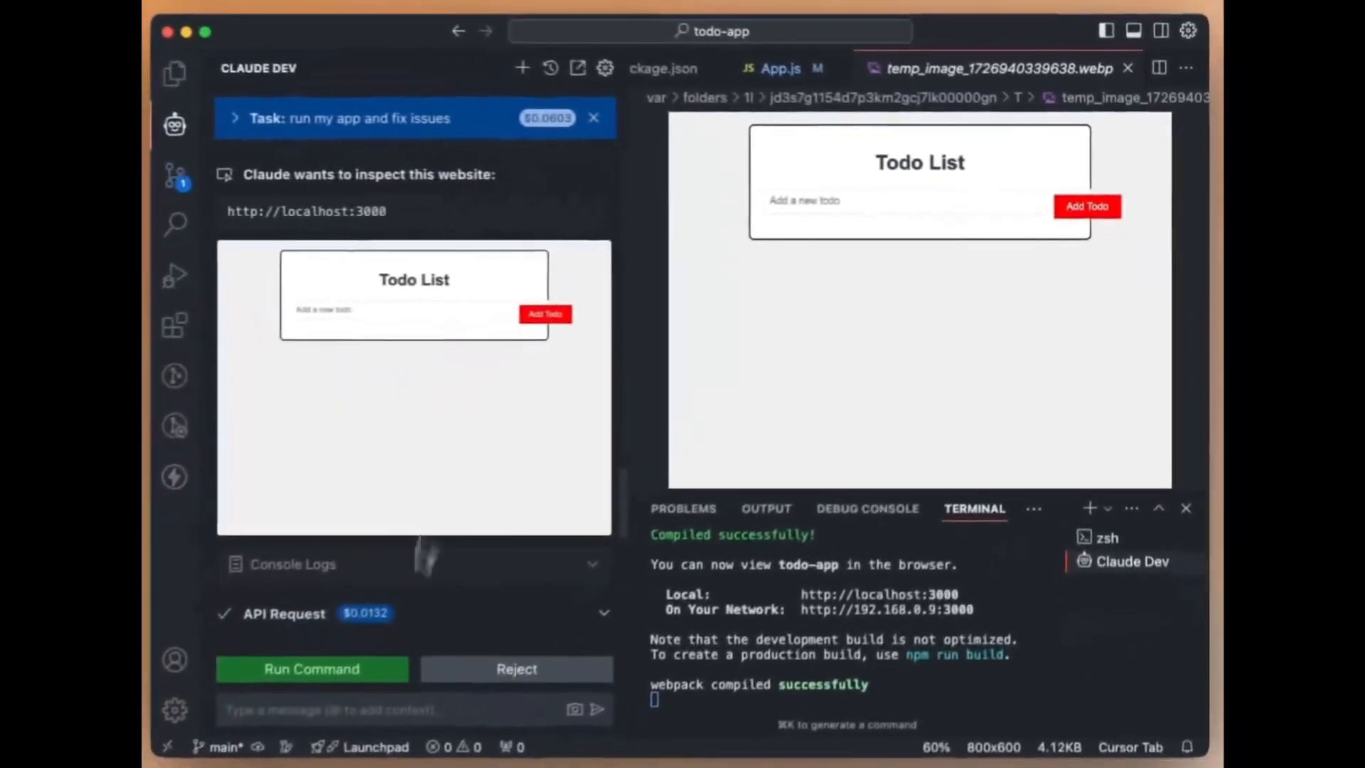
pyautogui.write('fix th')
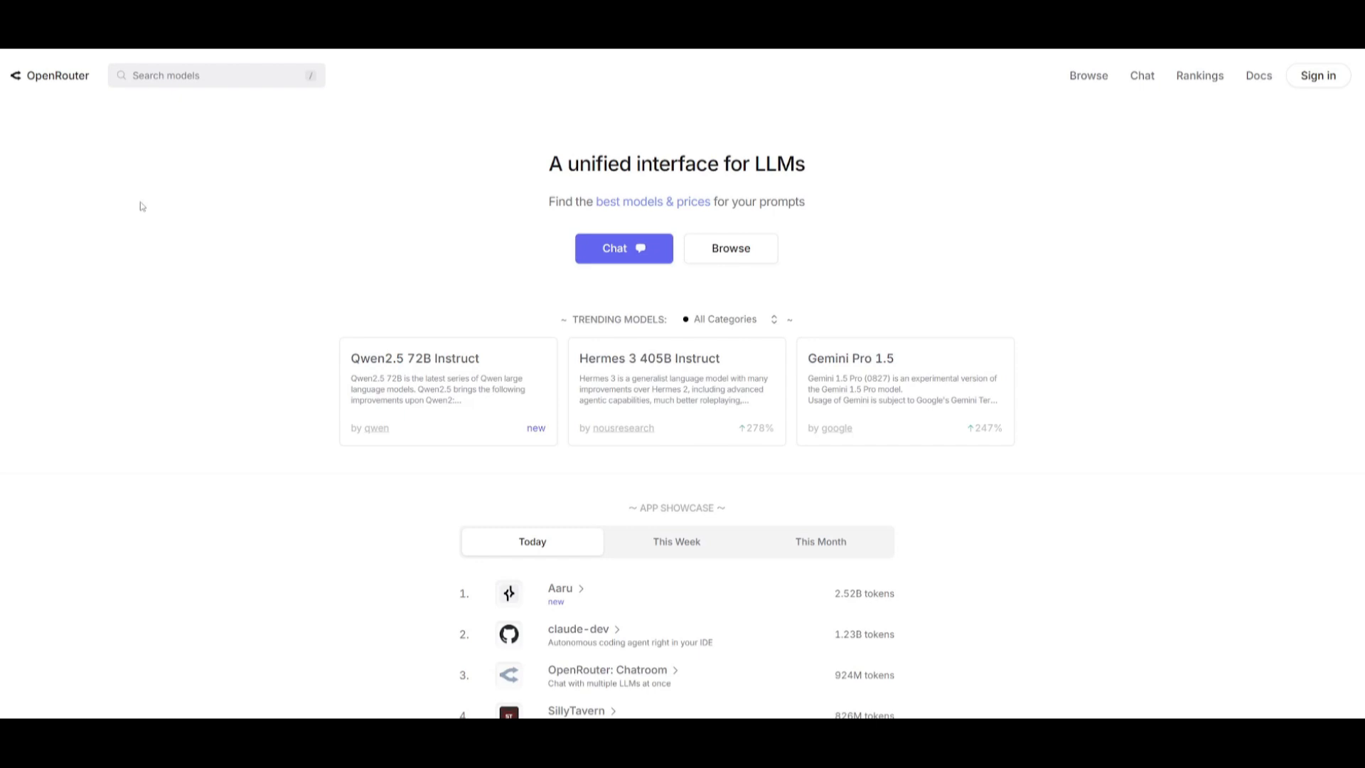
# Scroll the OpenRouter homepage down to the App Showcase rankings that list claude-dev
pyautogui.scroll(-3)
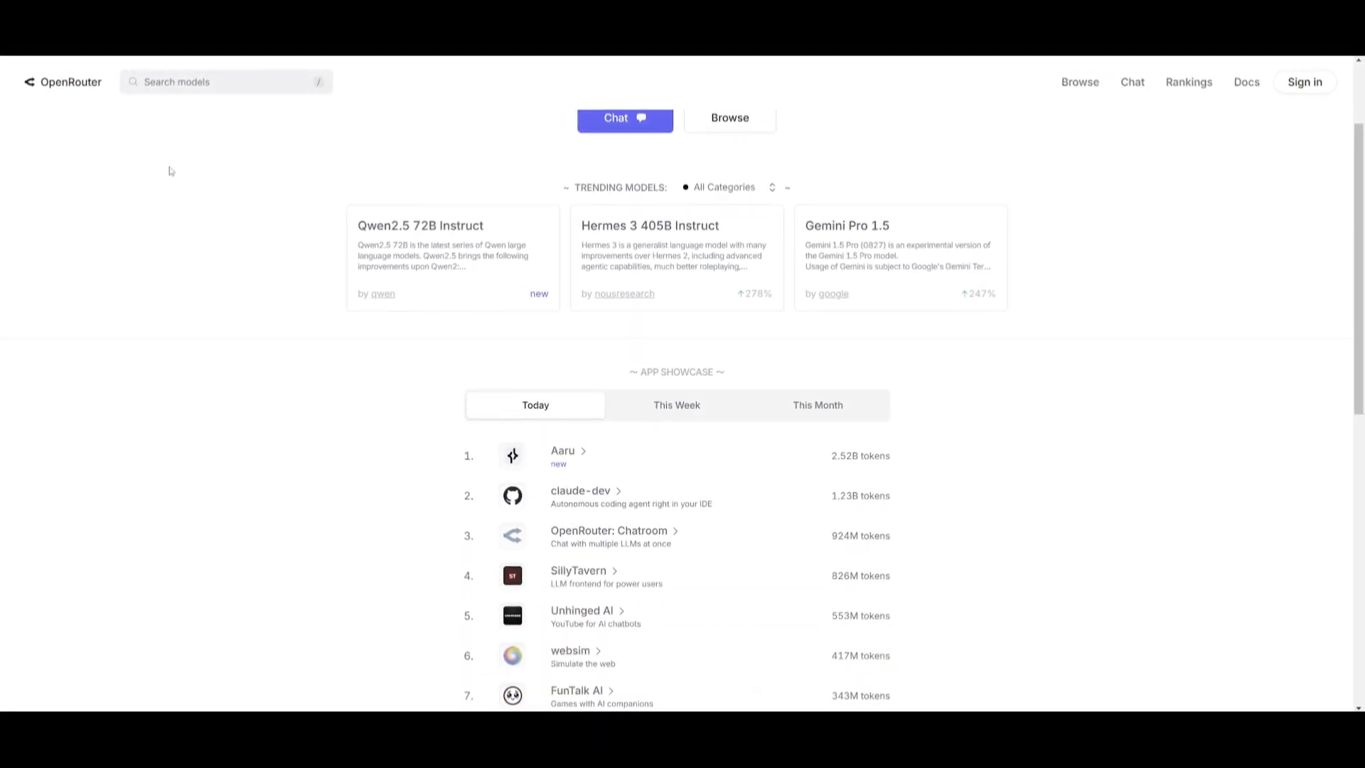
pyautogui.moveTo(179, 171)
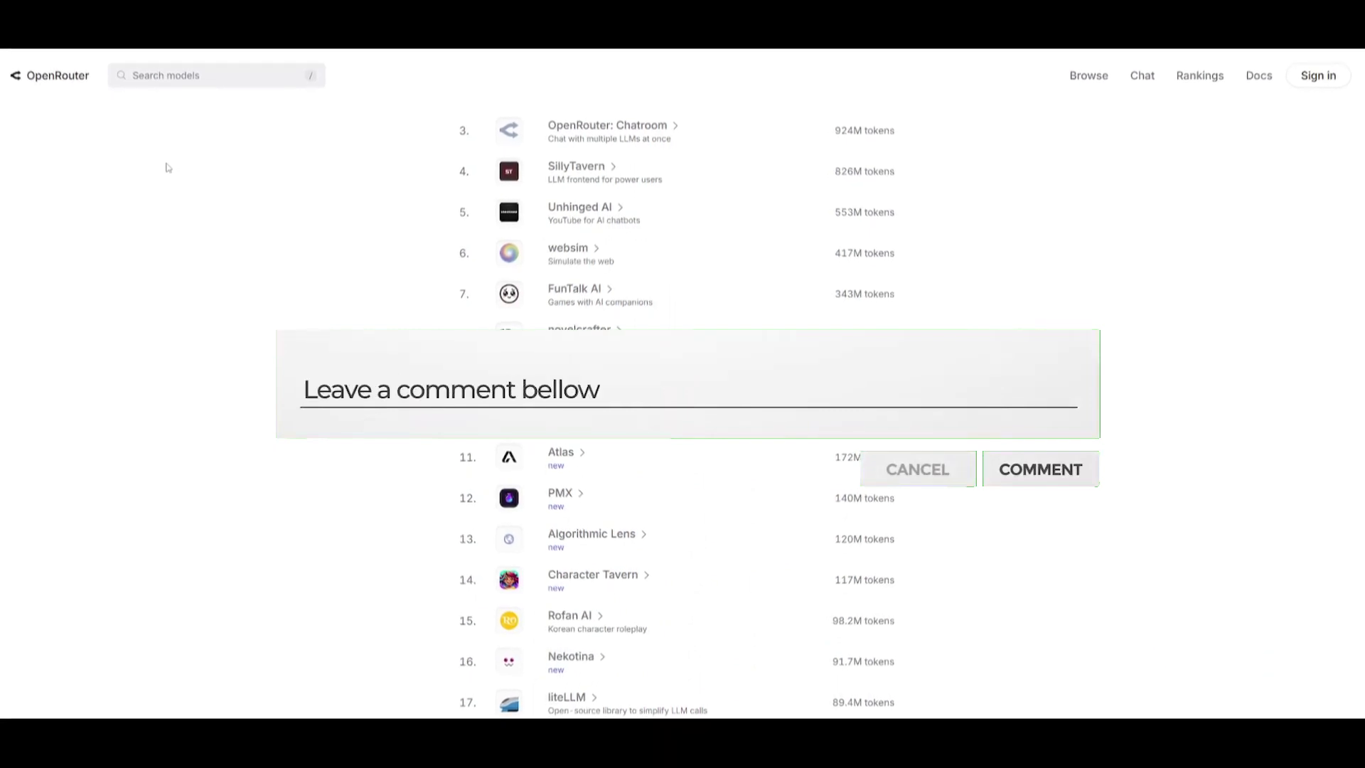
pyautogui.write('!')
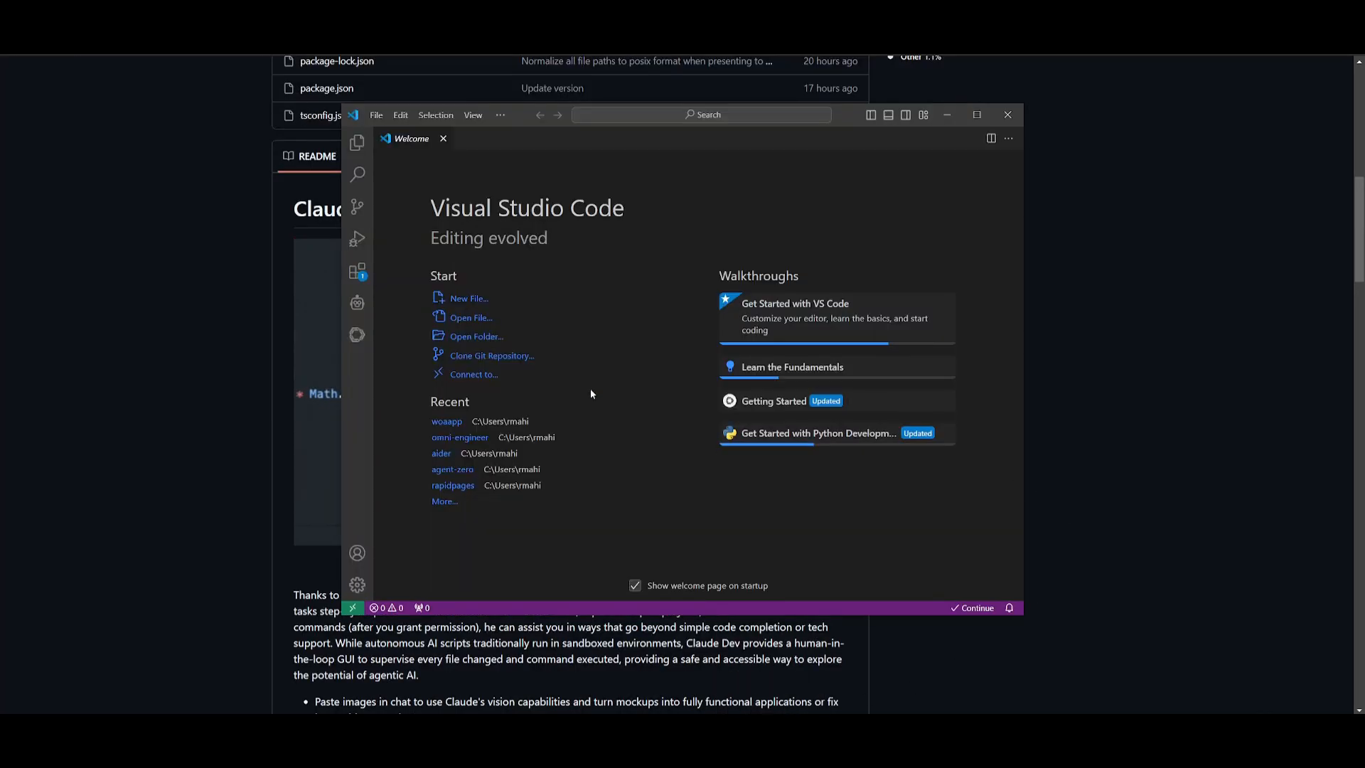
# Select Claude Dev under Installed extensions to show its details page
pyautogui.click(357, 270)
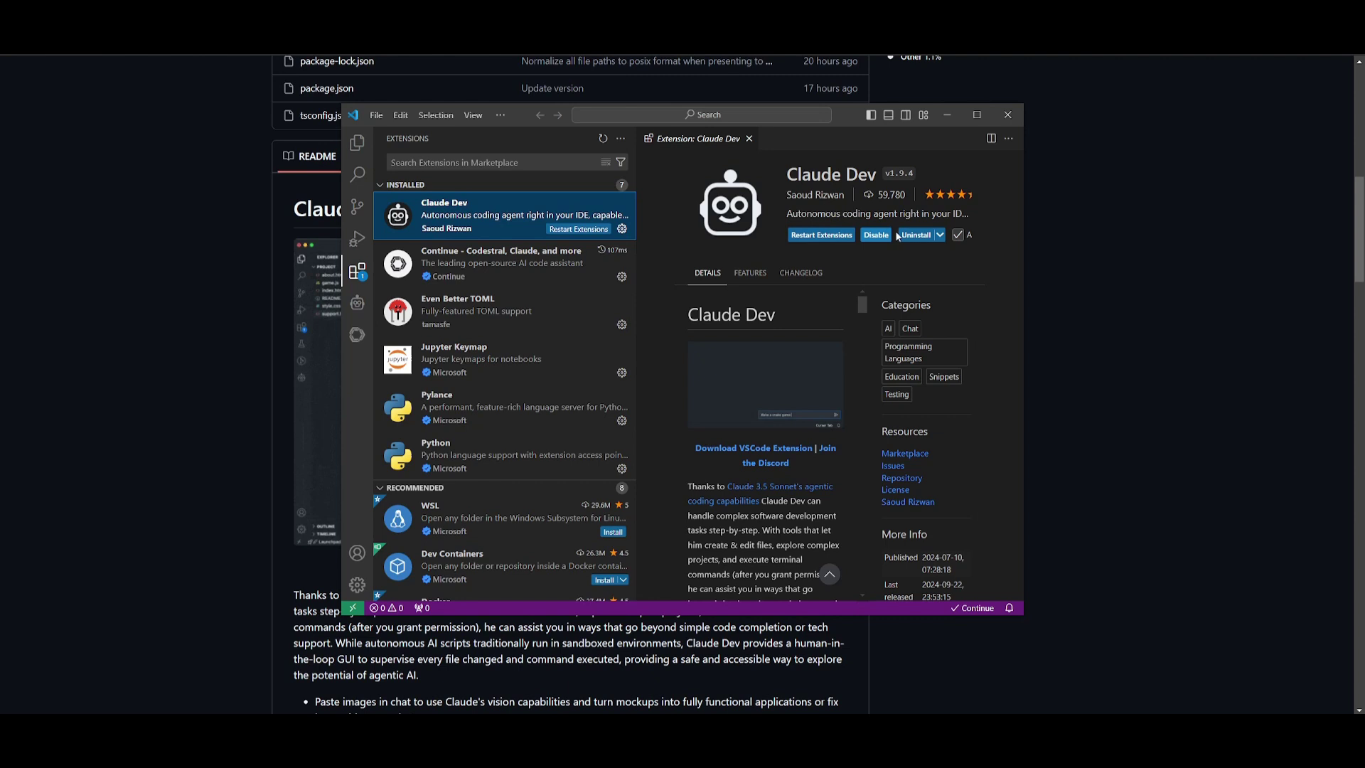
pyautogui.moveTo(812, 276)
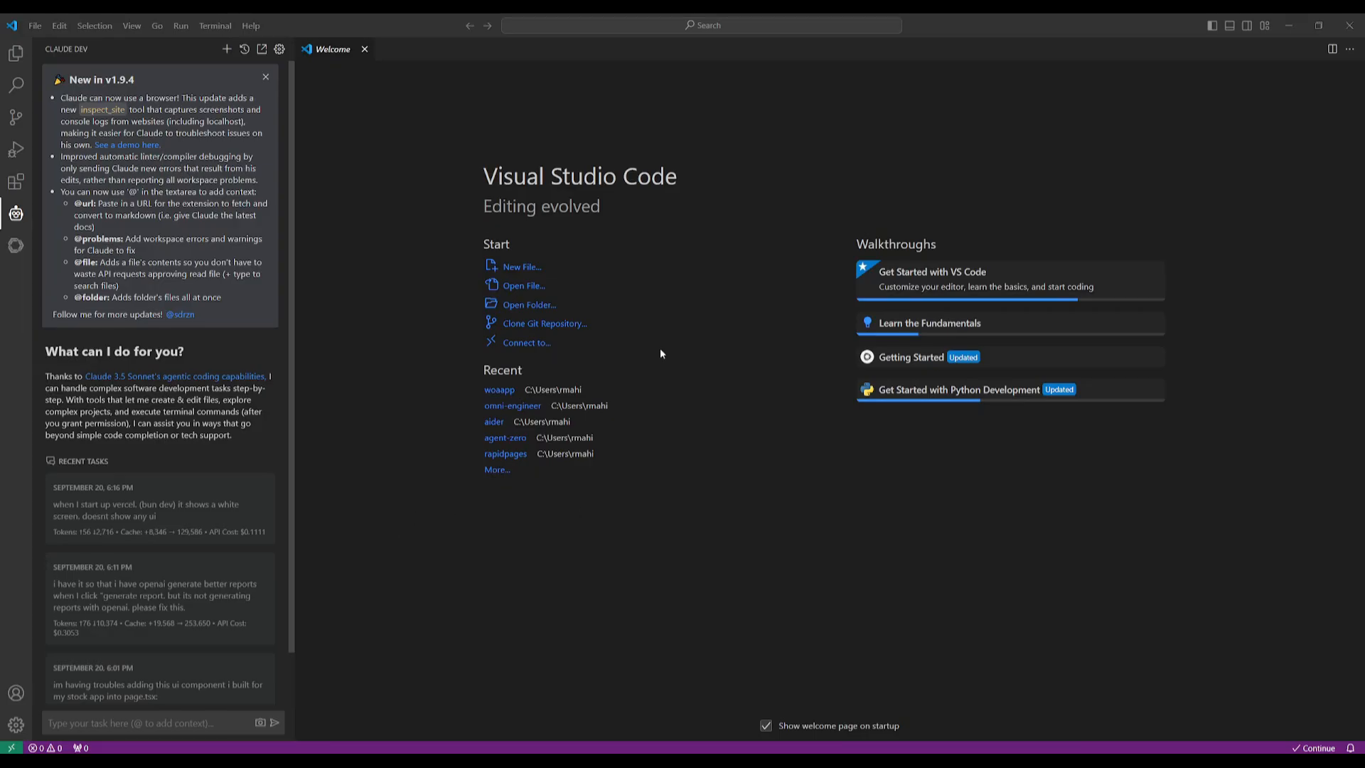
pyautogui.moveTo(139, 81)
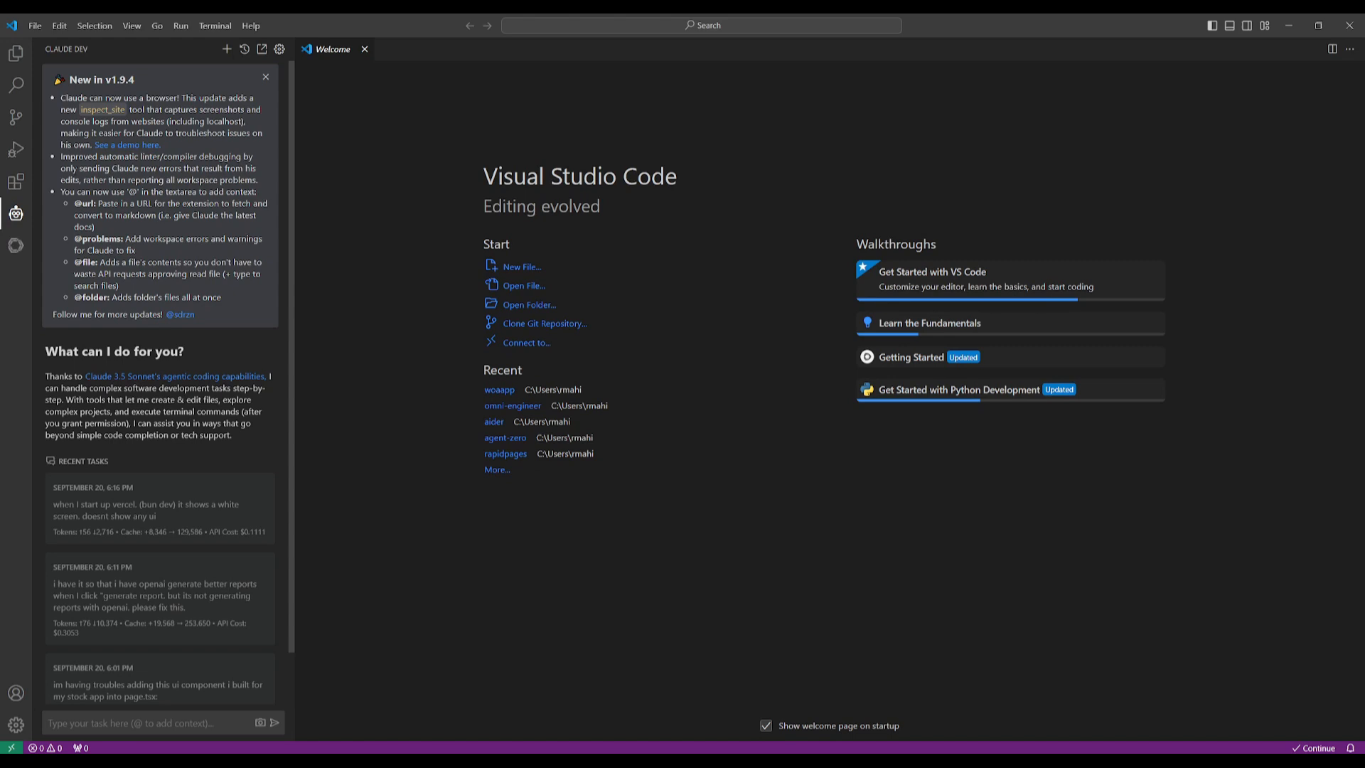
pyautogui.moveTo(10, 429)
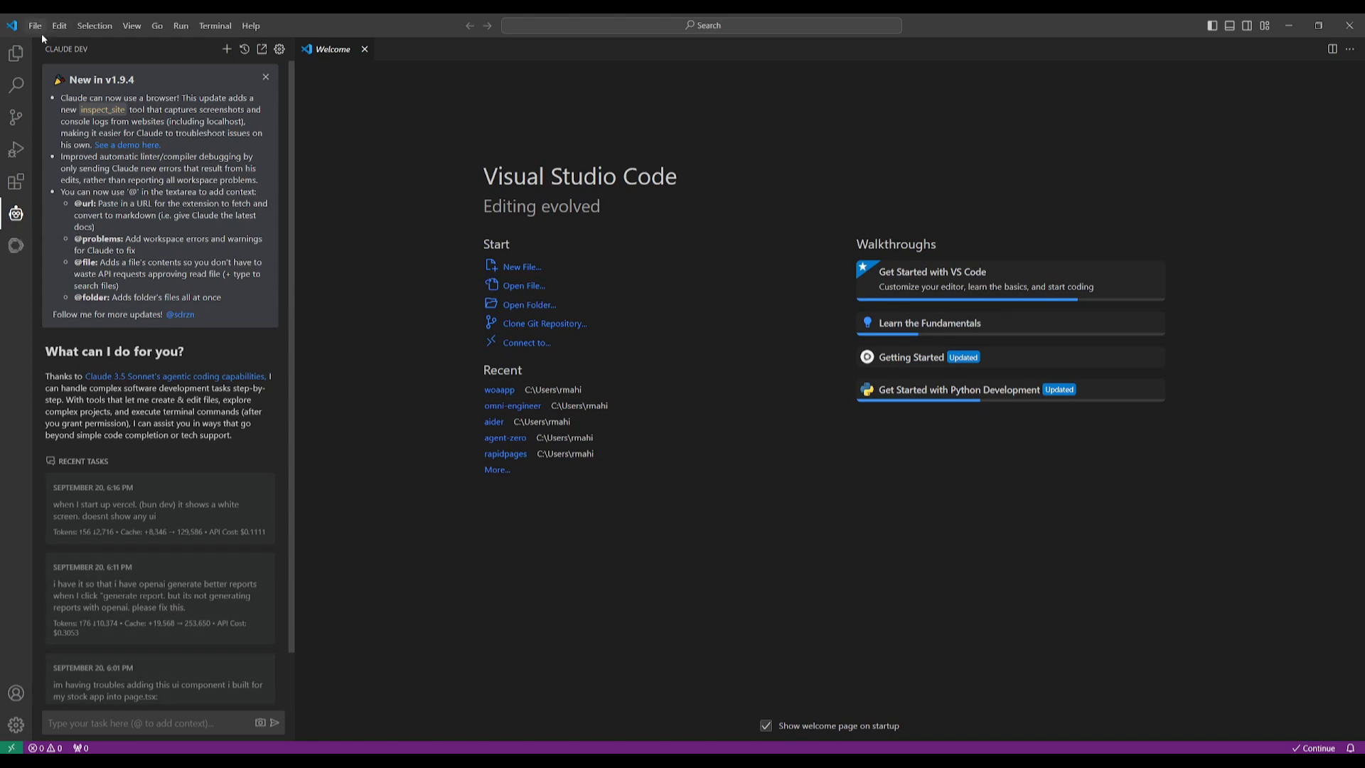
# Open the woaapp folder through File > Open Folder
pyautogui.click(529, 305)
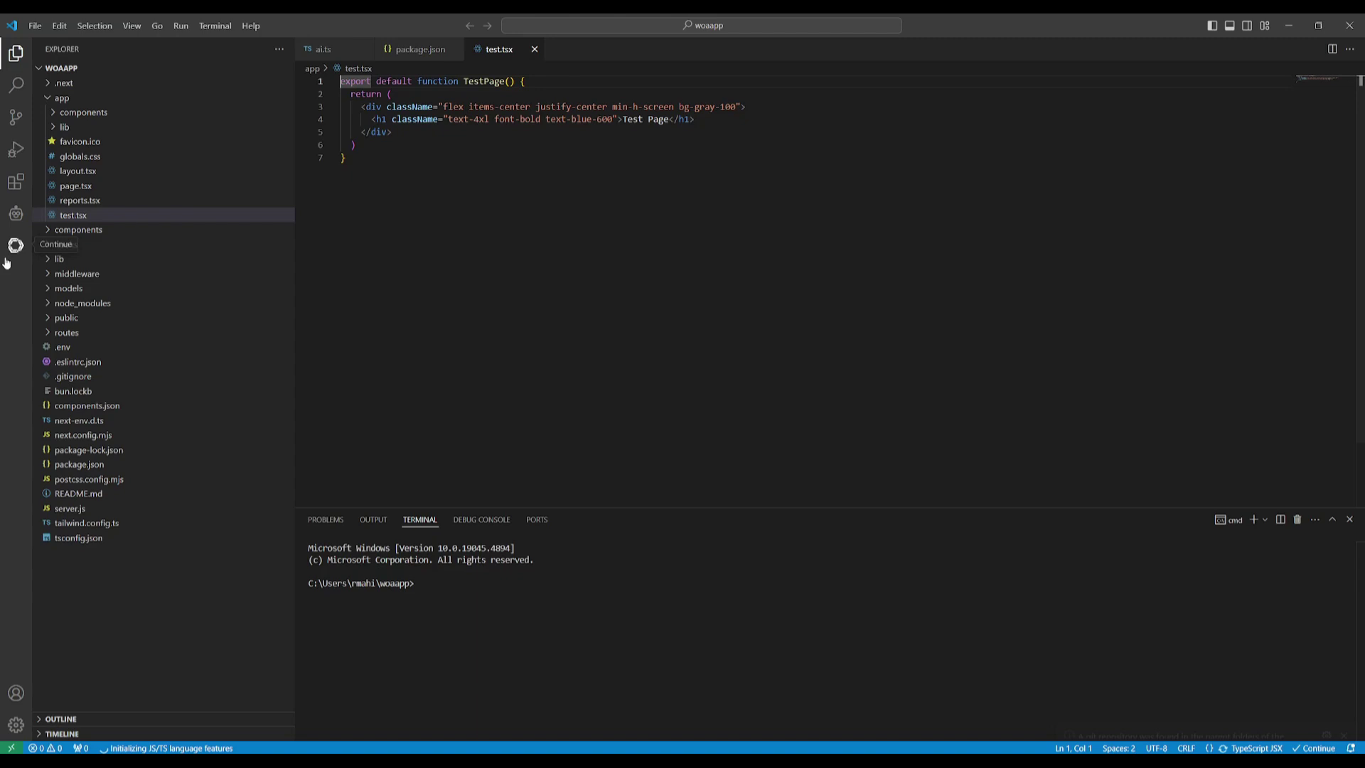
# In the Claude Dev chat, @-mention the woaapp app folder as context
pyautogui.click(14, 214)
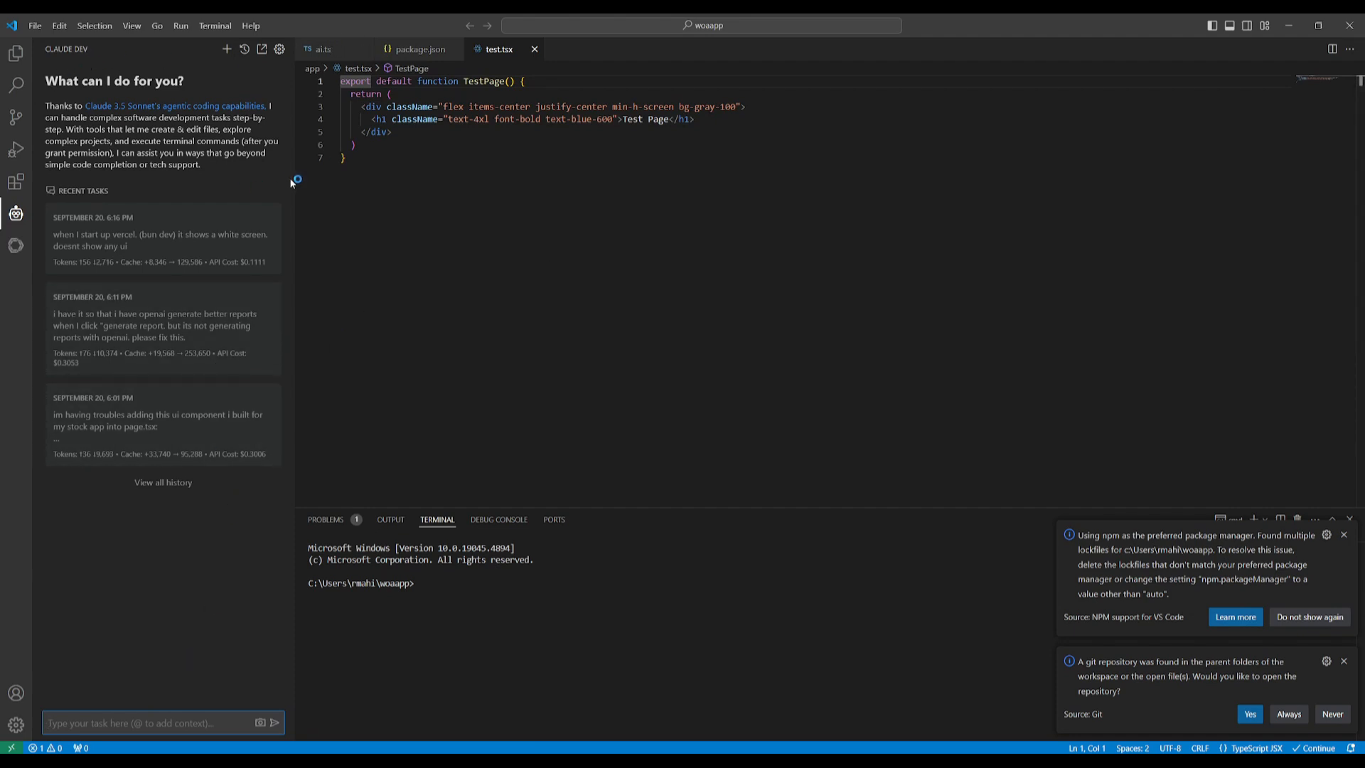
pyautogui.write('@')
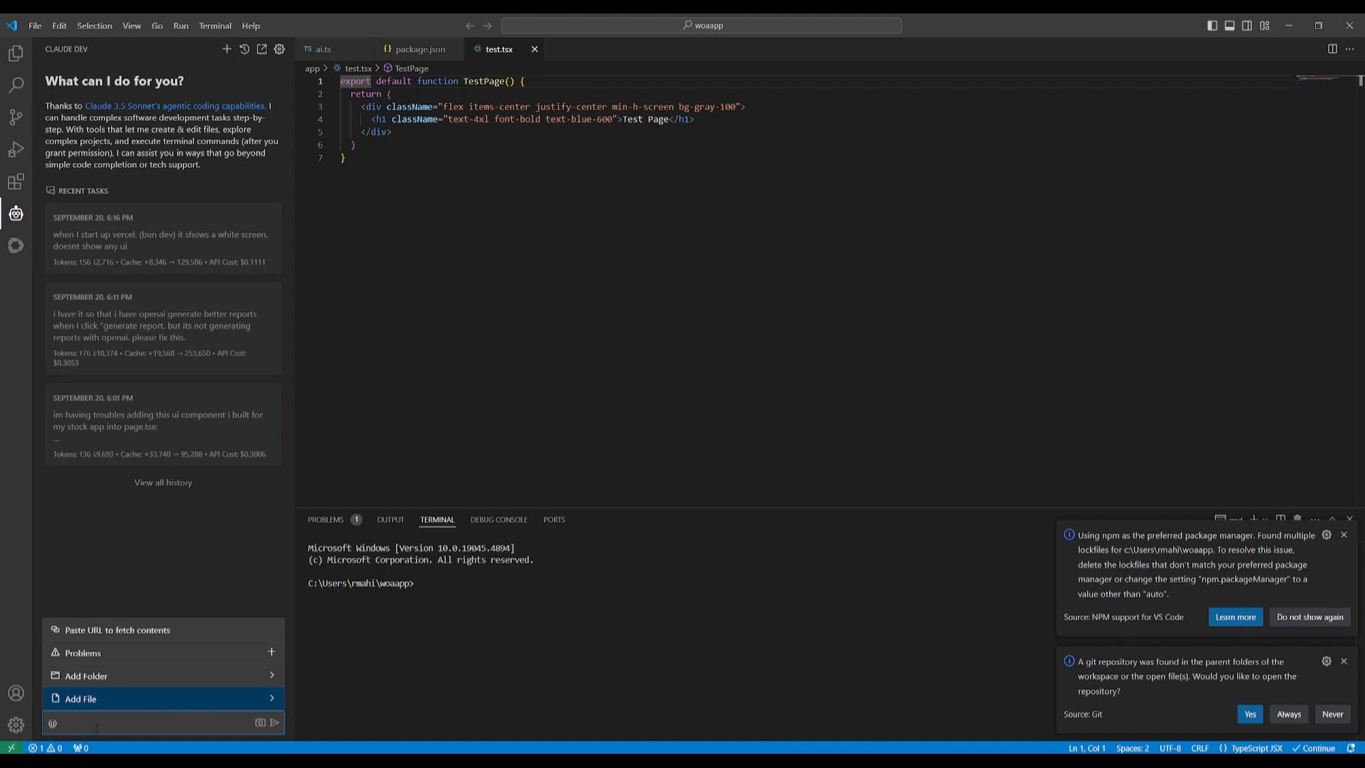
pyautogui.write('@/app/ @')
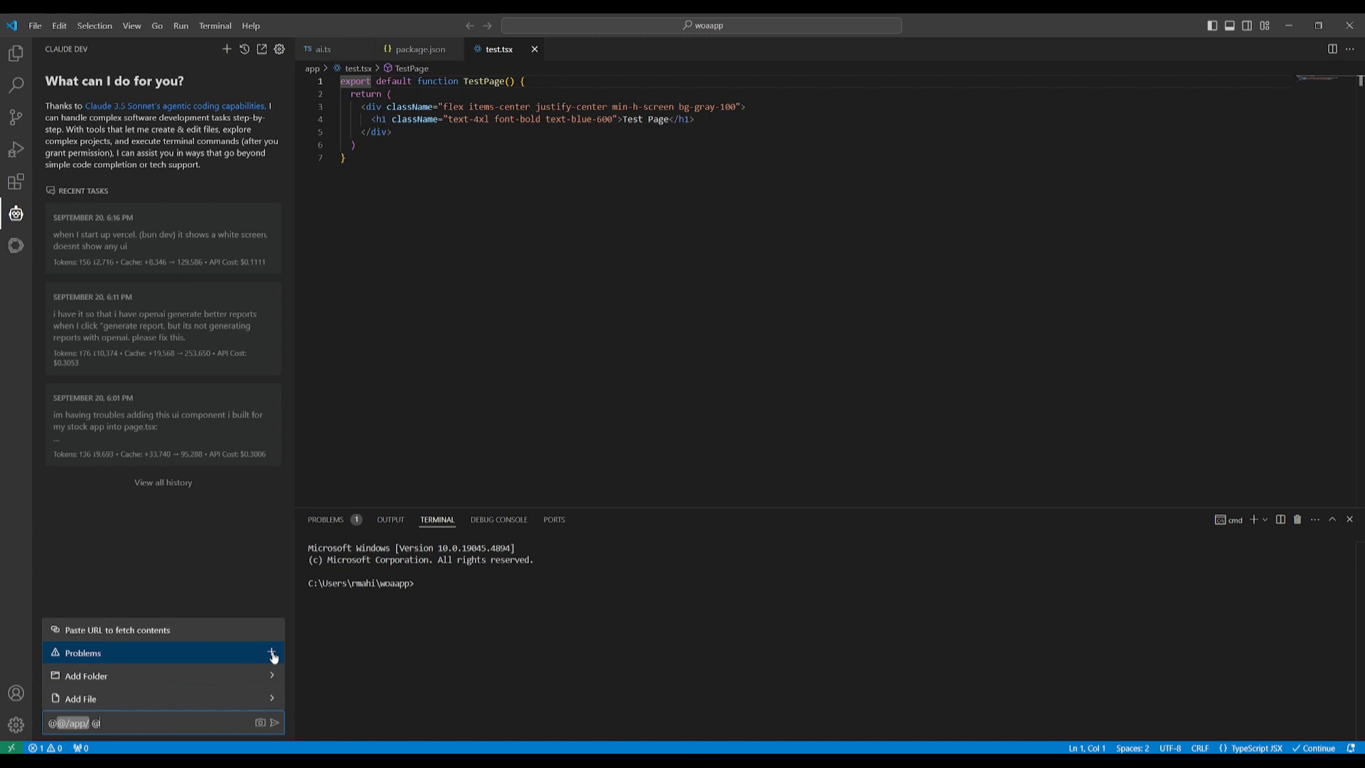
pyautogui.moveTo(100, 680)
pyautogui.write('Refine the code and debug anything if needed')
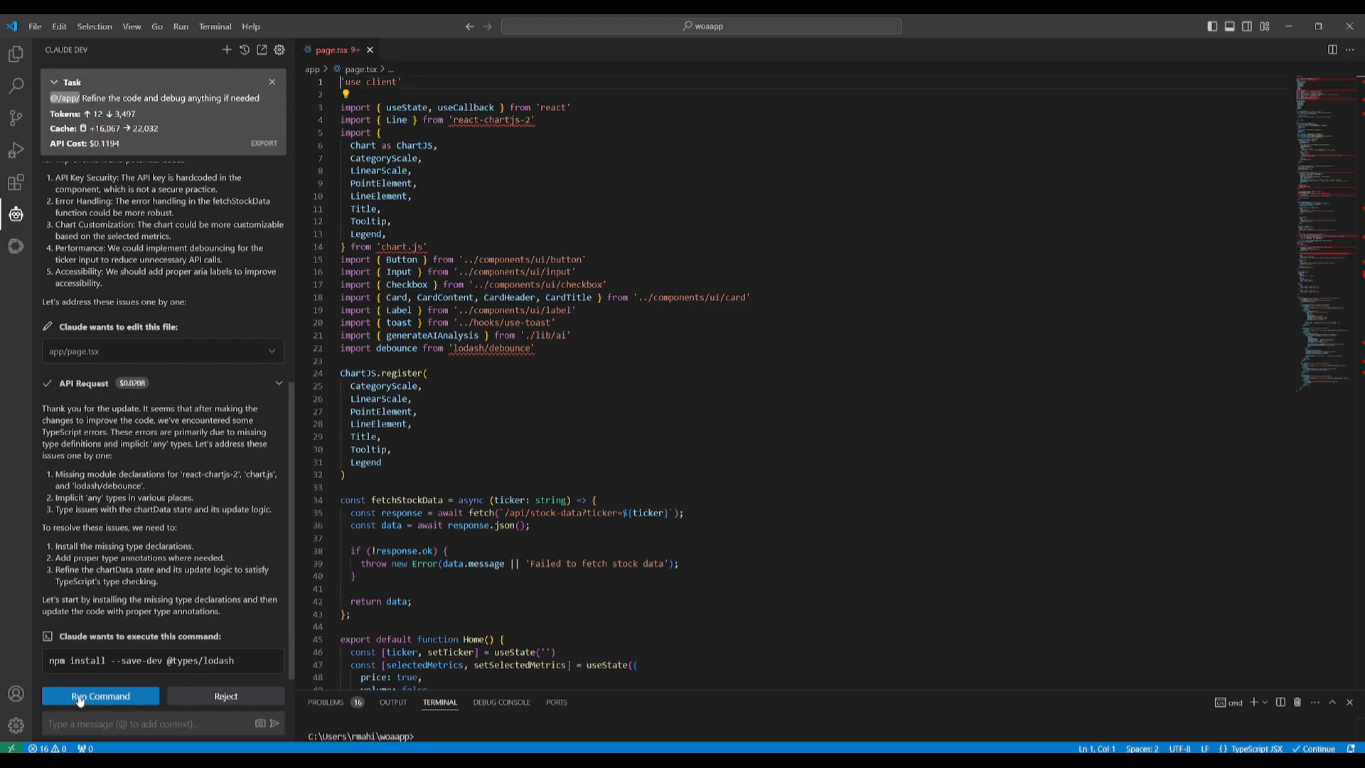
# Approve Claude Dev's npm install of the lodash type declarations
pyautogui.click(100, 695)
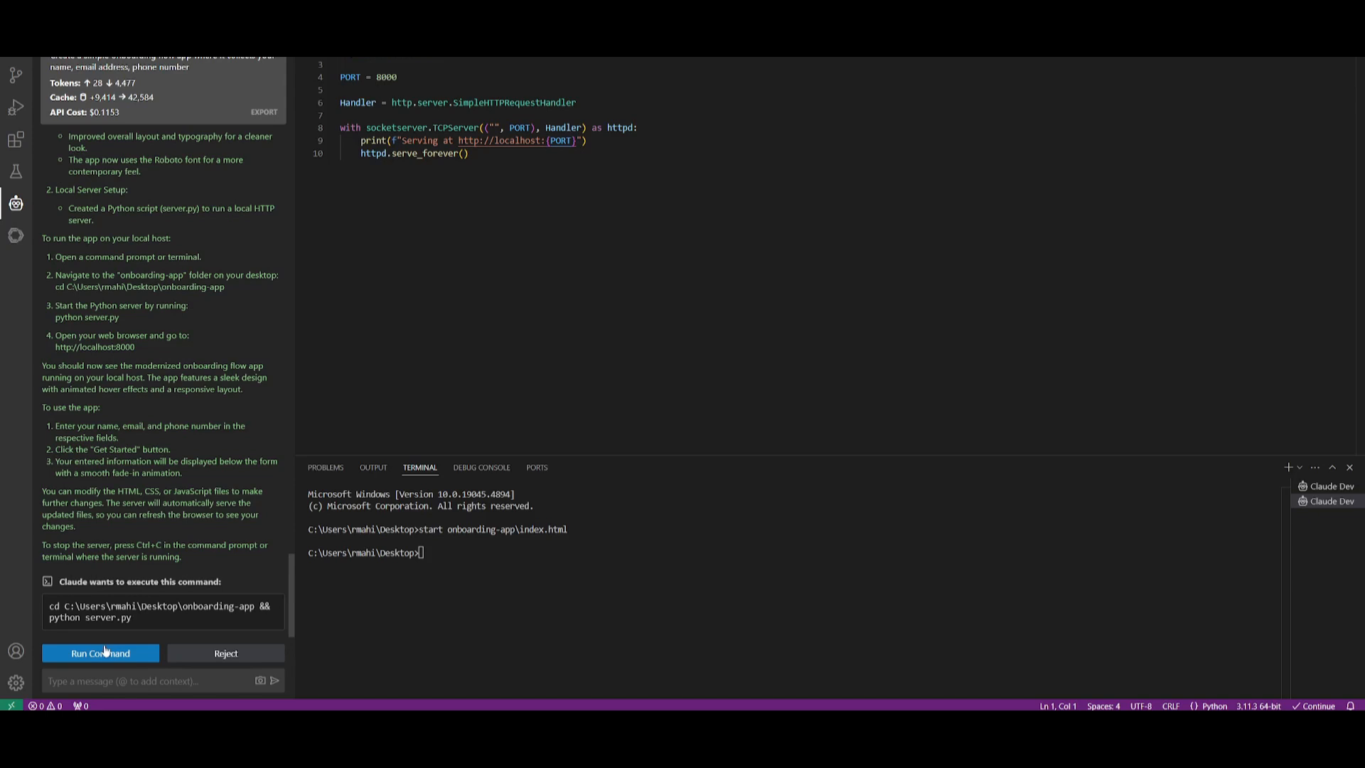
# Run python server.py, allow Python through the firewall, and view localhost:8000
pyautogui.click(100, 653)
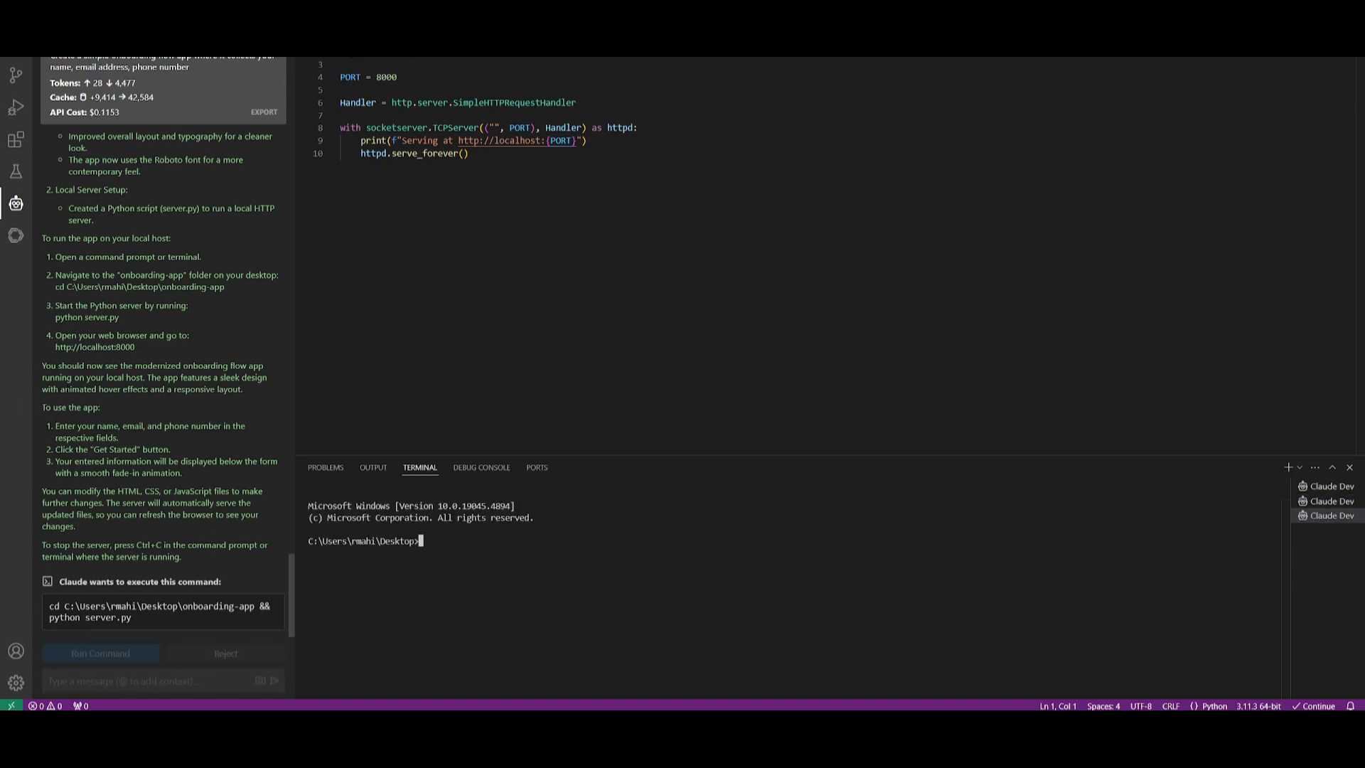
pyautogui.click(100, 653)
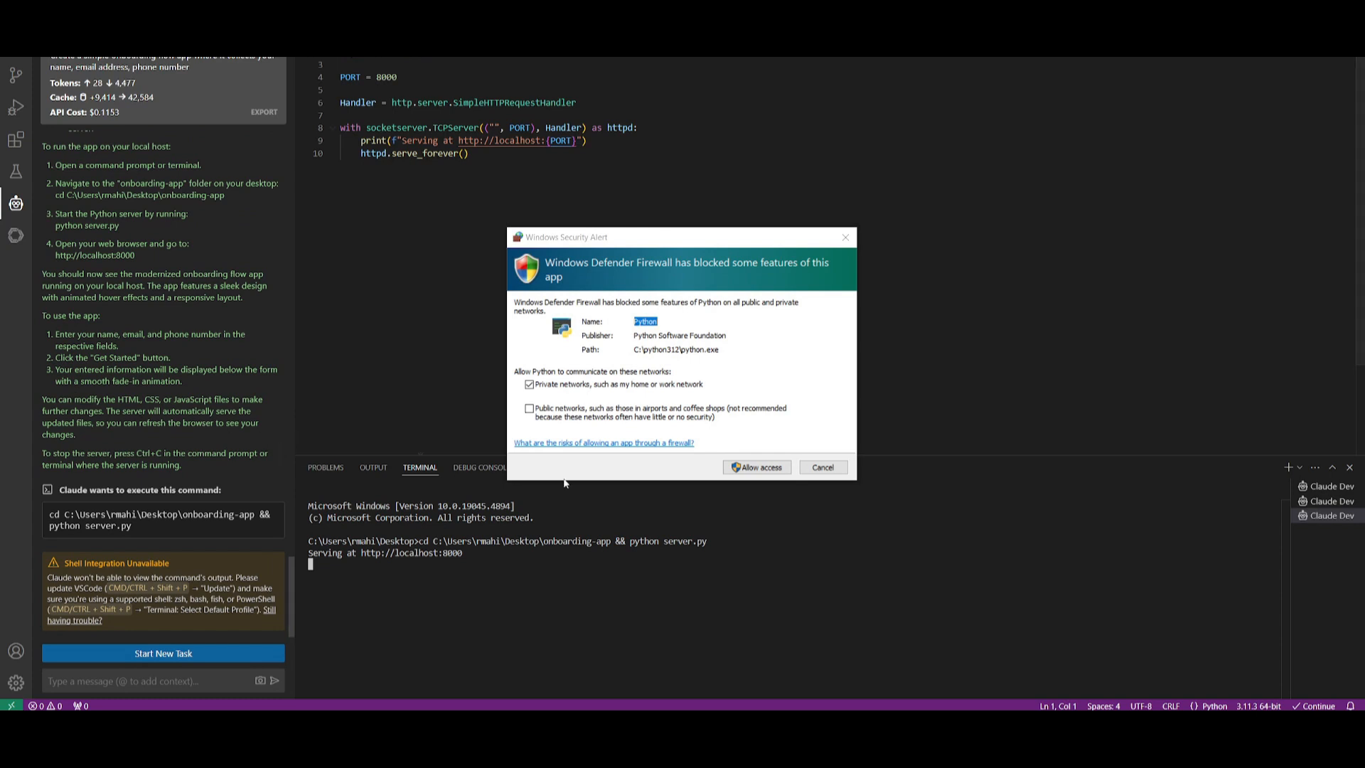
pyautogui.click(757, 467)
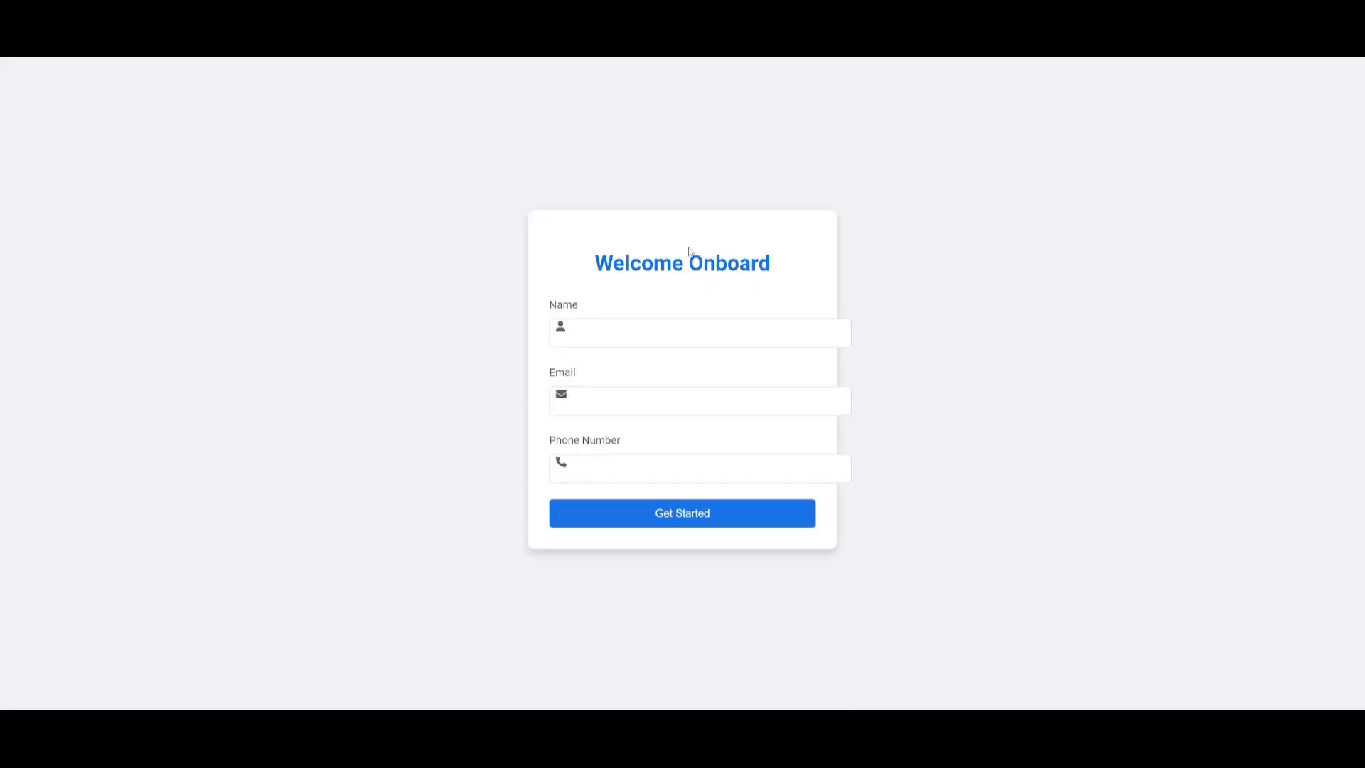
pyautogui.moveTo(692, 327)
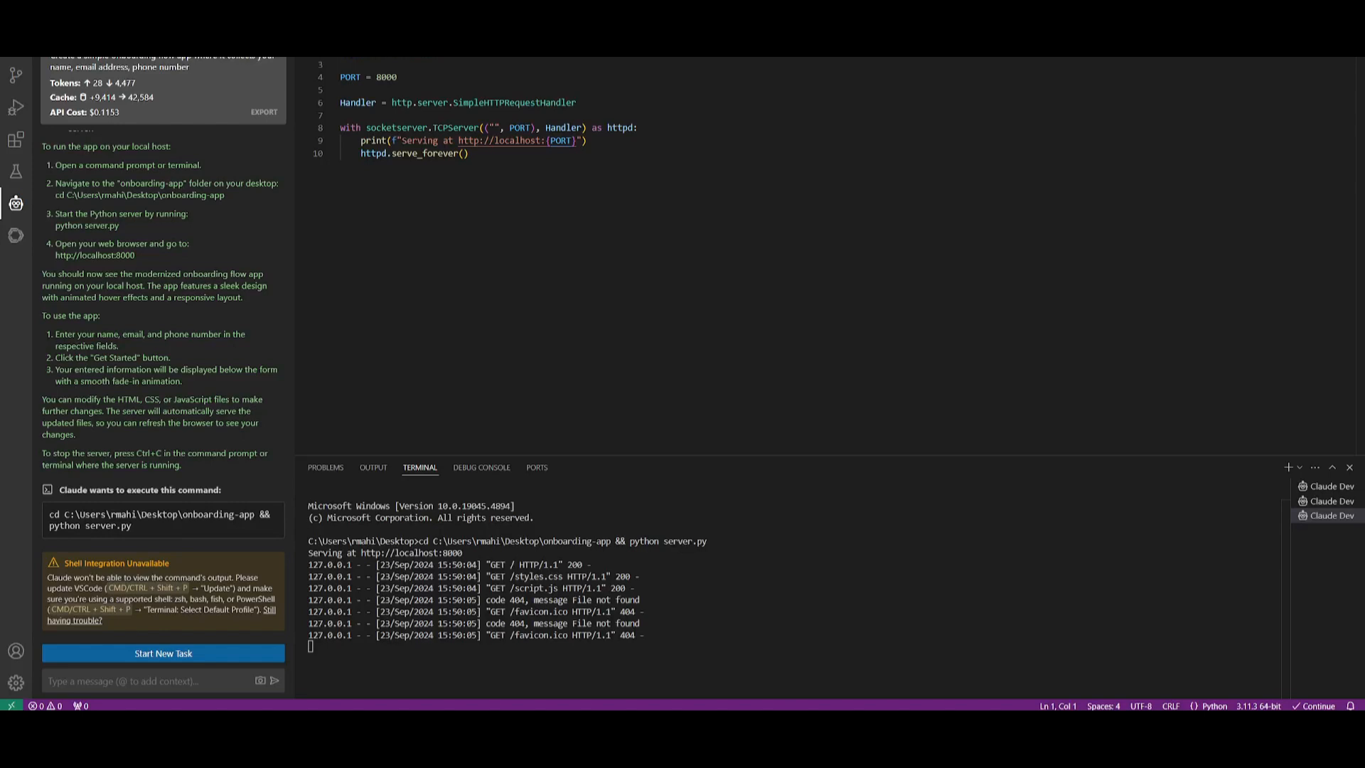
pyautogui.click(142, 681)
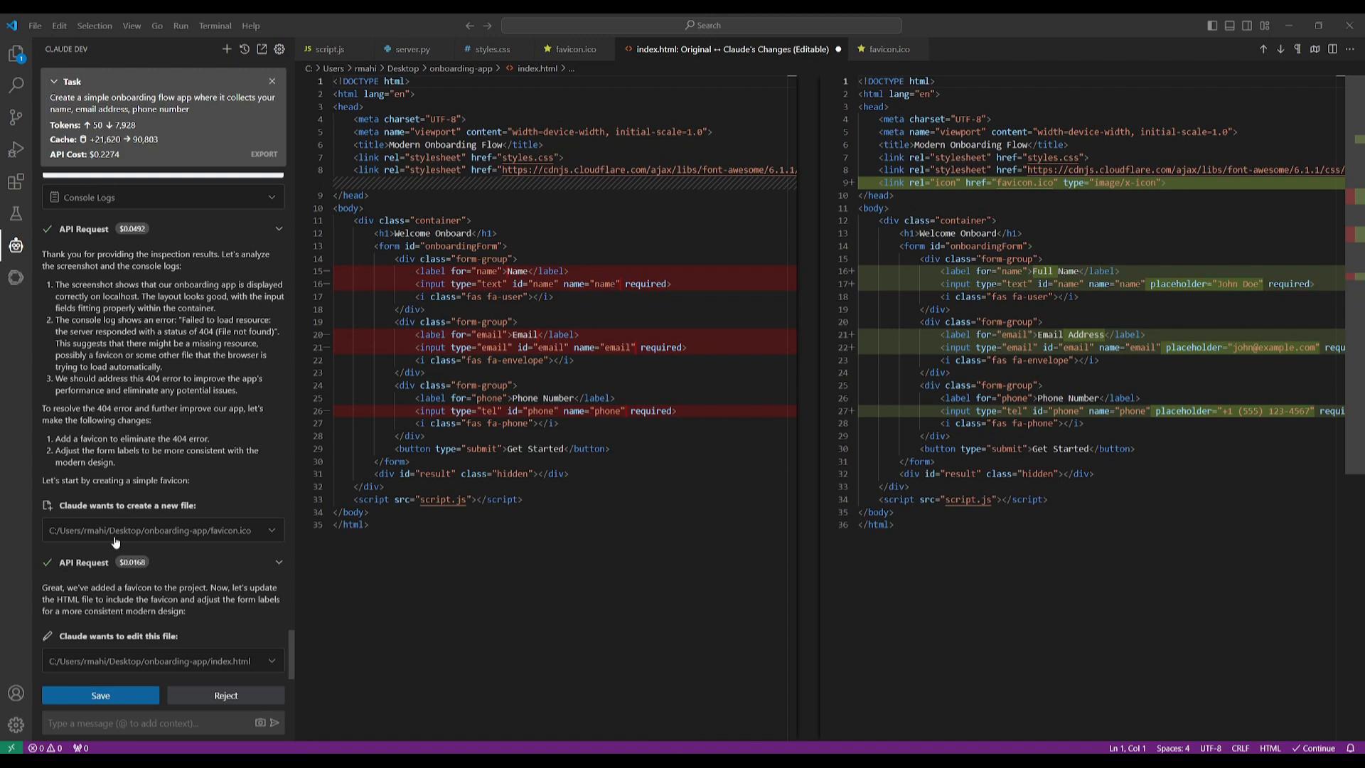
pyautogui.moveTo(147, 677)
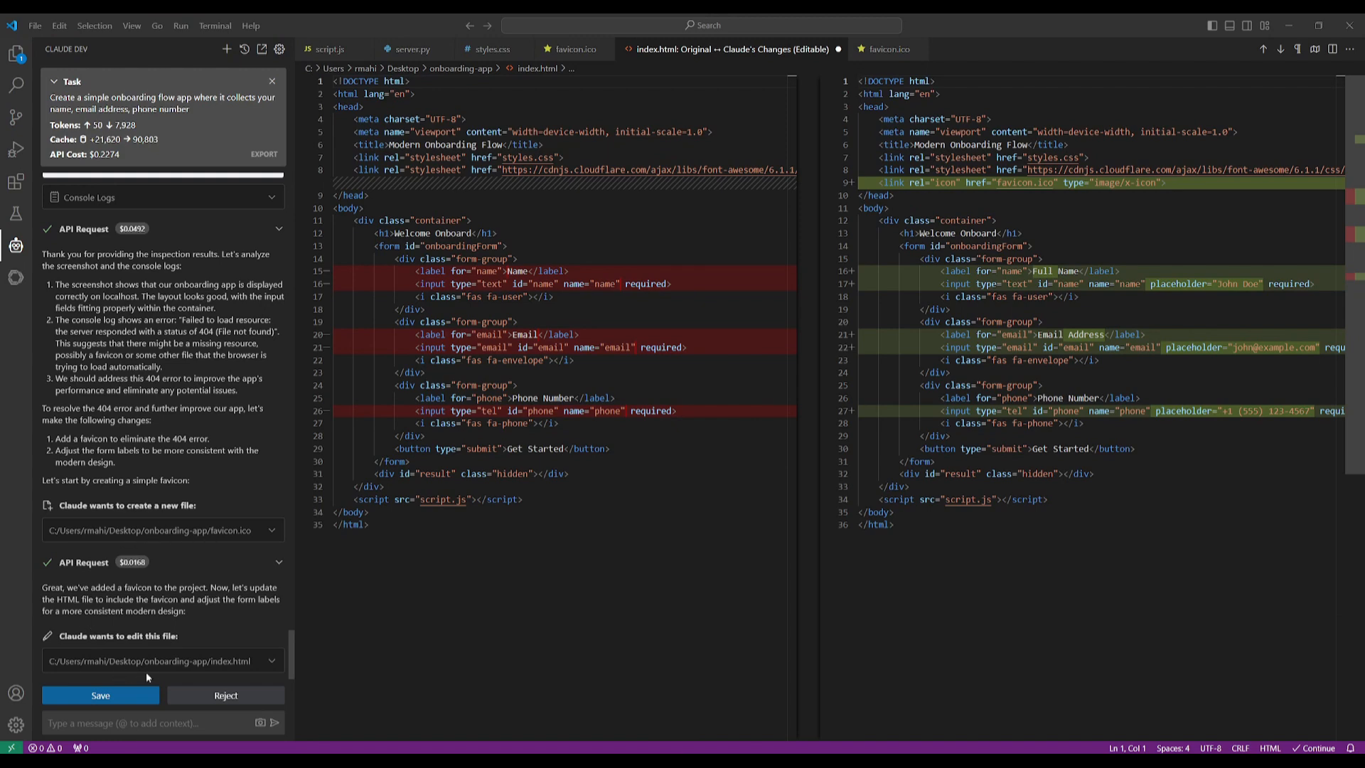
# Accept Claude's index.html changes and approve restarting python server.py
pyautogui.click(101, 696)
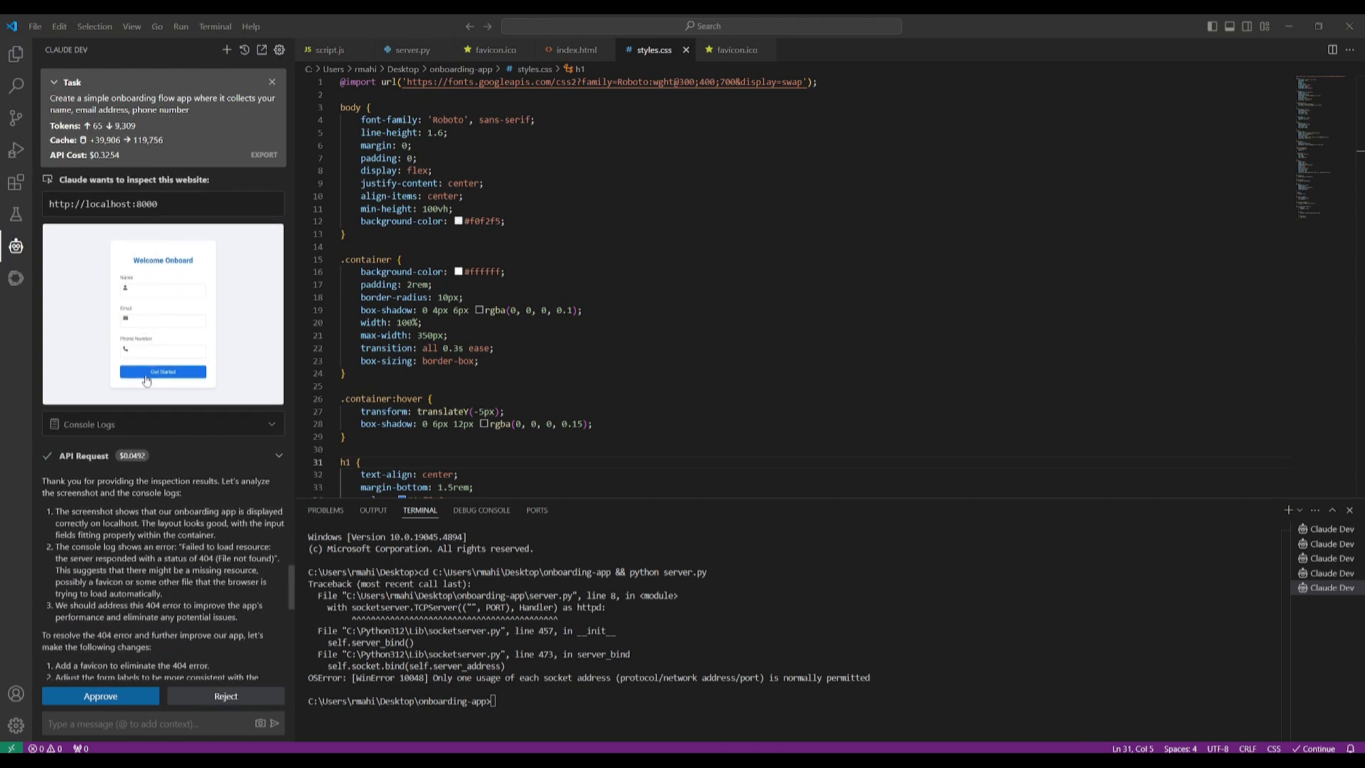
pyautogui.scroll(-3)
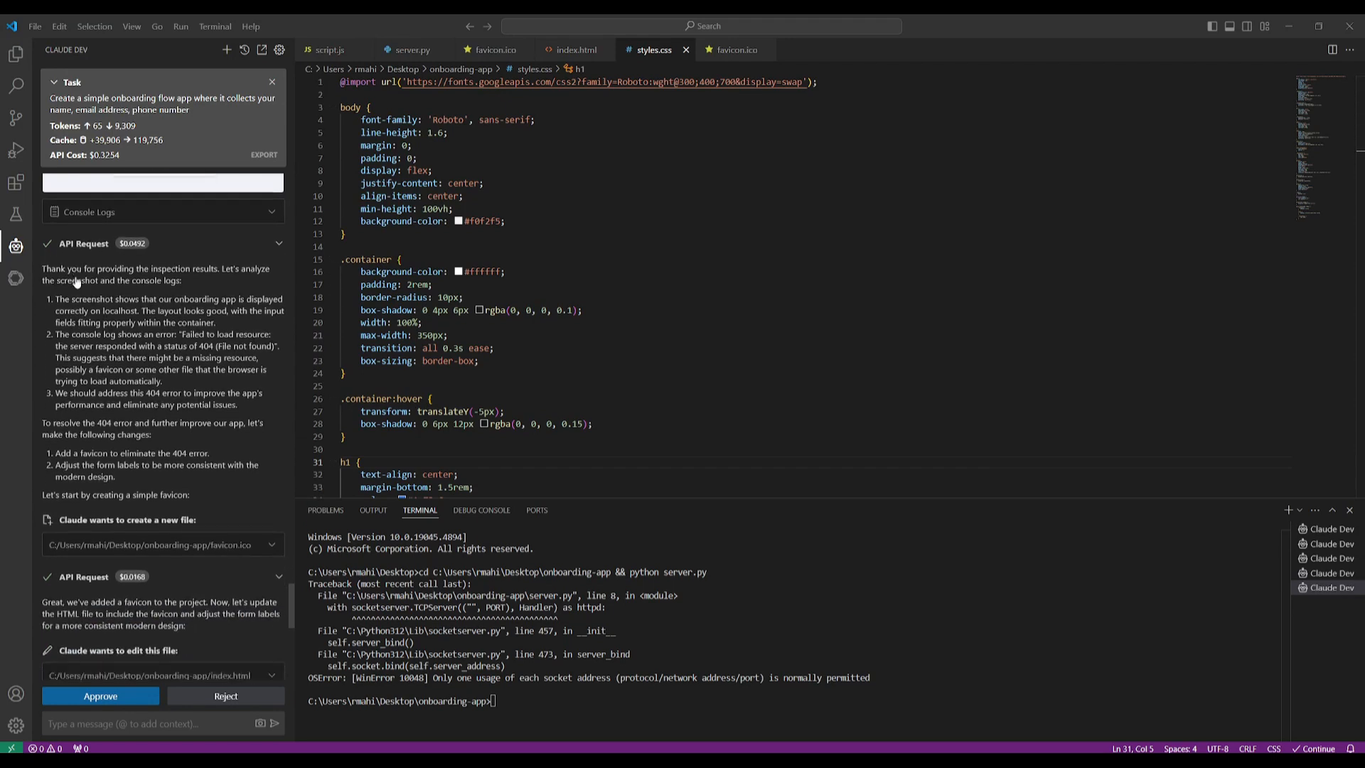
pyautogui.scroll(-3)
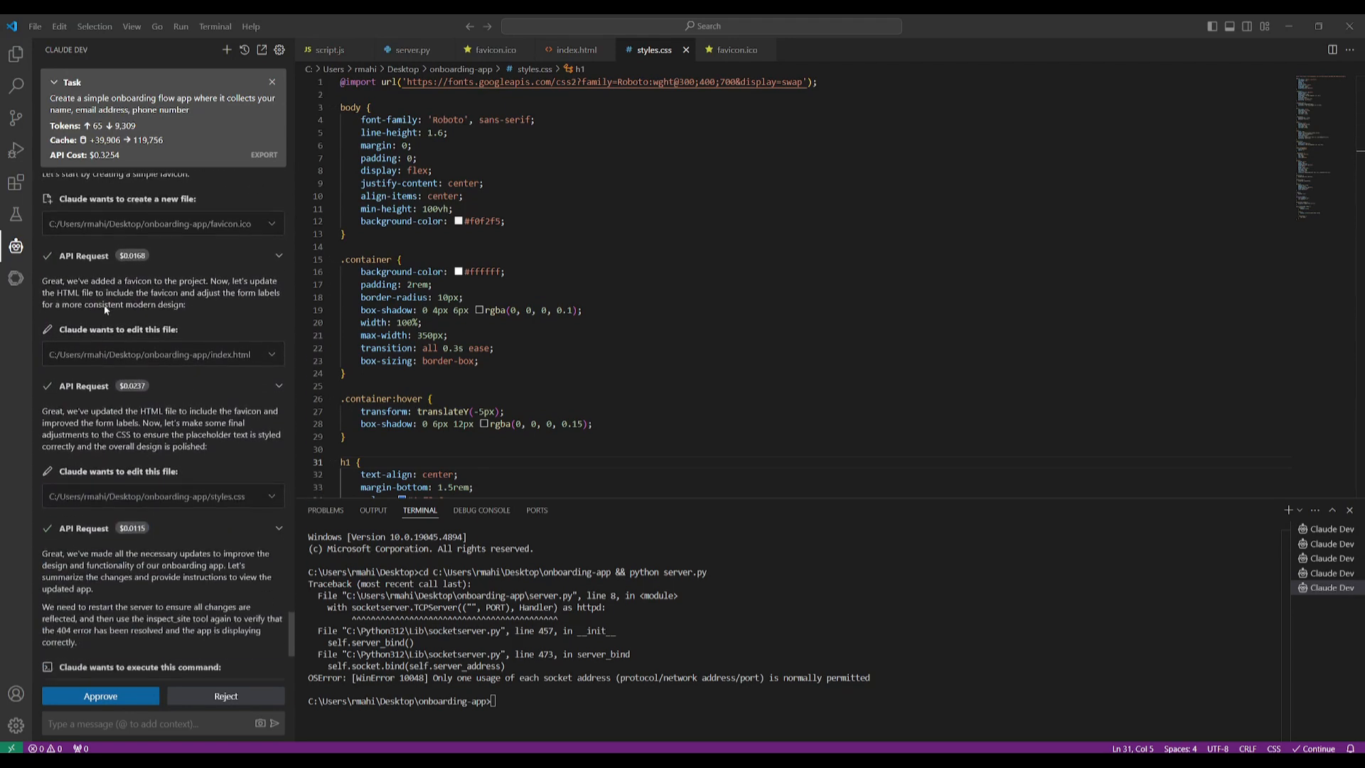
pyautogui.click(100, 696)
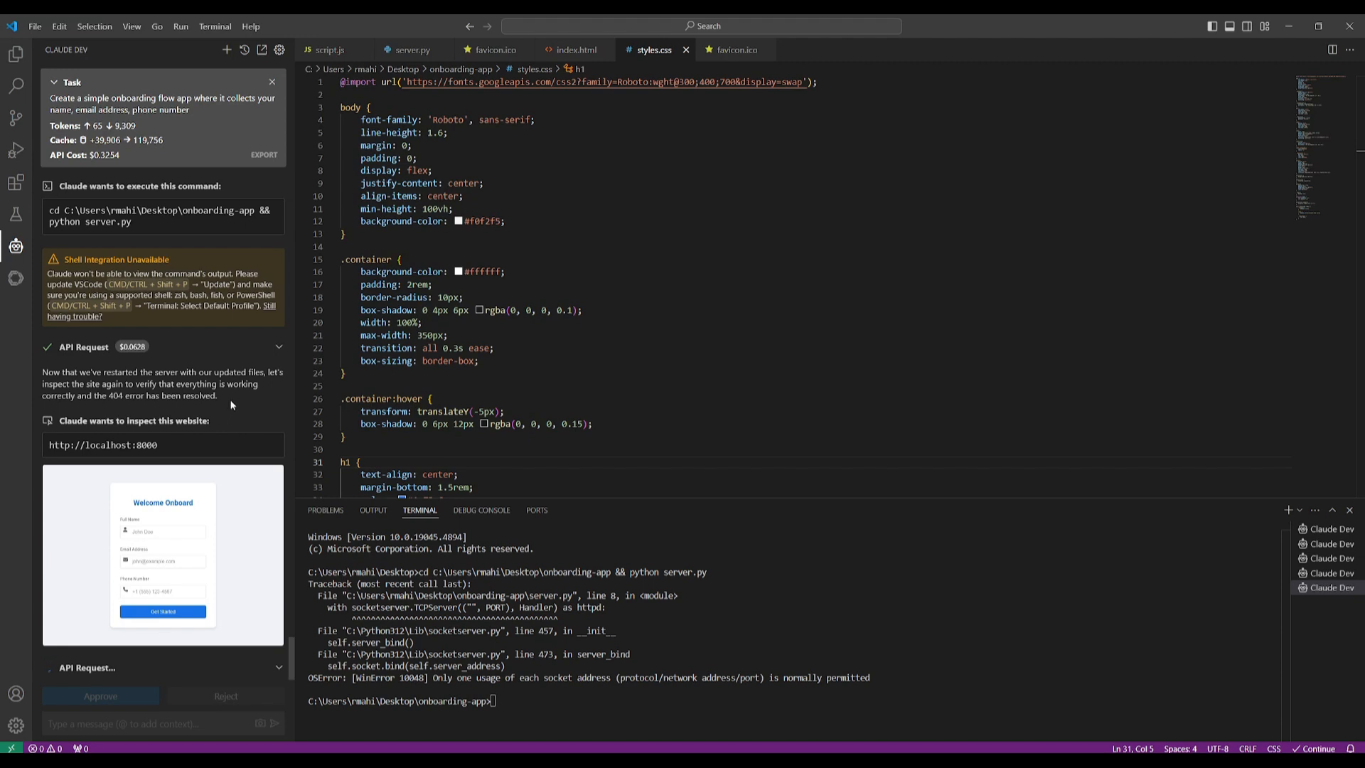
pyautogui.moveTo(231, 406)
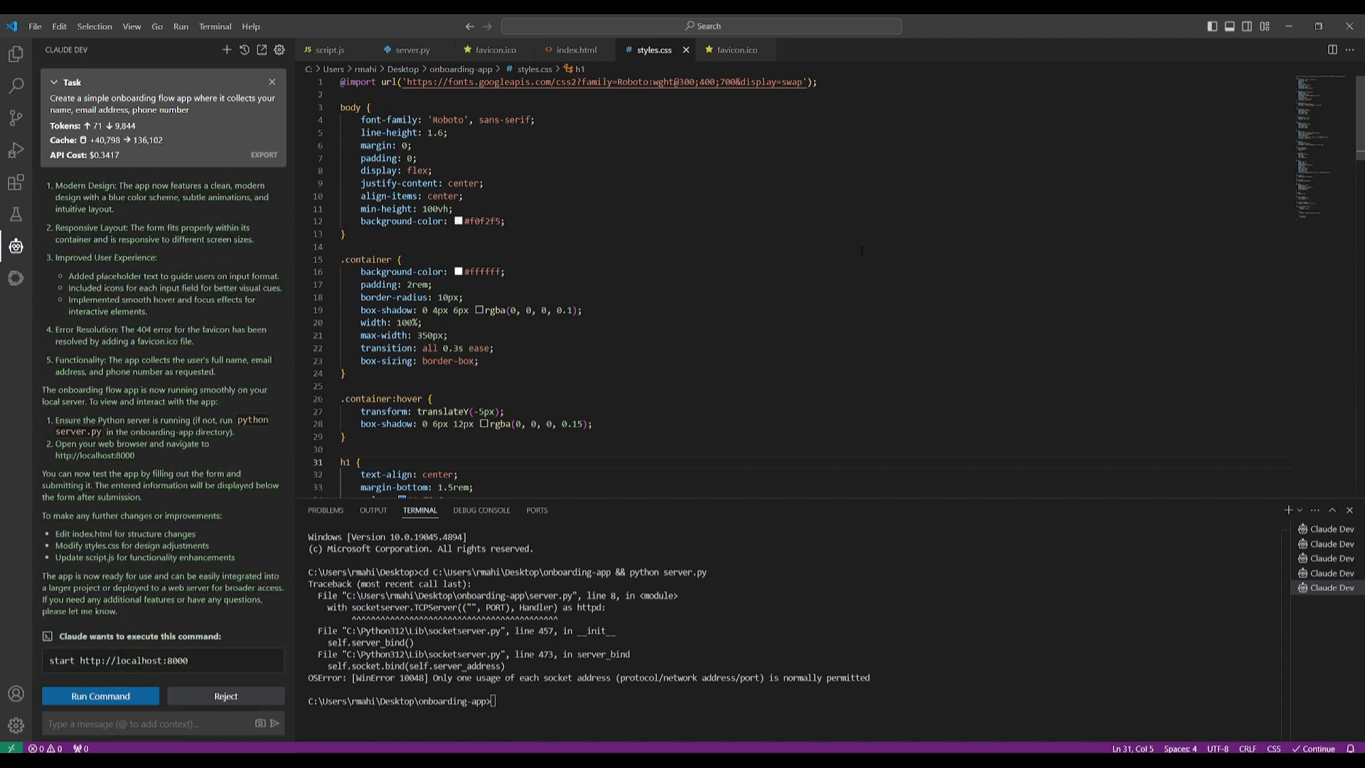
pyautogui.moveTo(818, 213)
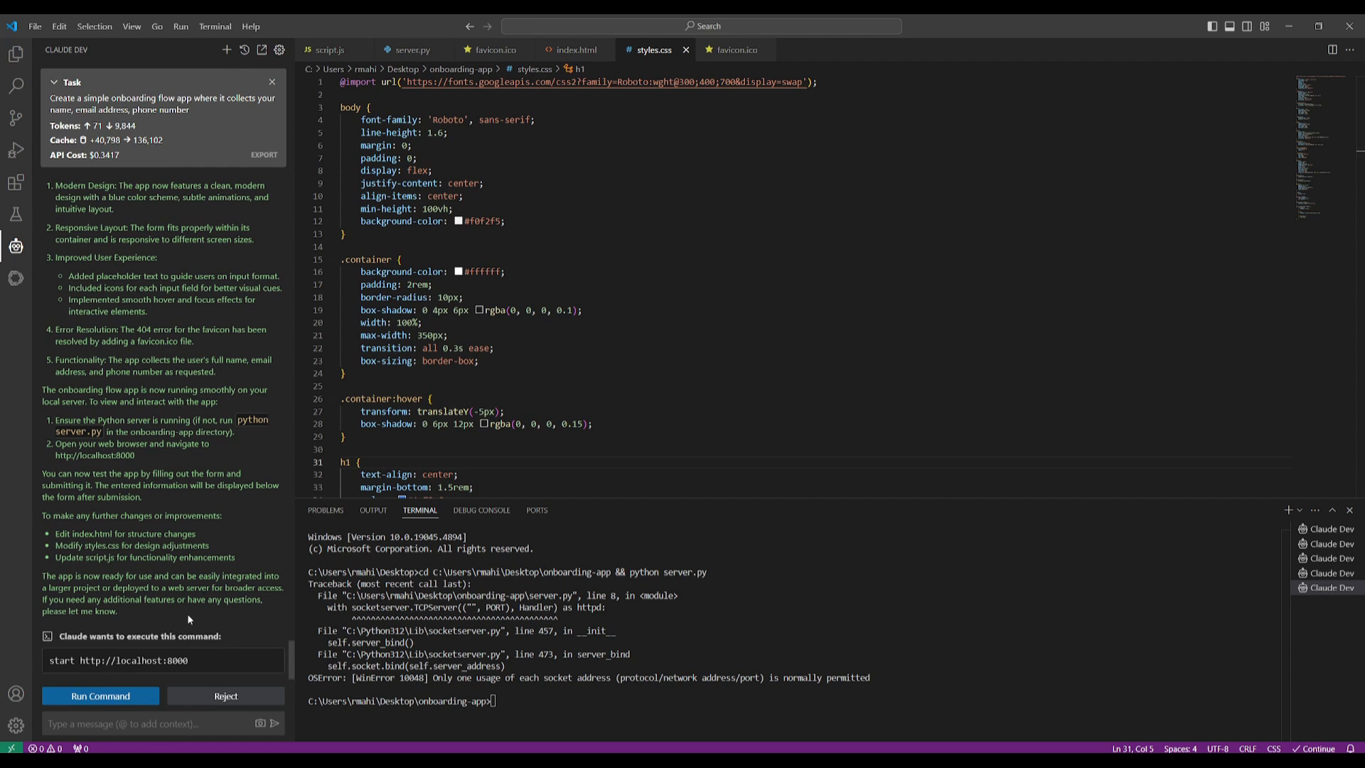
pyautogui.moveTo(727, 532)
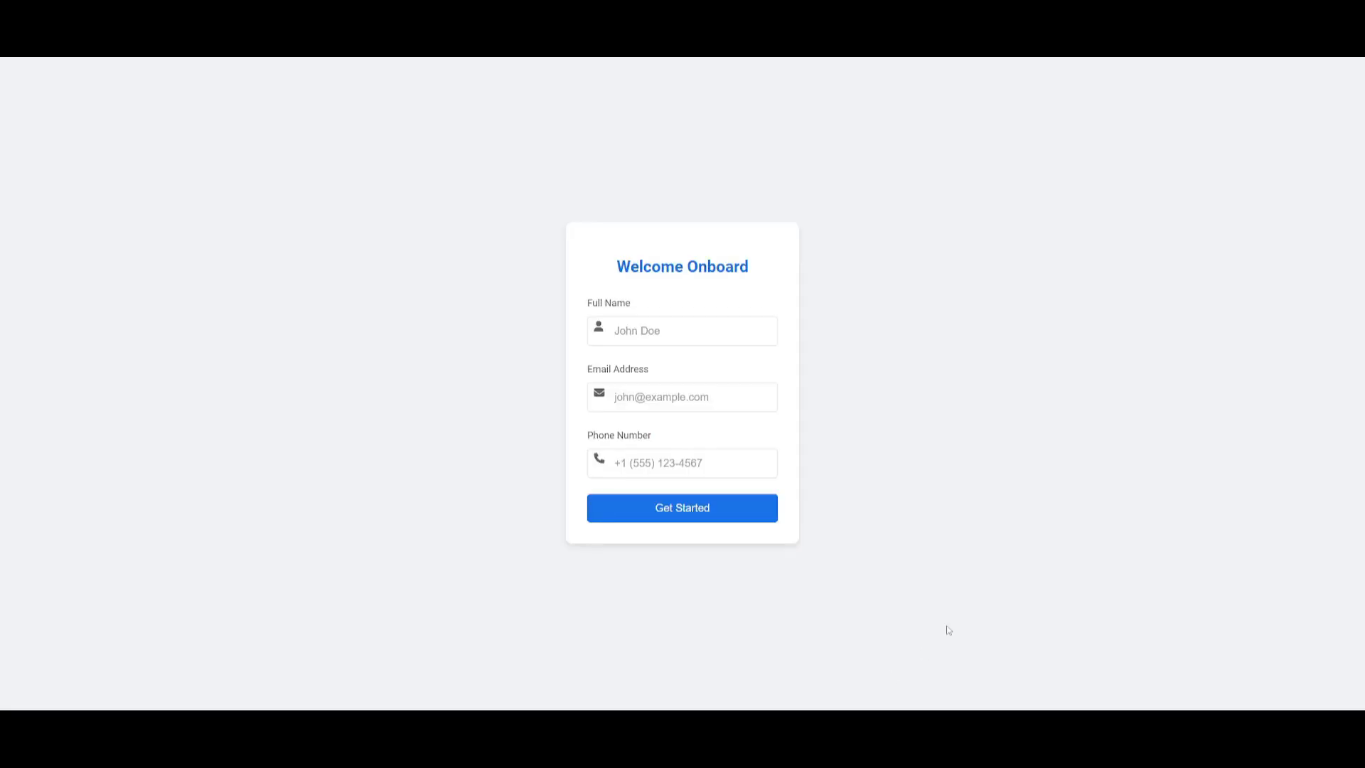
pyautogui.moveTo(572, 407)
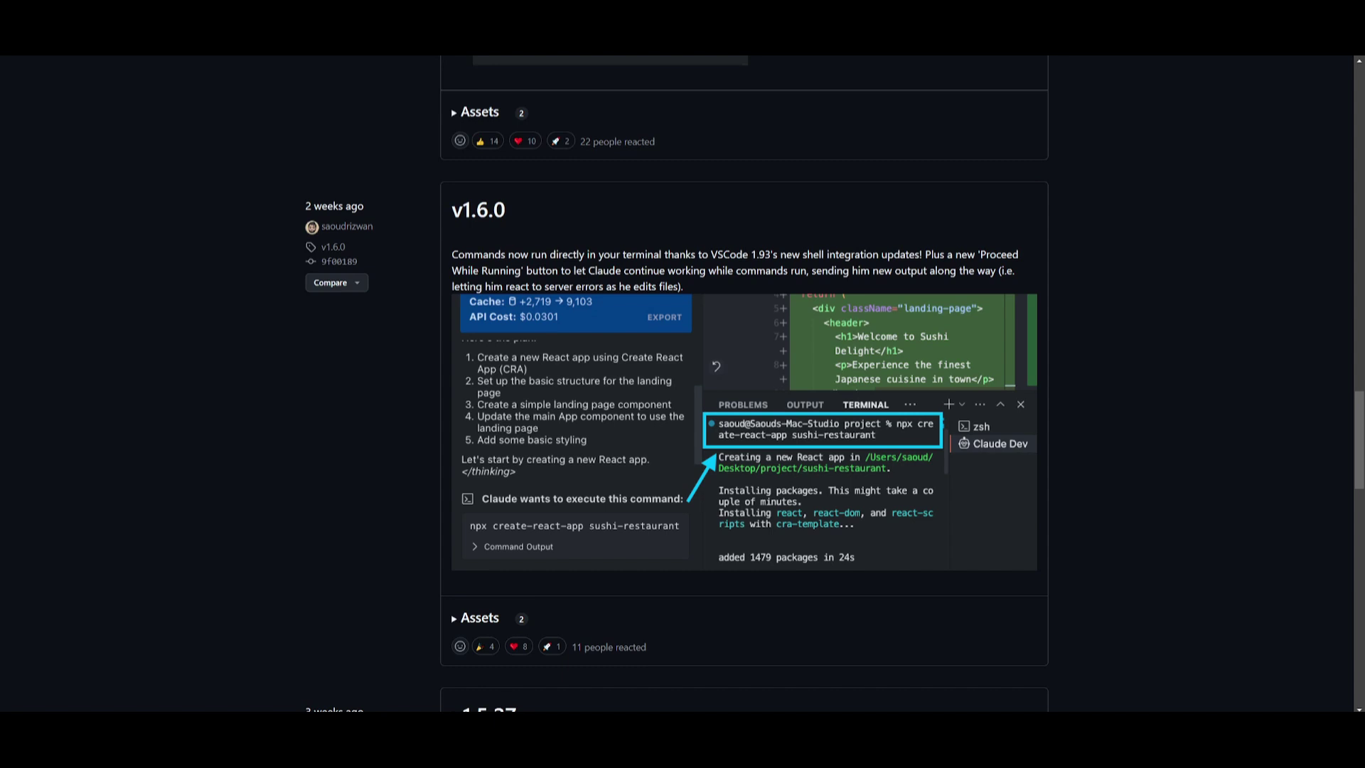
pyautogui.moveTo(464, 235)
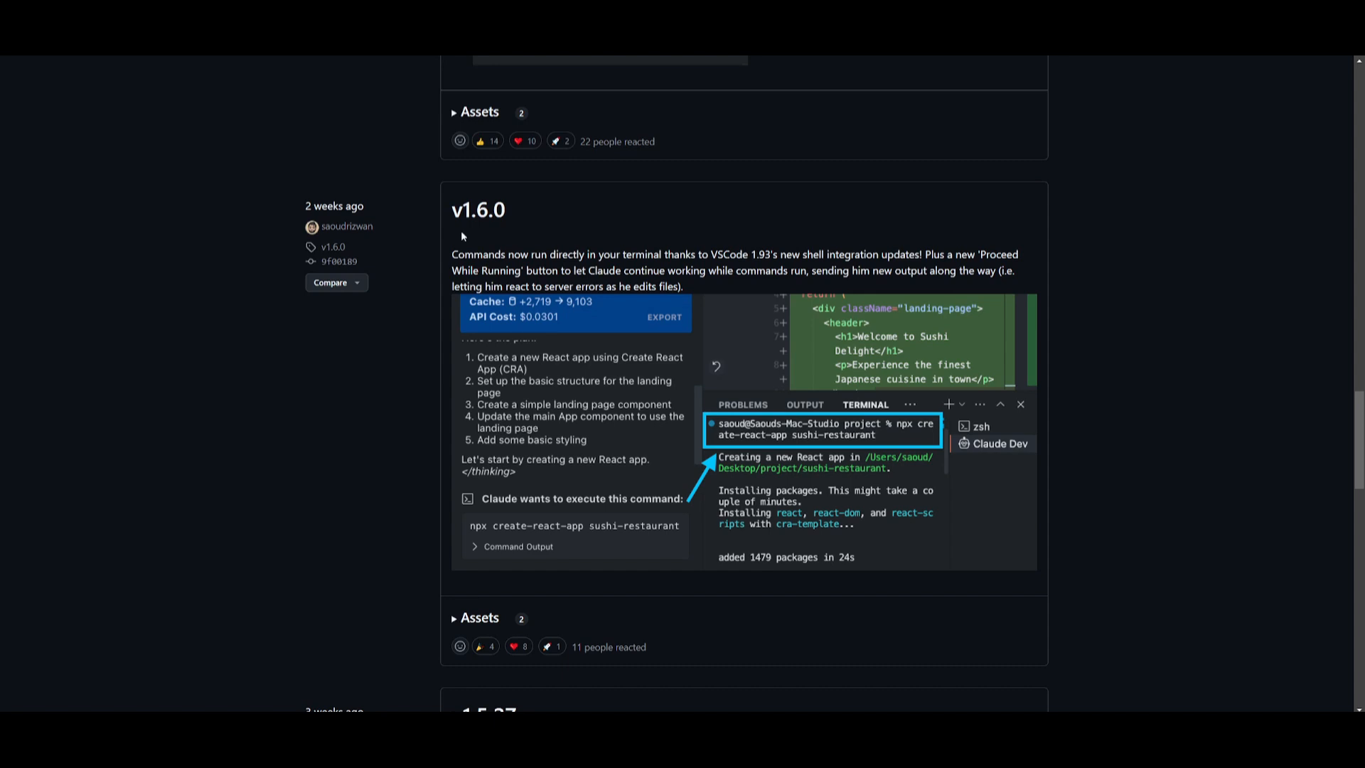
pyautogui.moveTo(478, 224)
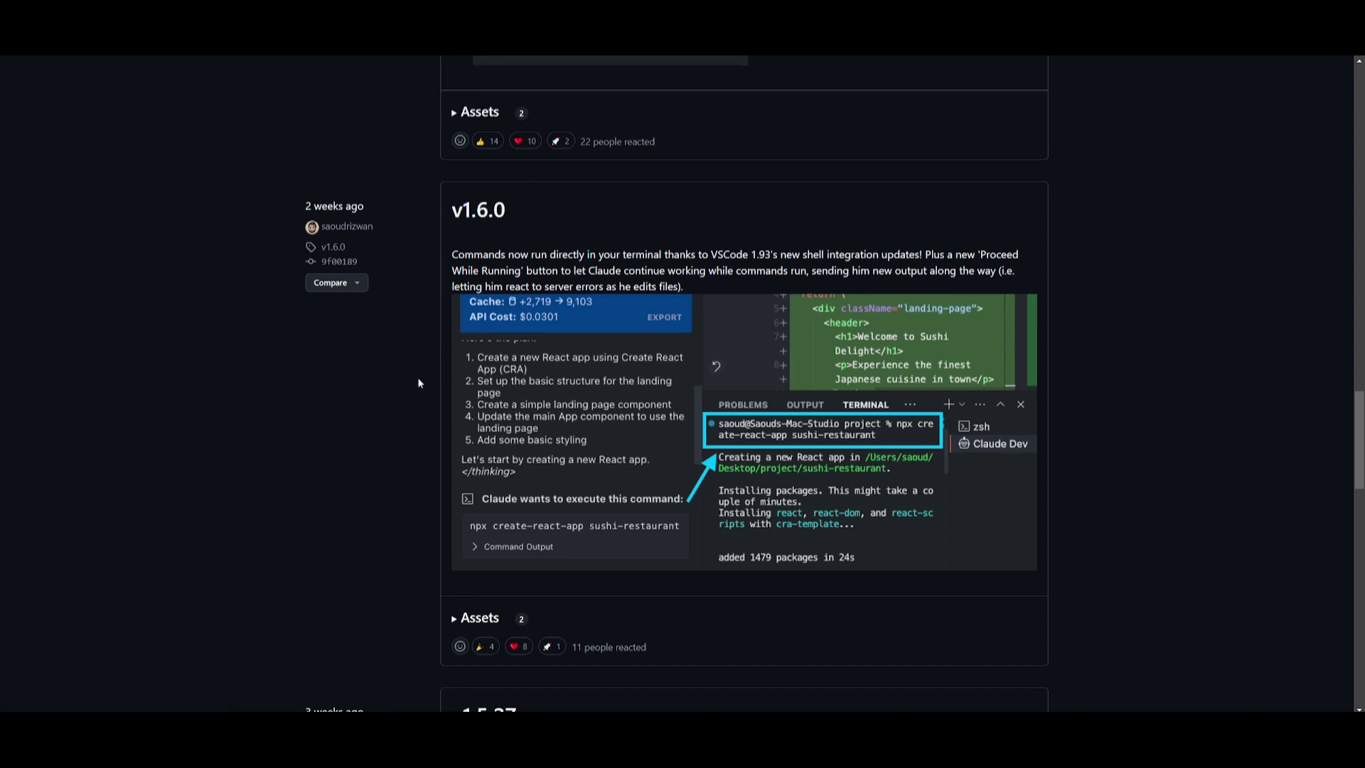
pyautogui.moveTo(1088, 405)
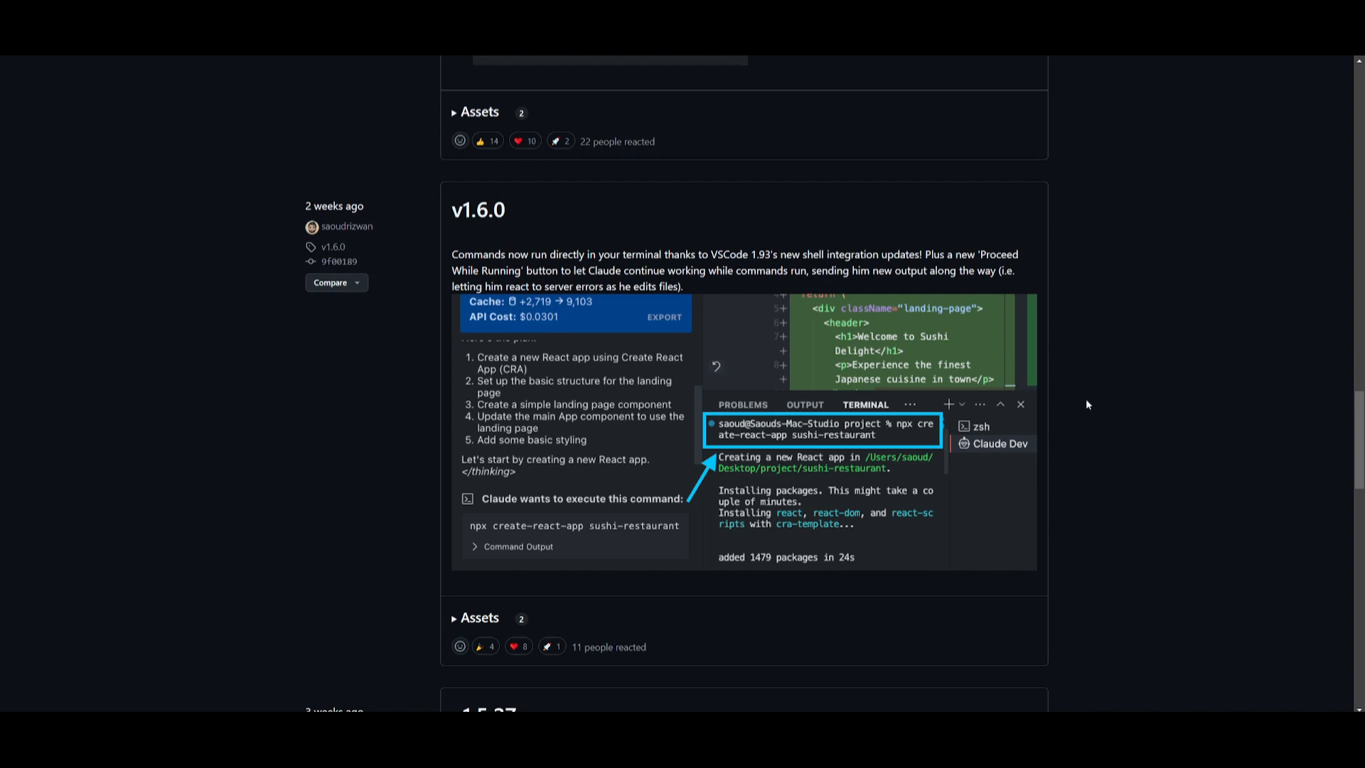
pyautogui.moveTo(1107, 387)
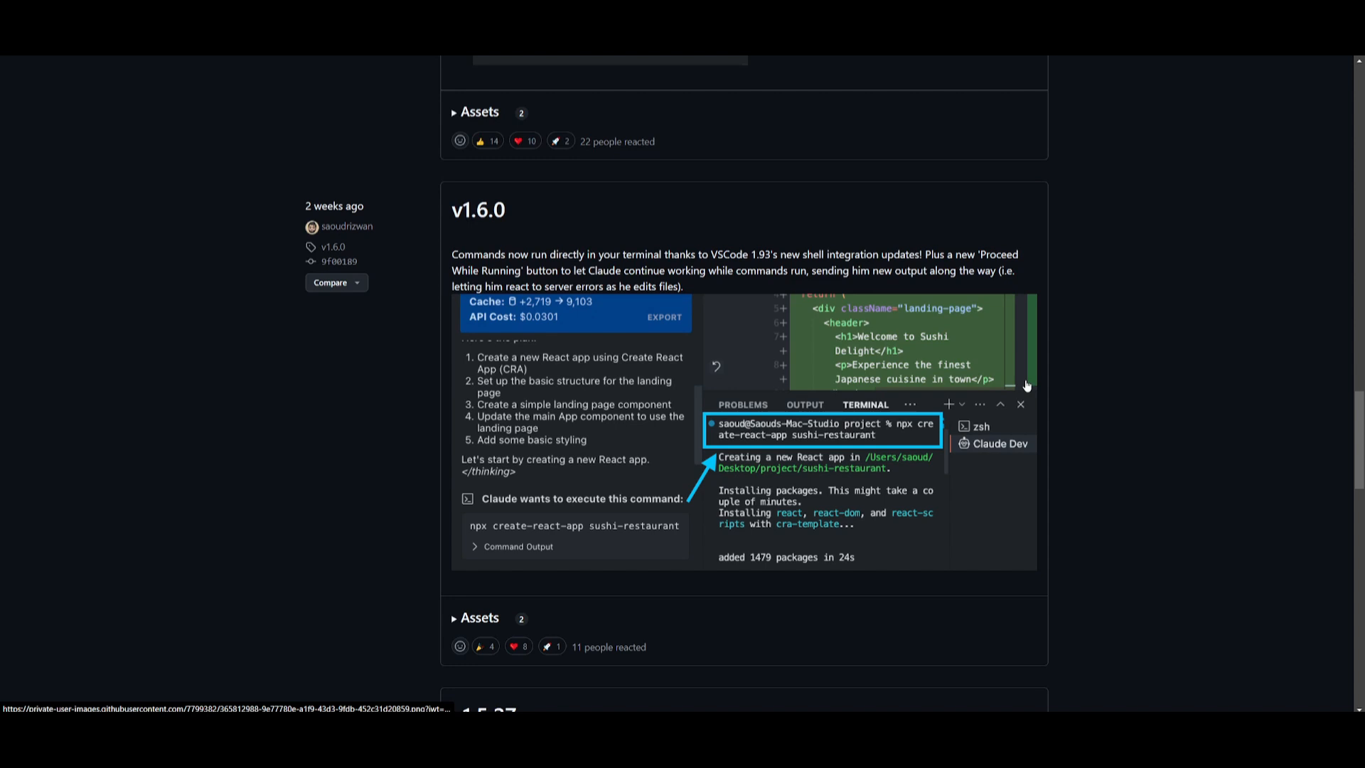
pyautogui.moveTo(815, 343)
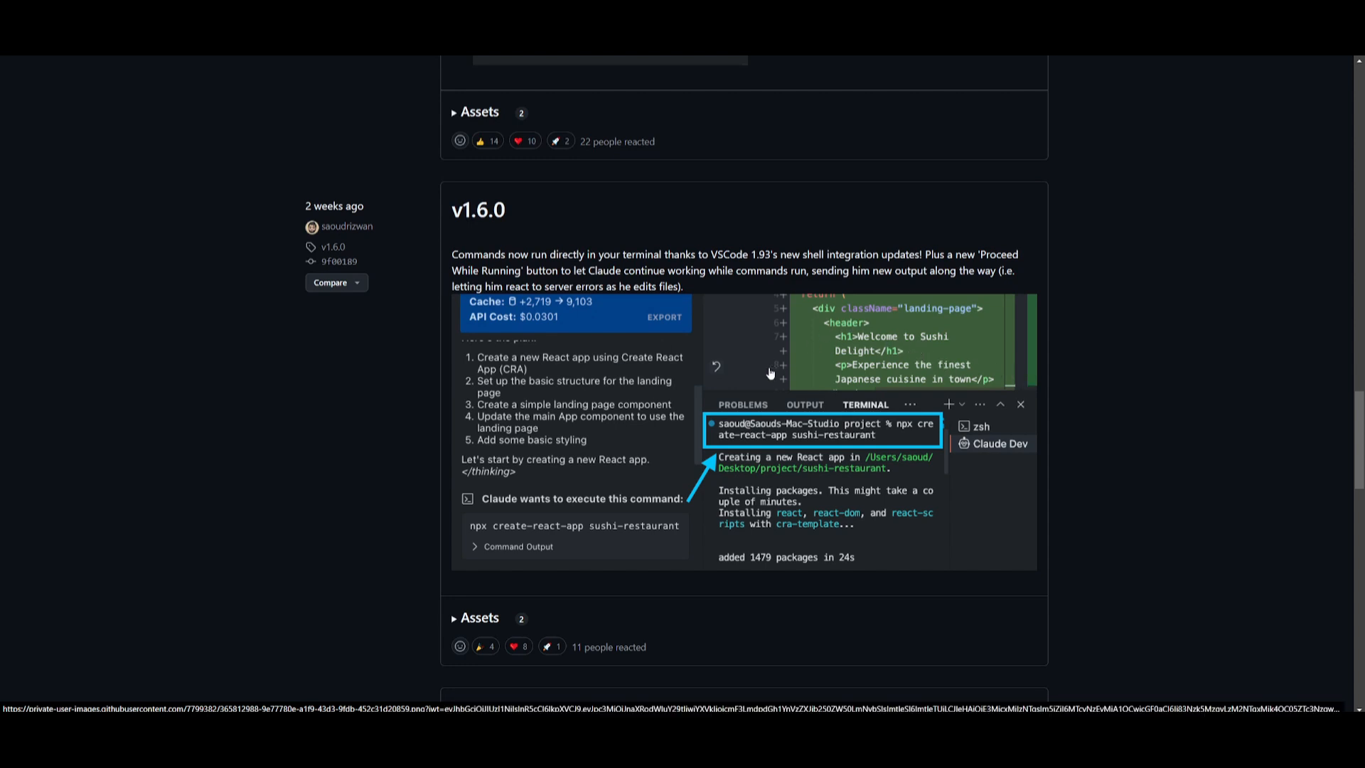
pyautogui.moveTo(822, 376)
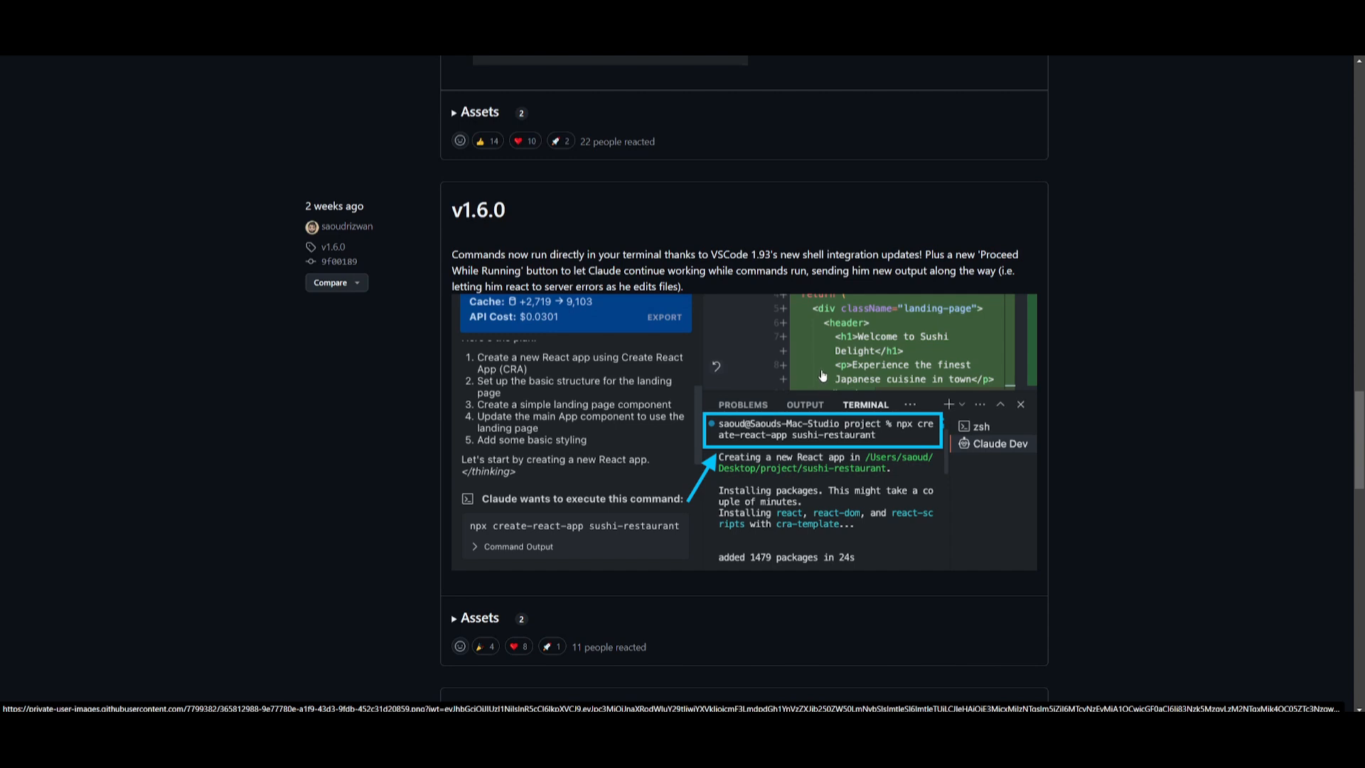
pyautogui.moveTo(711, 466)
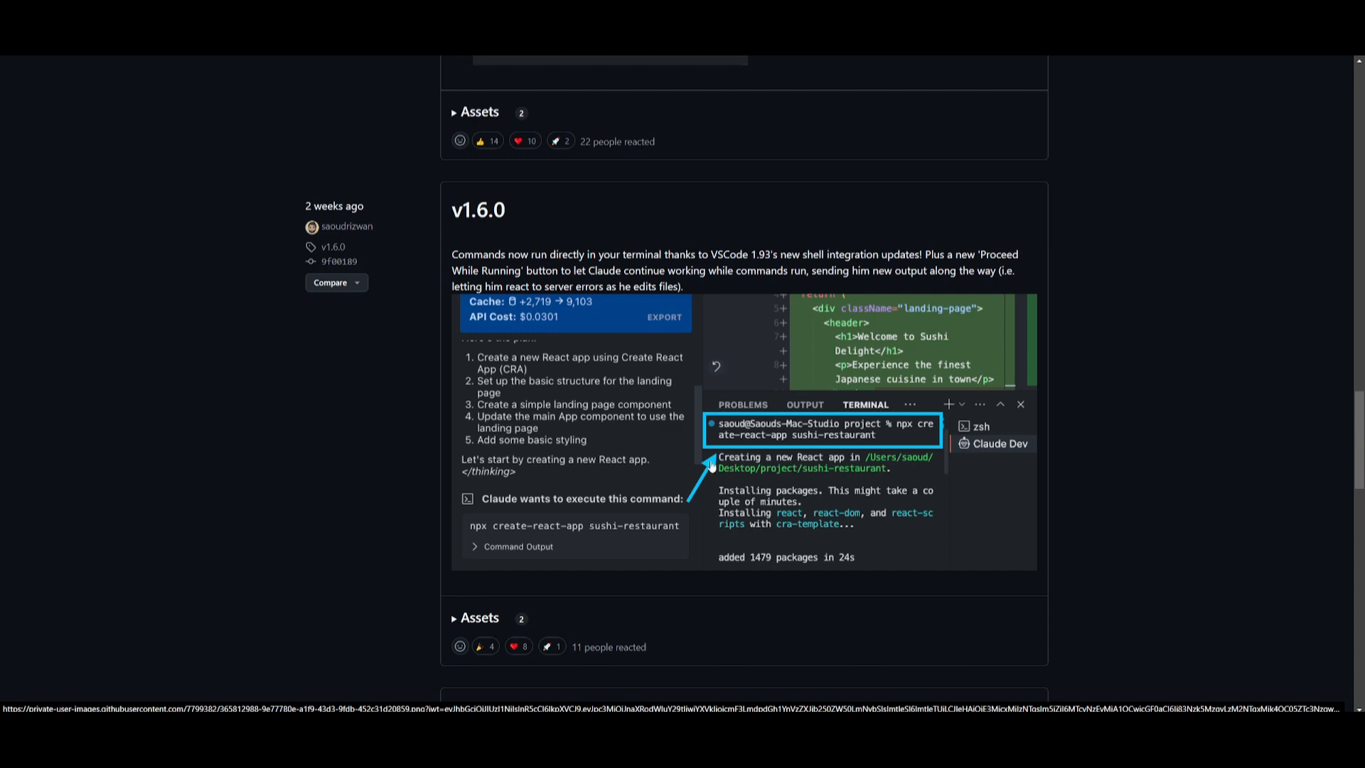
pyautogui.moveTo(800, 443)
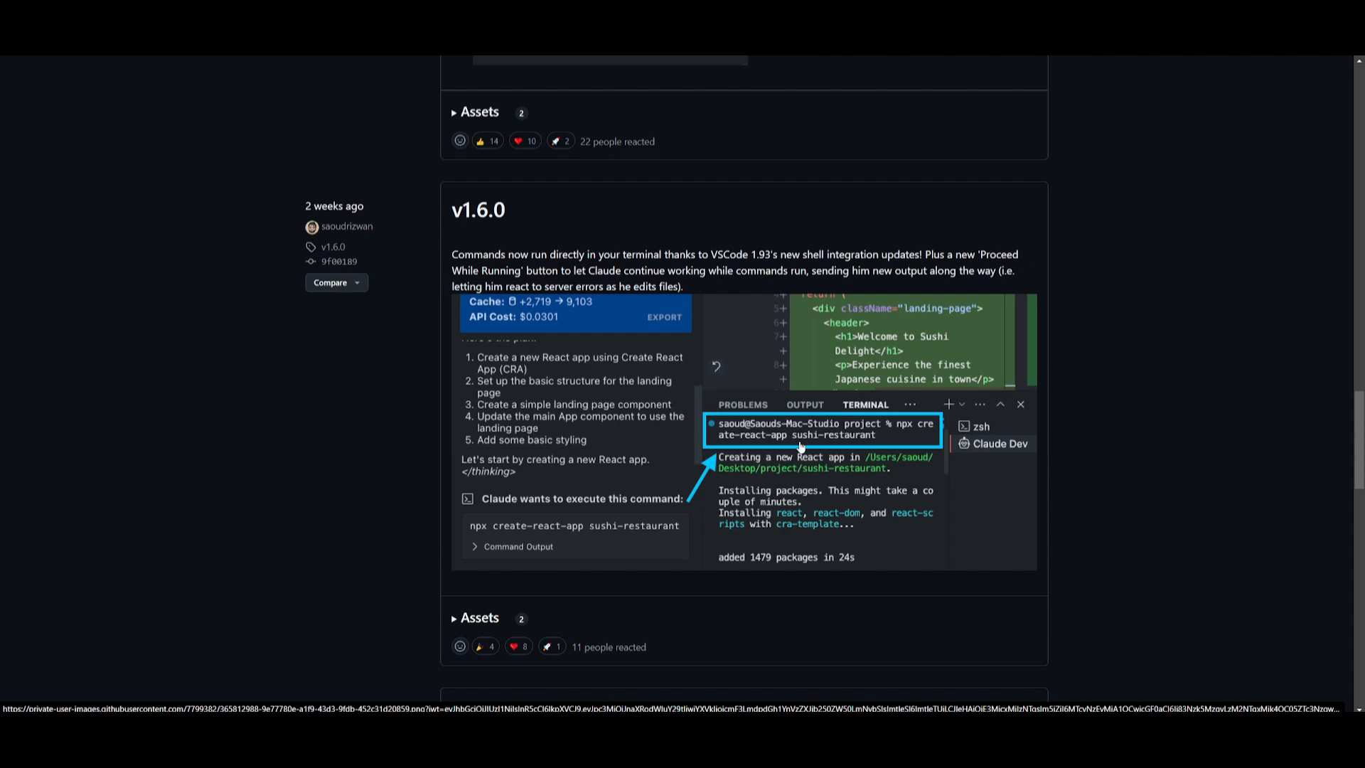
pyautogui.moveTo(666, 459)
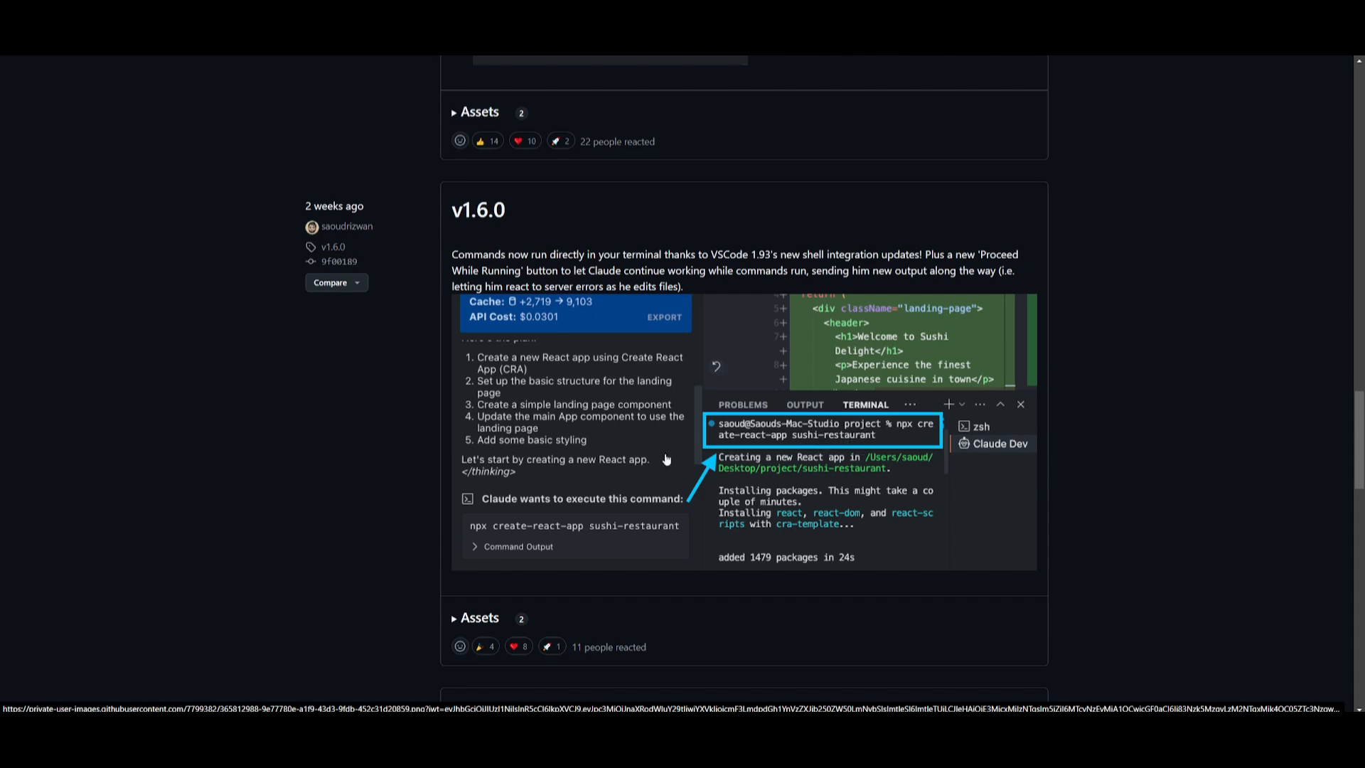
pyautogui.moveTo(631, 464)
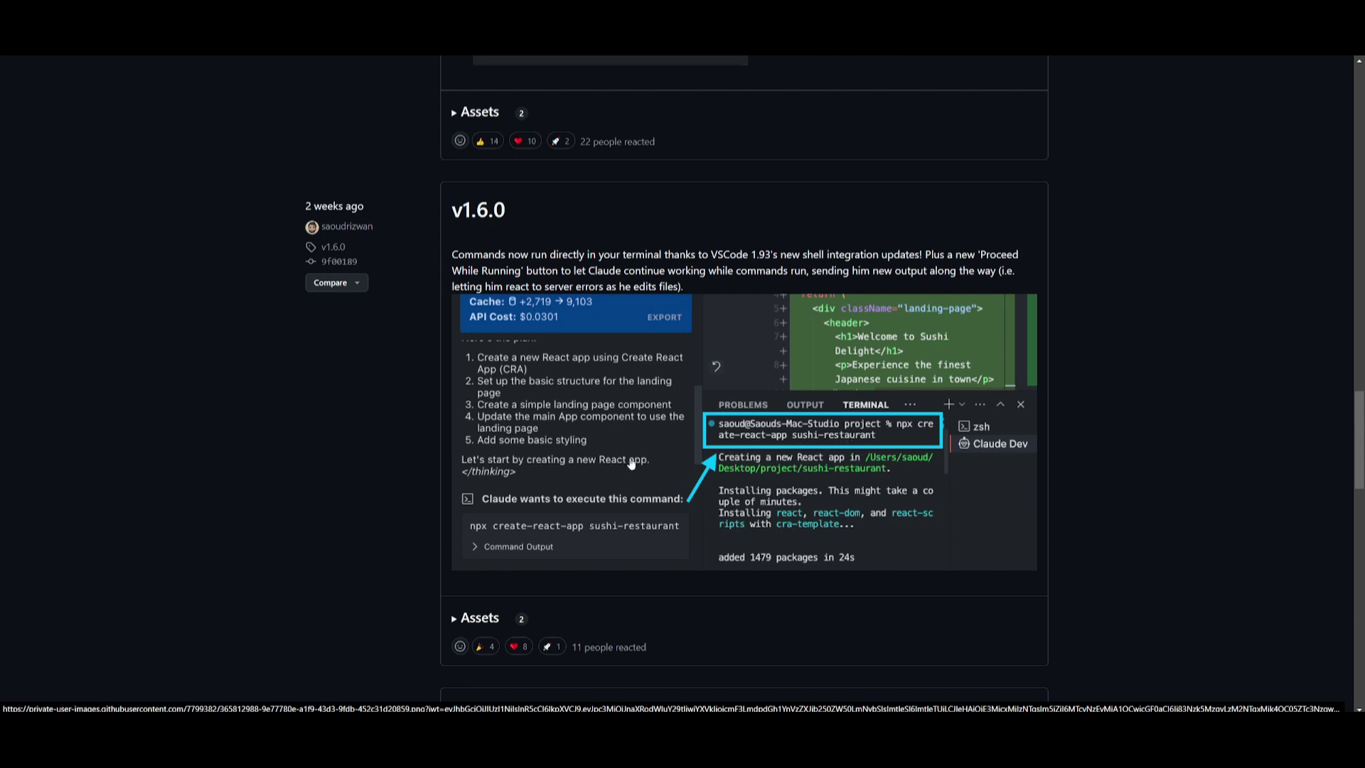
pyautogui.moveTo(807, 487)
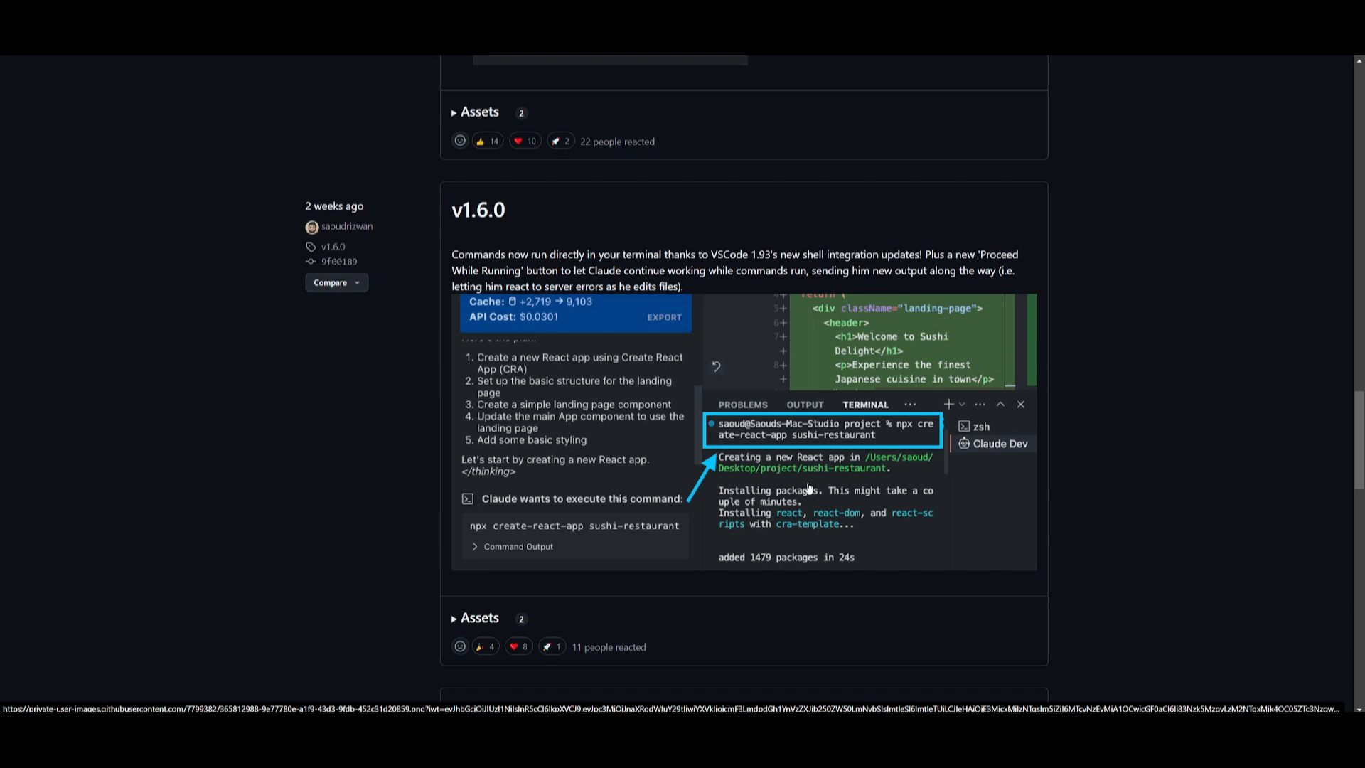
pyautogui.moveTo(884, 447)
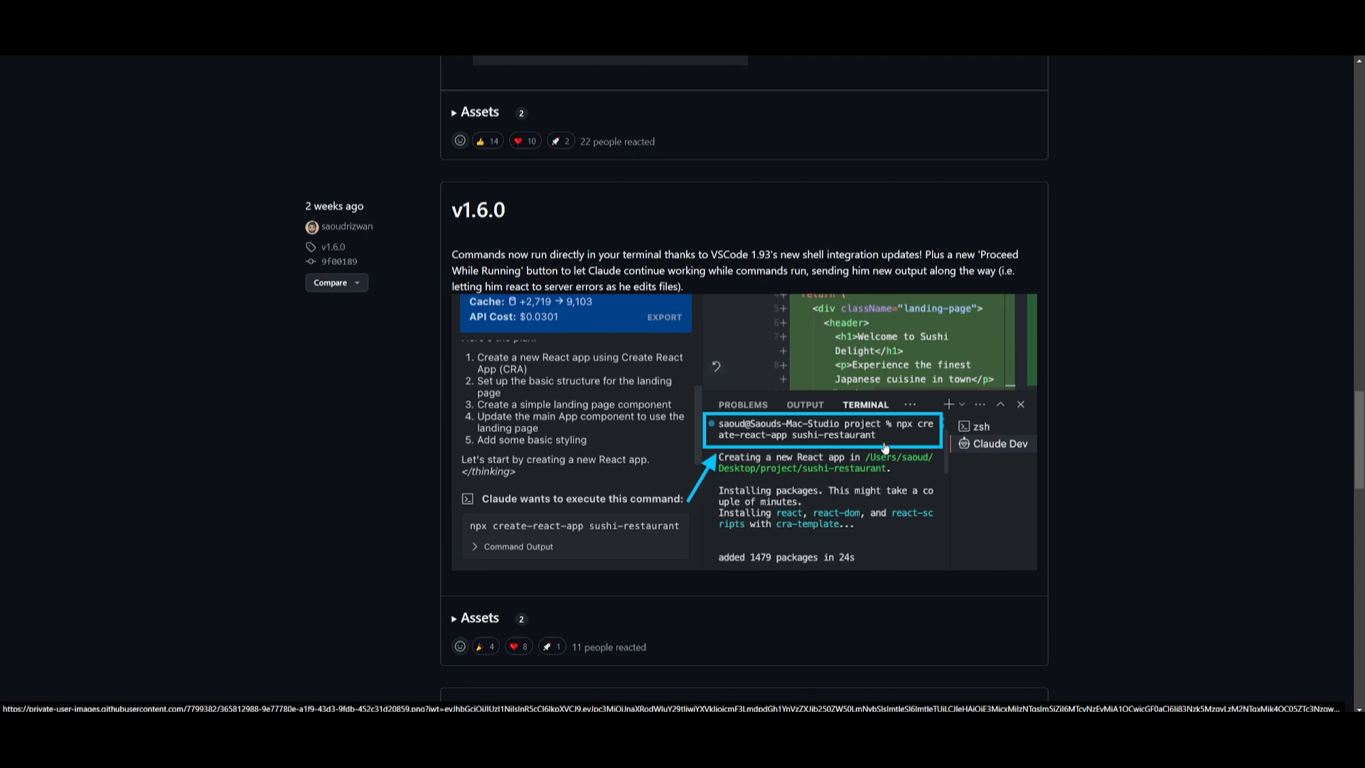
pyautogui.moveTo(940, 456)
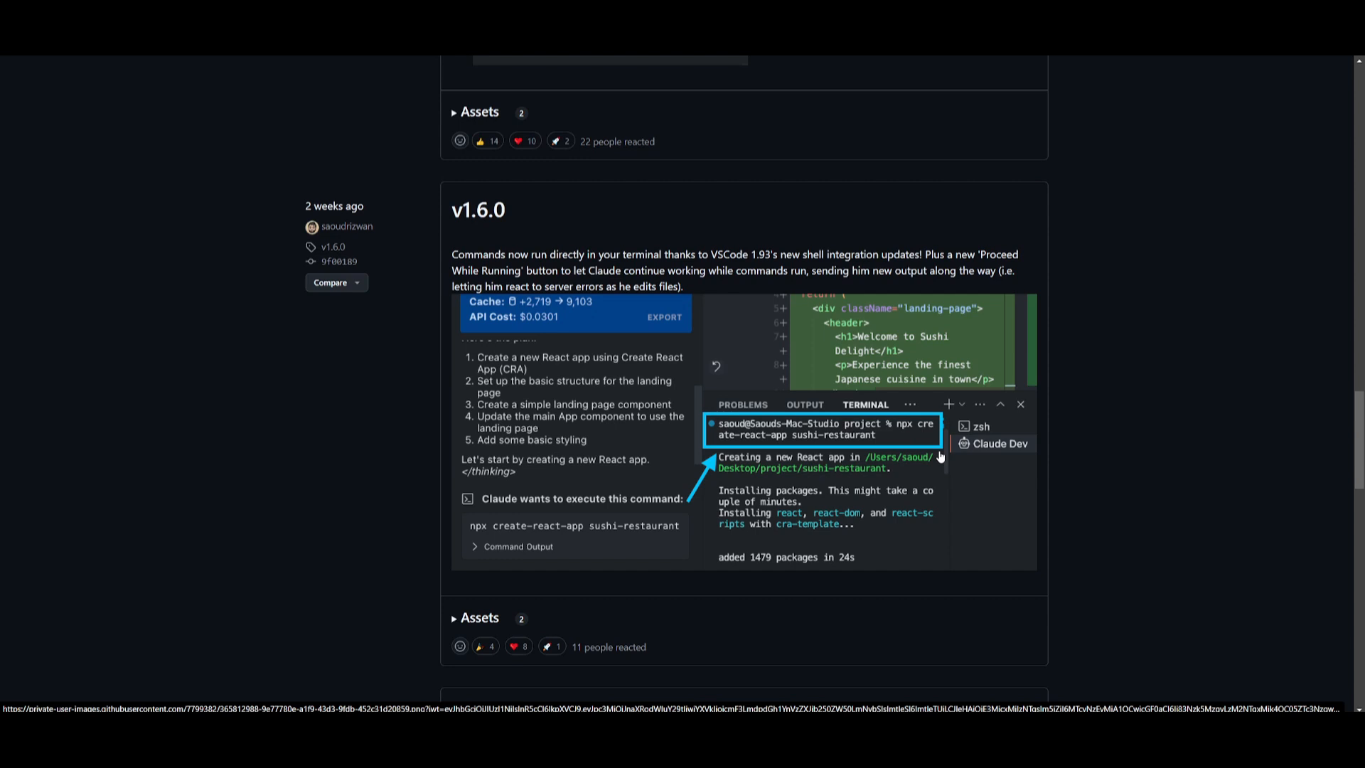
pyautogui.moveTo(948, 447)
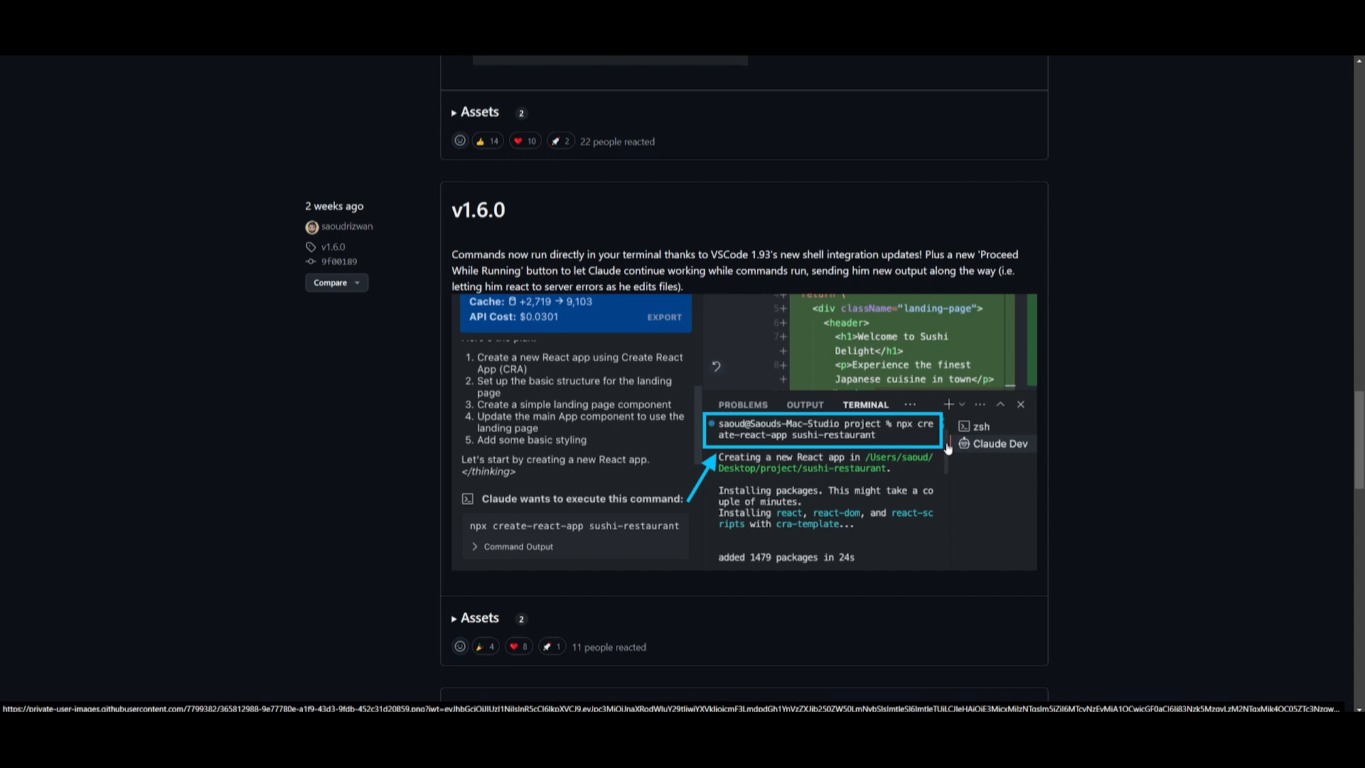
pyautogui.moveTo(964, 426)
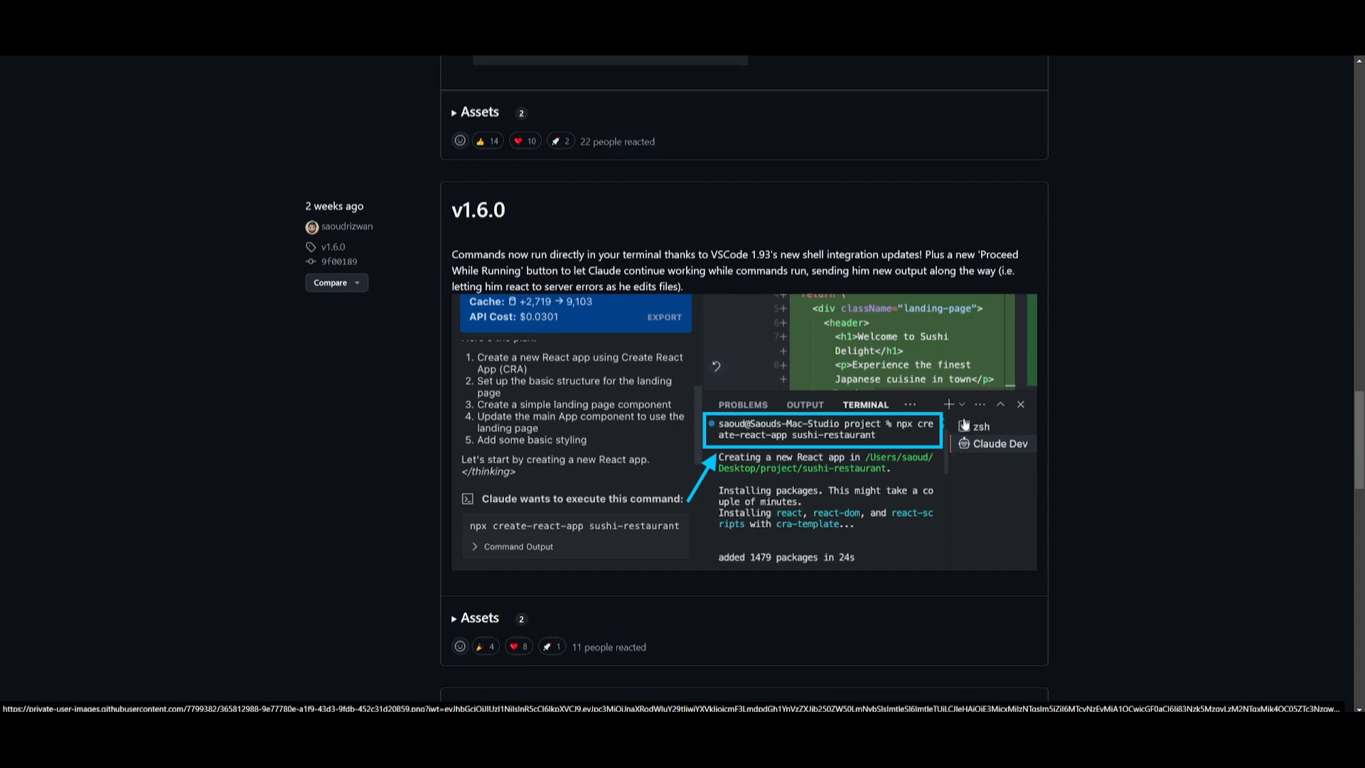
pyautogui.moveTo(966, 414)
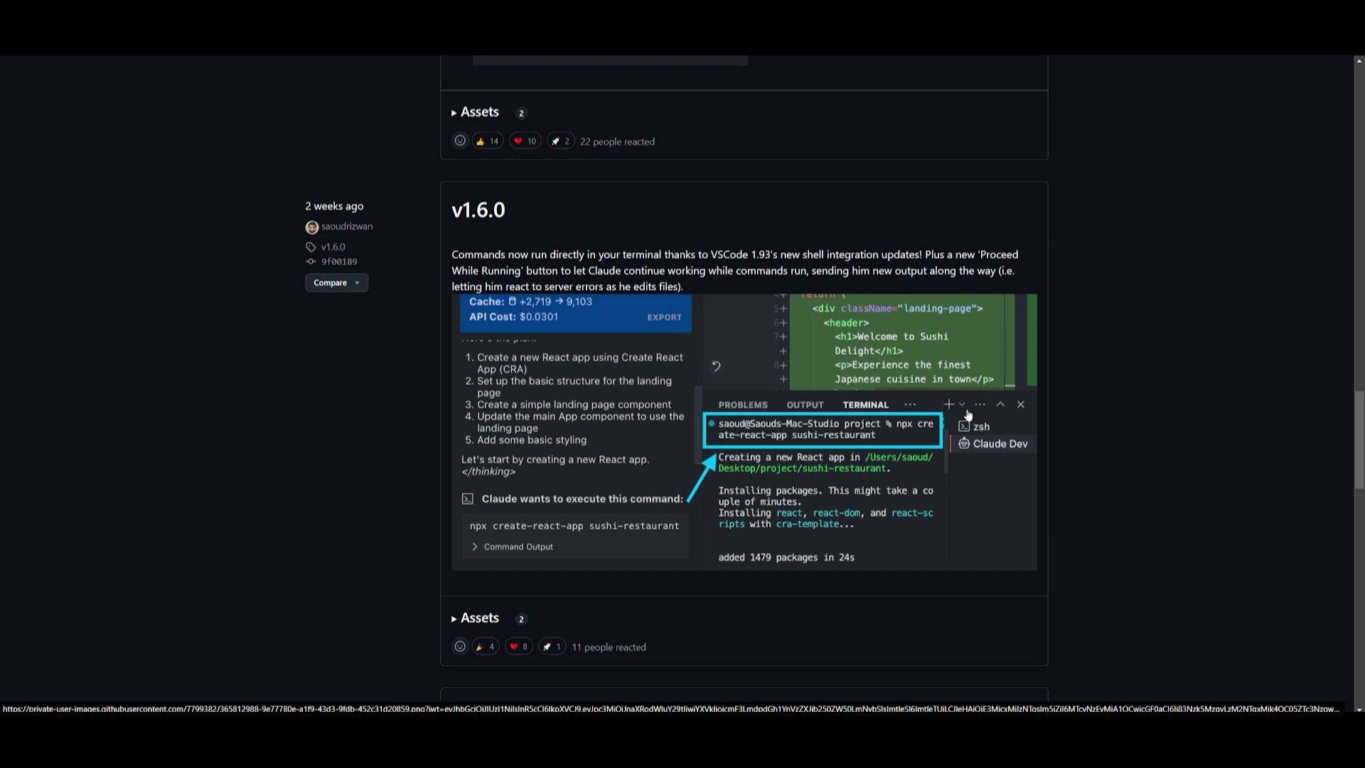
pyautogui.moveTo(886, 436)
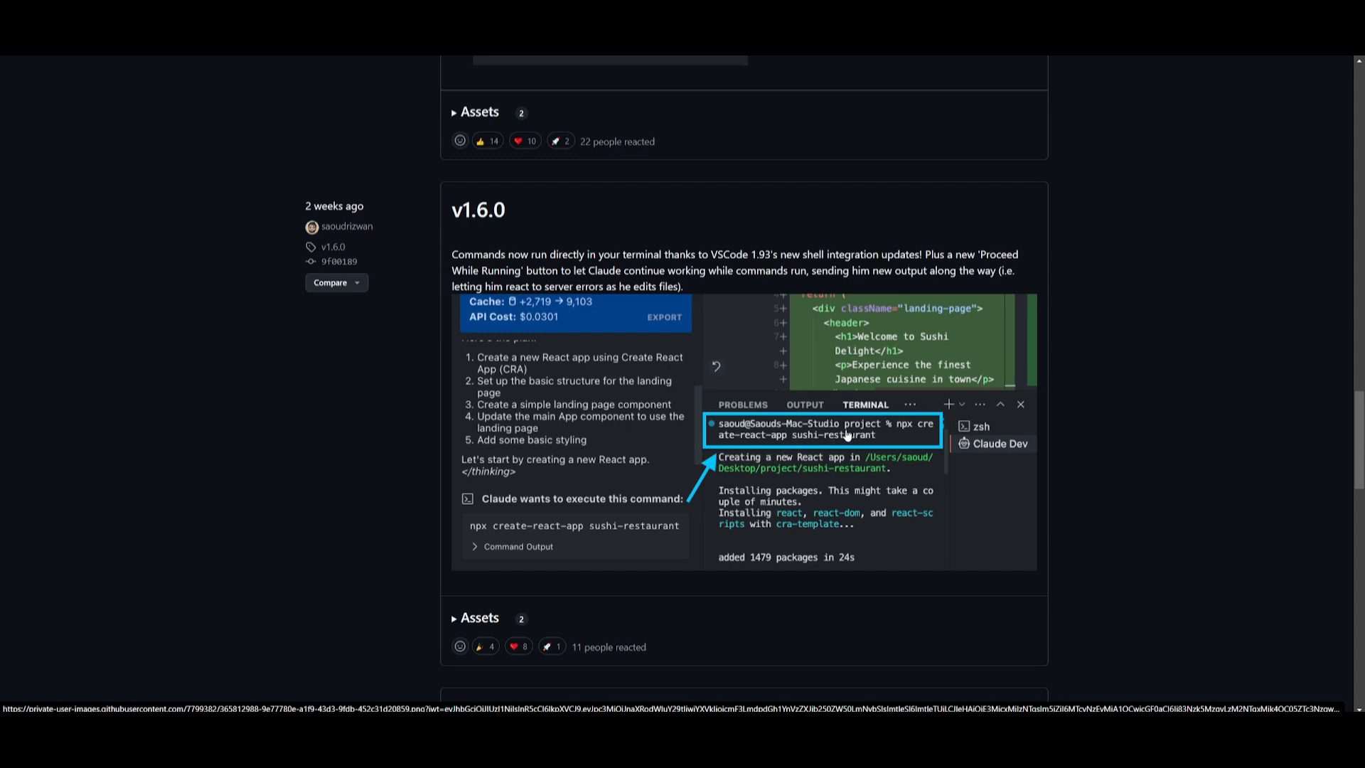
pyautogui.moveTo(874, 424)
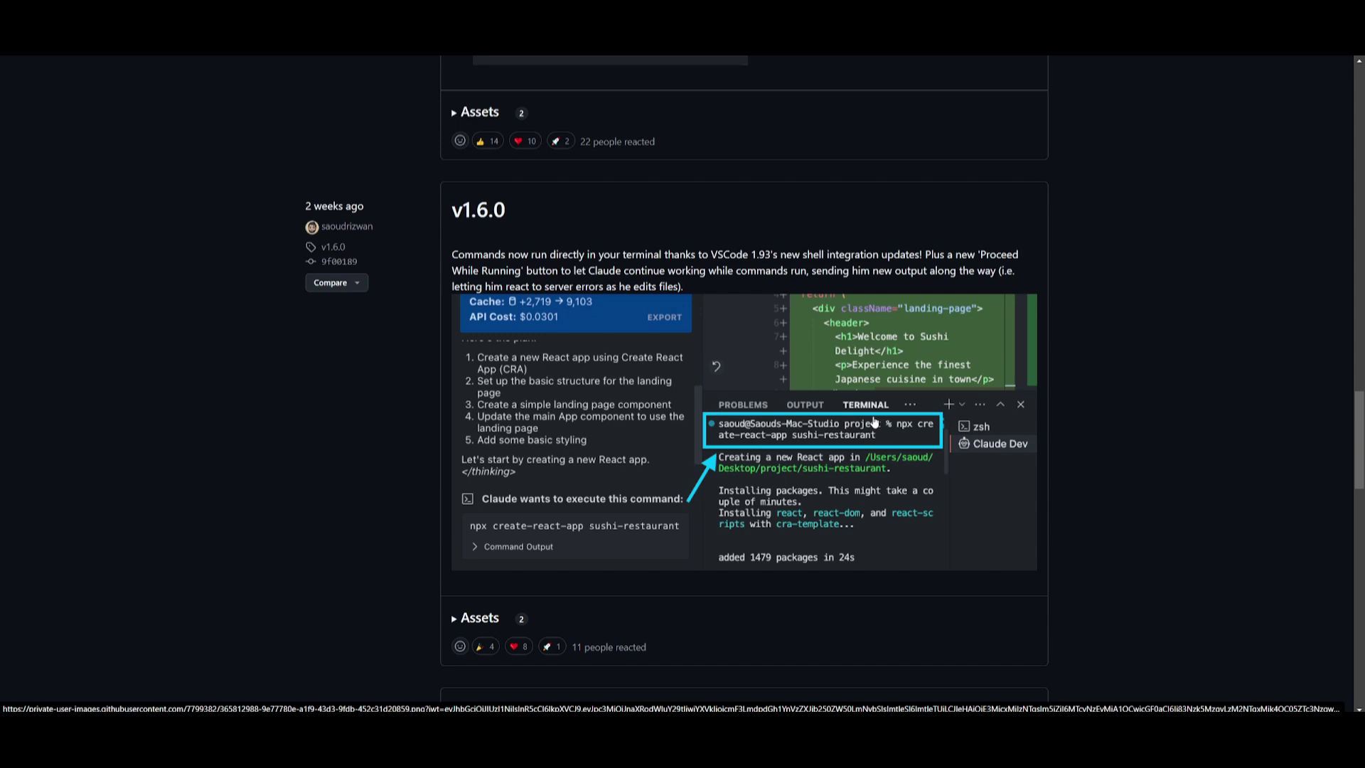
pyautogui.moveTo(871, 415)
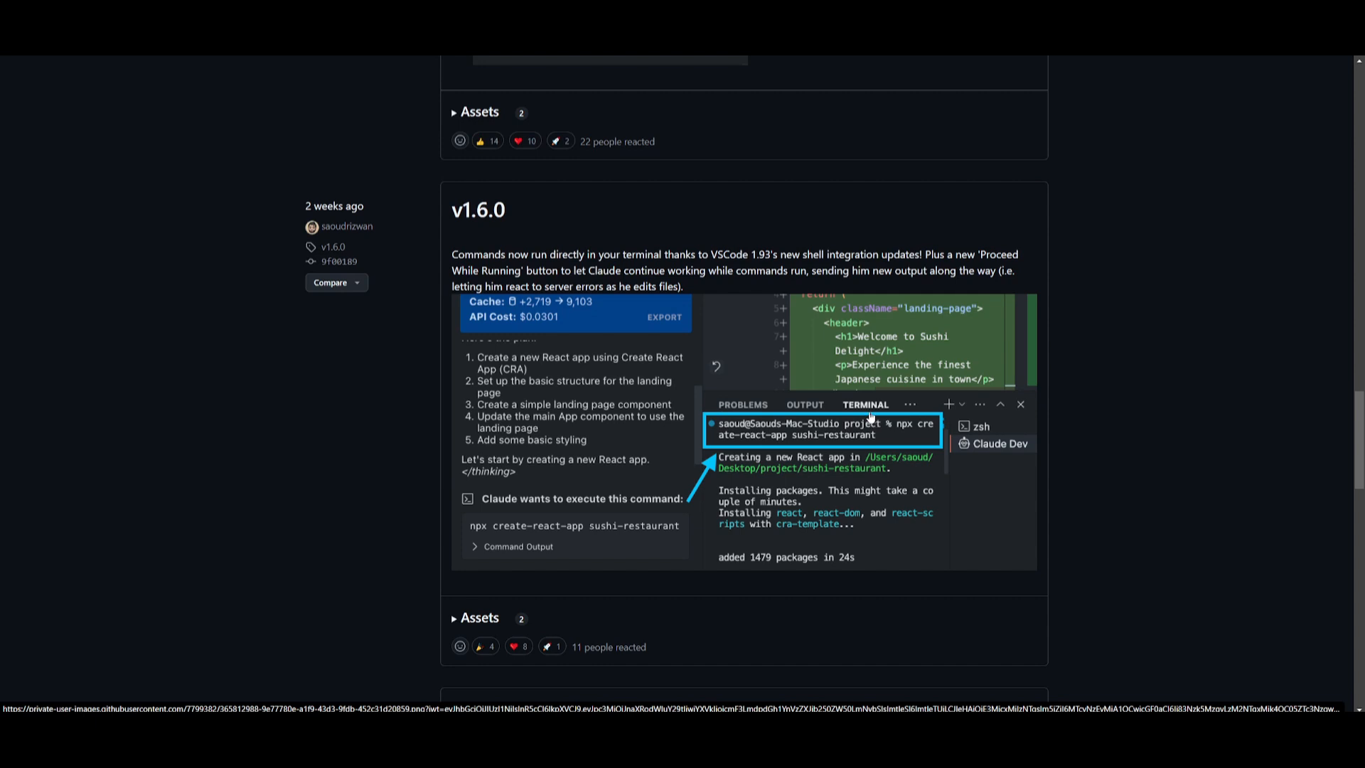
pyautogui.moveTo(863, 427)
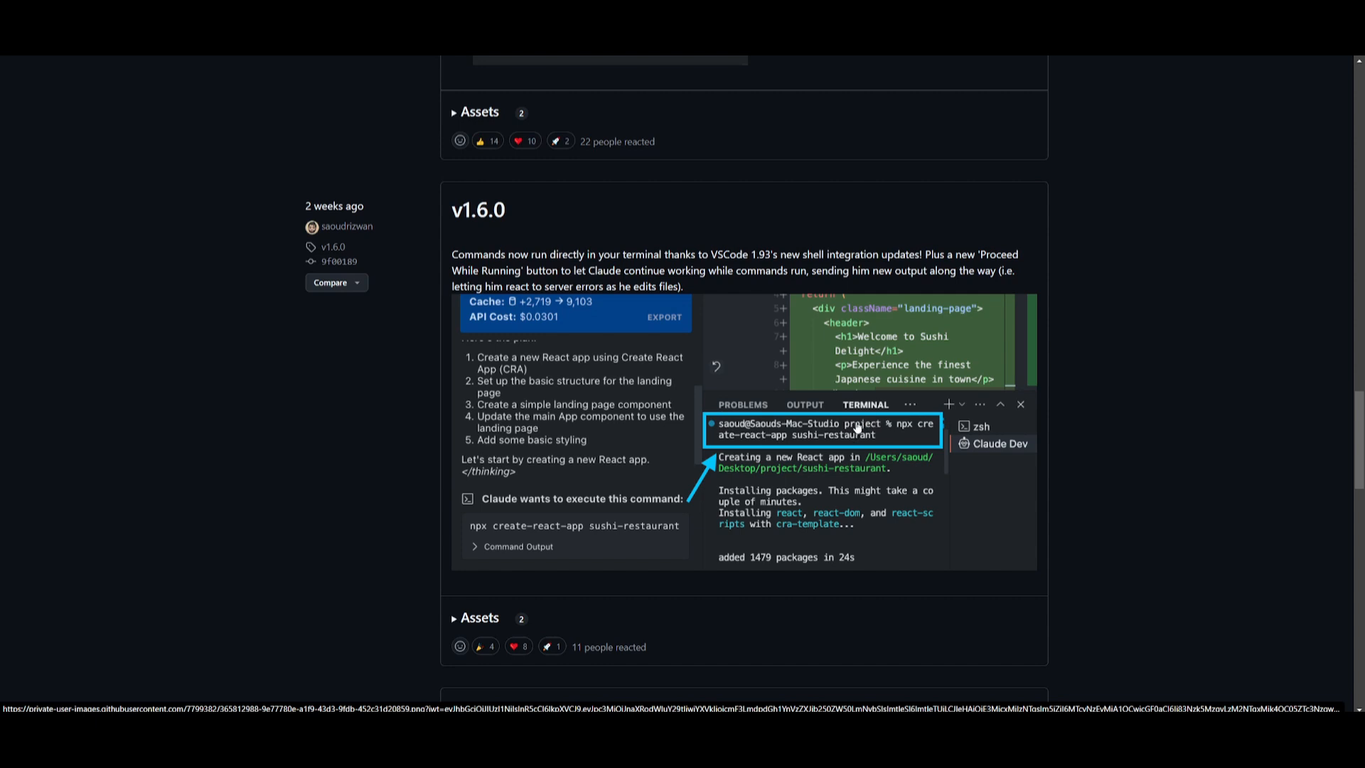
pyautogui.moveTo(909, 424)
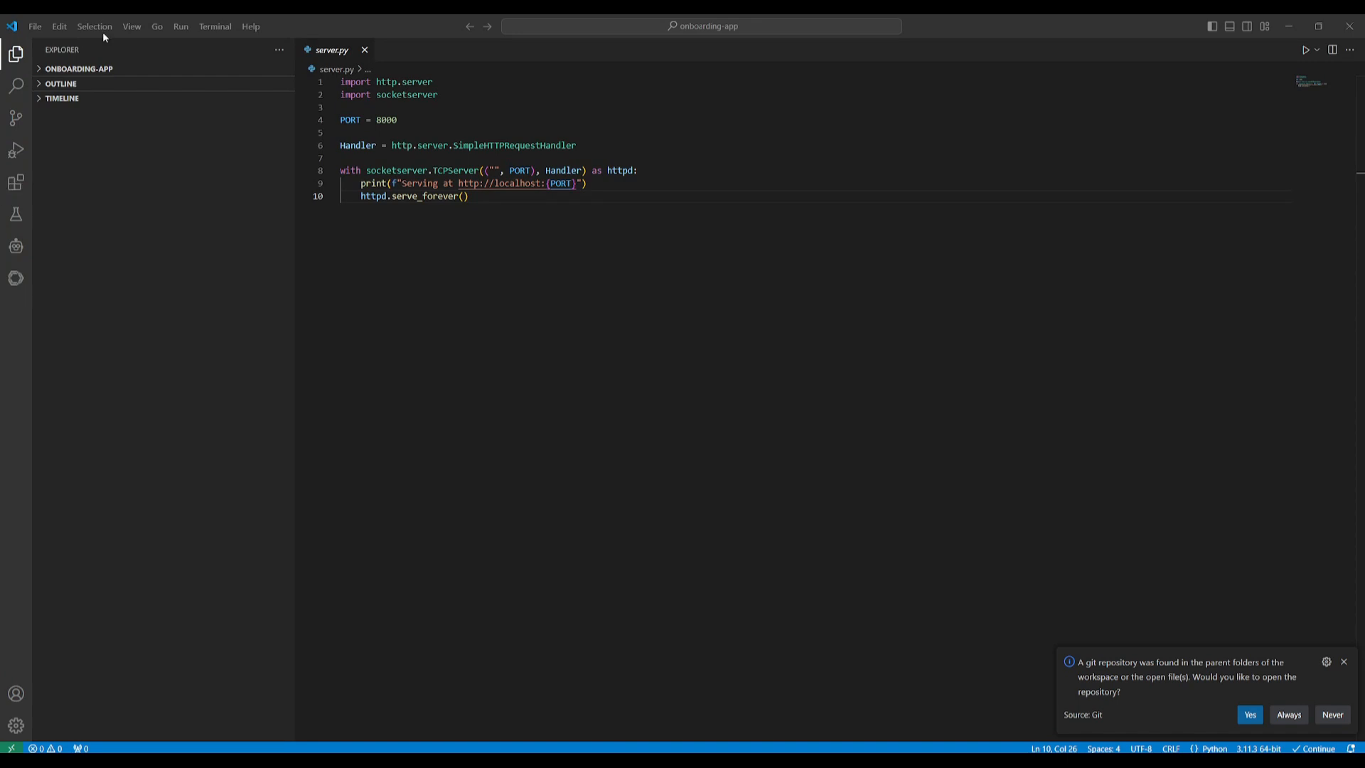
pyautogui.moveTo(101, 84)
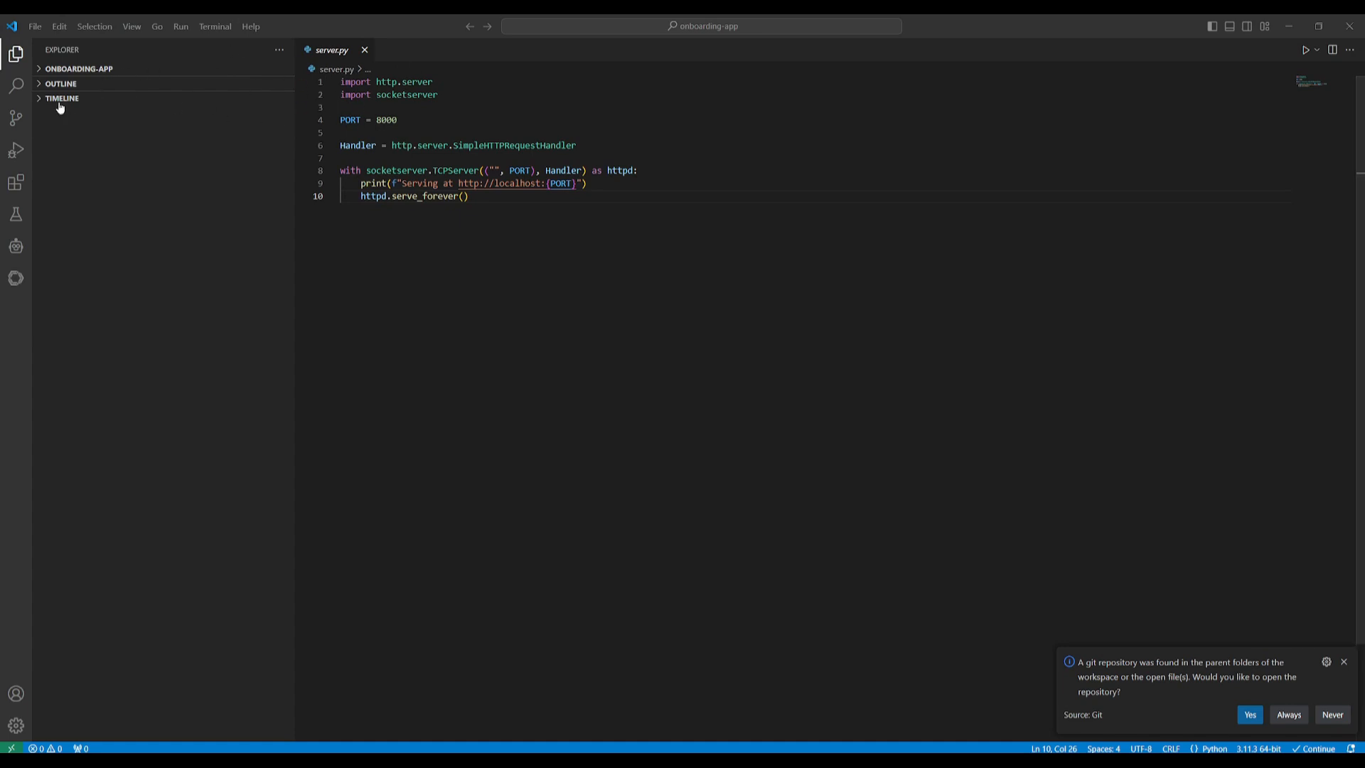
# Diff script.js against its Timeline Workspace Edit version, then restore the Explorer file list
pyautogui.click(78, 68)
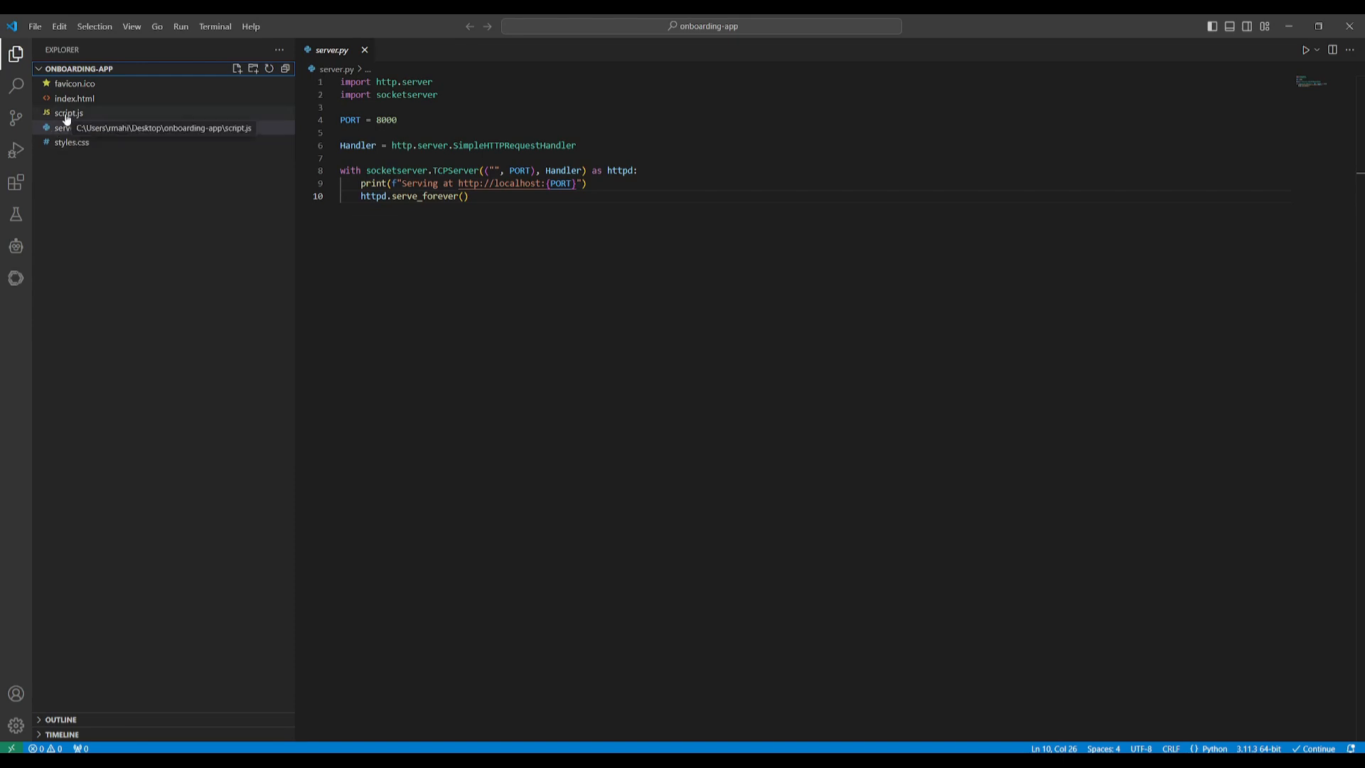
pyautogui.click(65, 115)
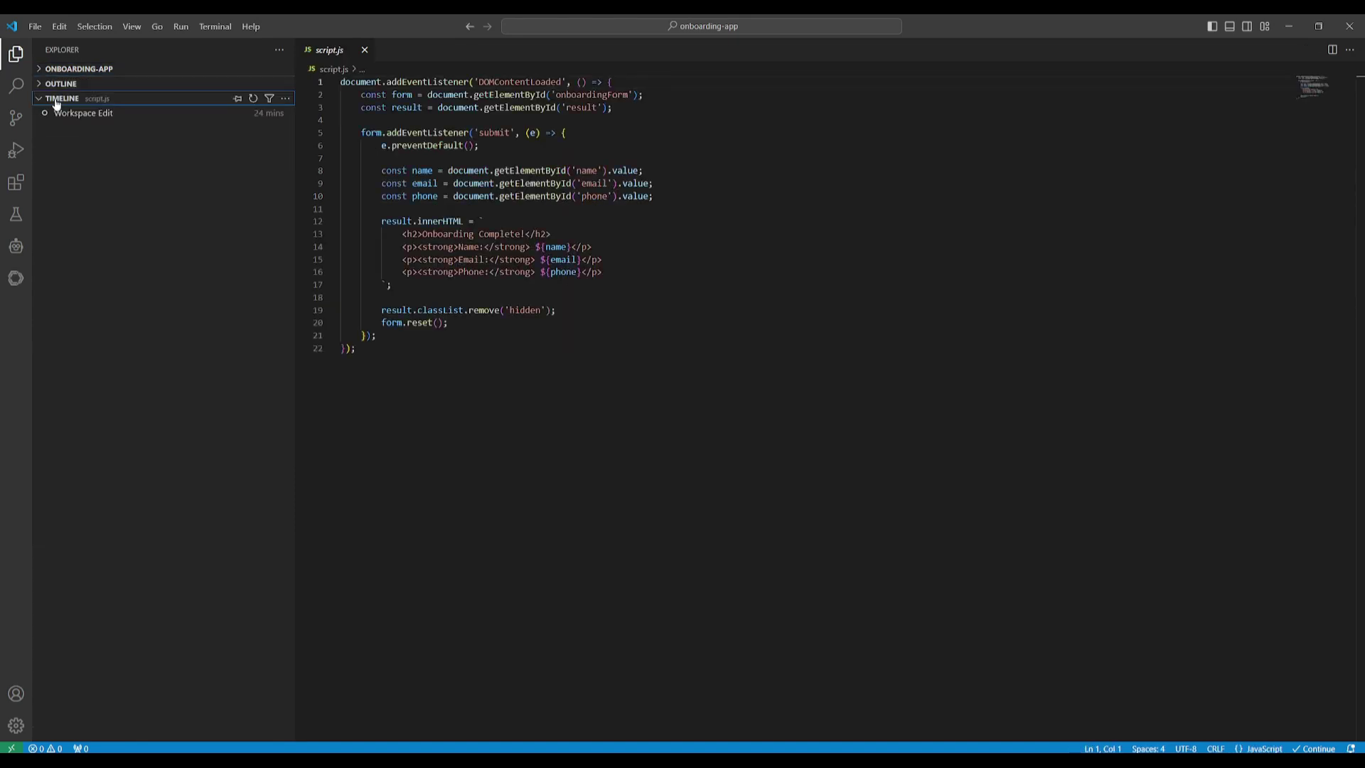
pyautogui.click(86, 113)
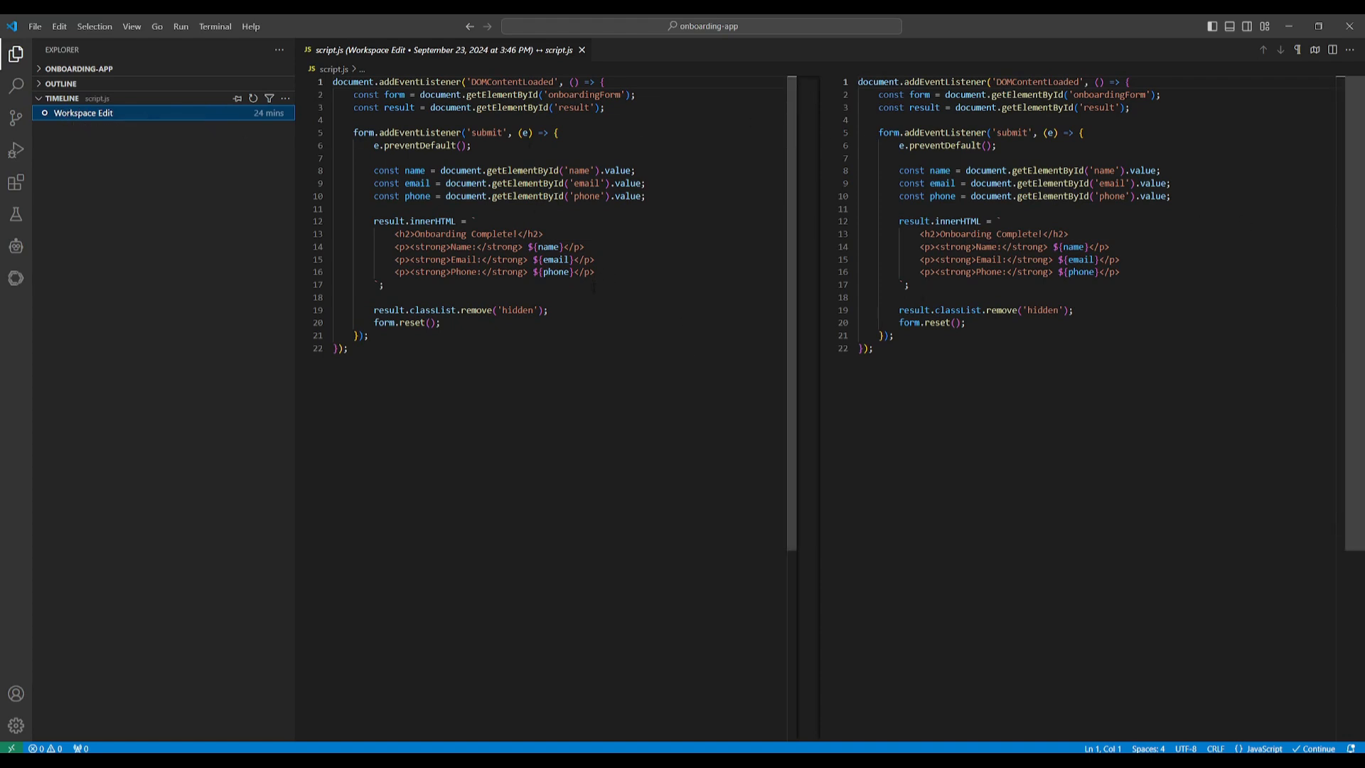
pyautogui.moveTo(80, 140)
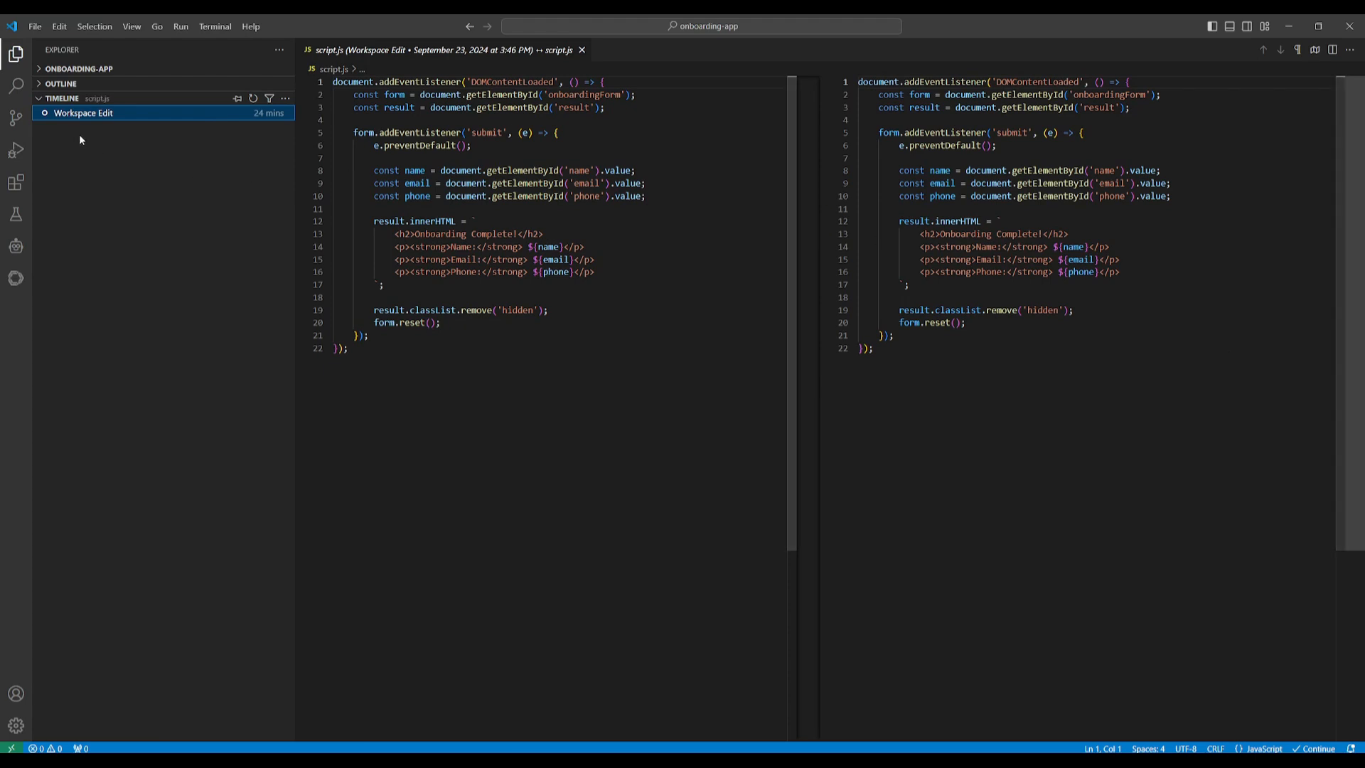
pyautogui.click(78, 68)
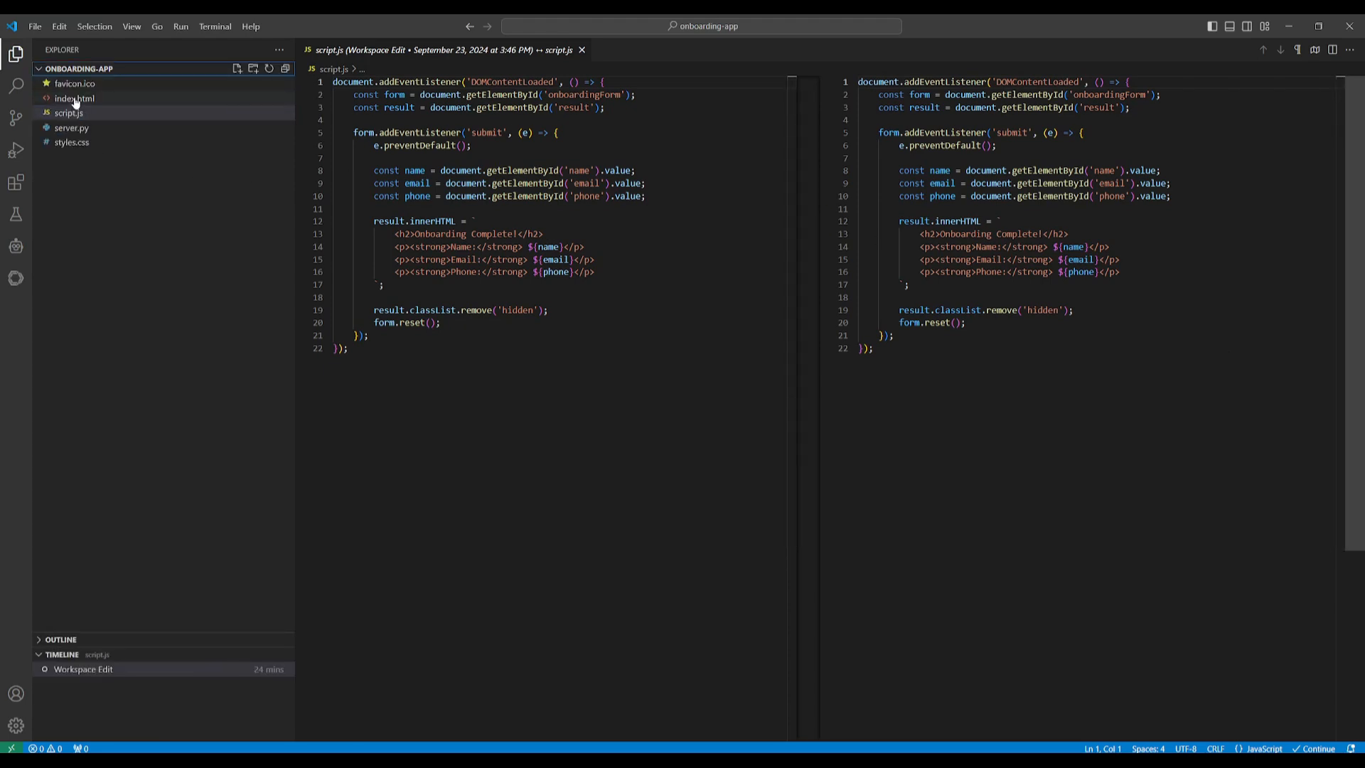
# Open index.html and view Timeline diffs for its 22-minute and oldest Workspace Edits
pyautogui.click(73, 99)
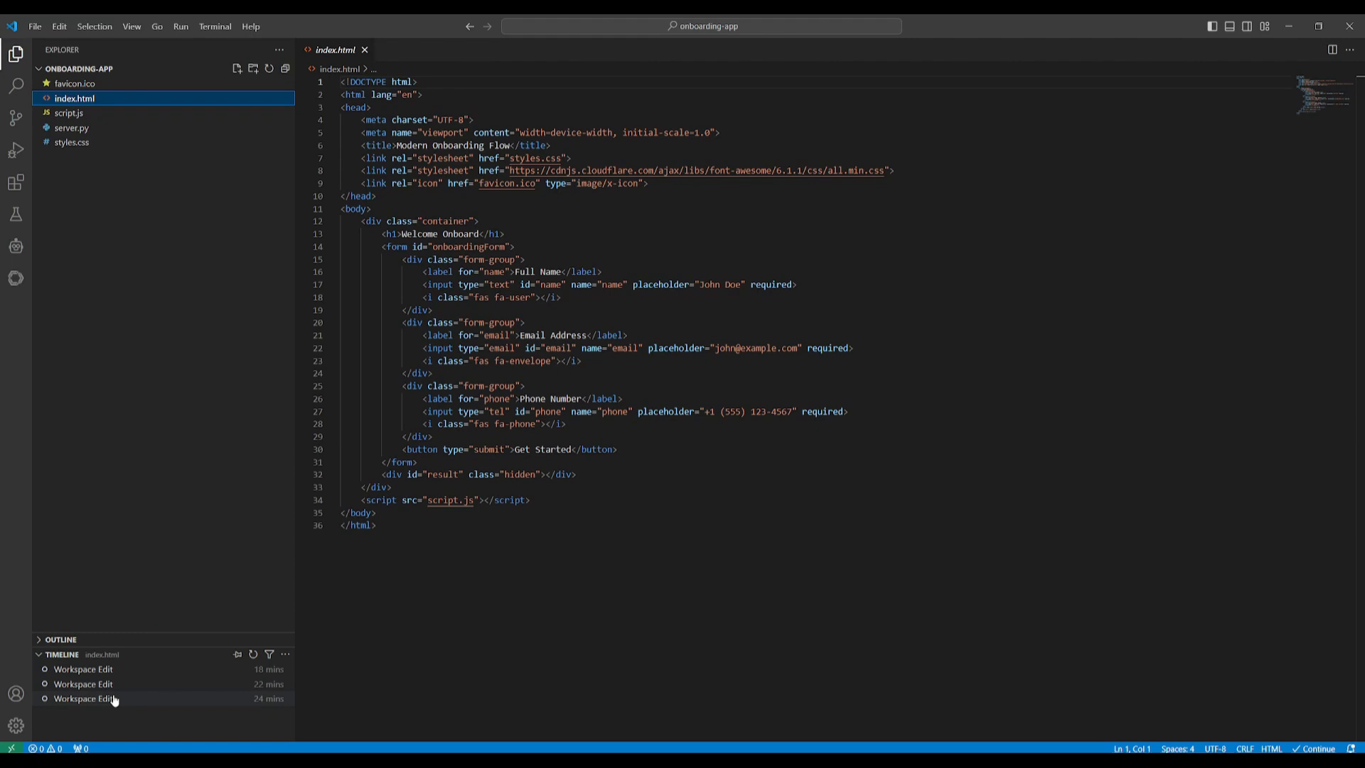
pyautogui.click(82, 684)
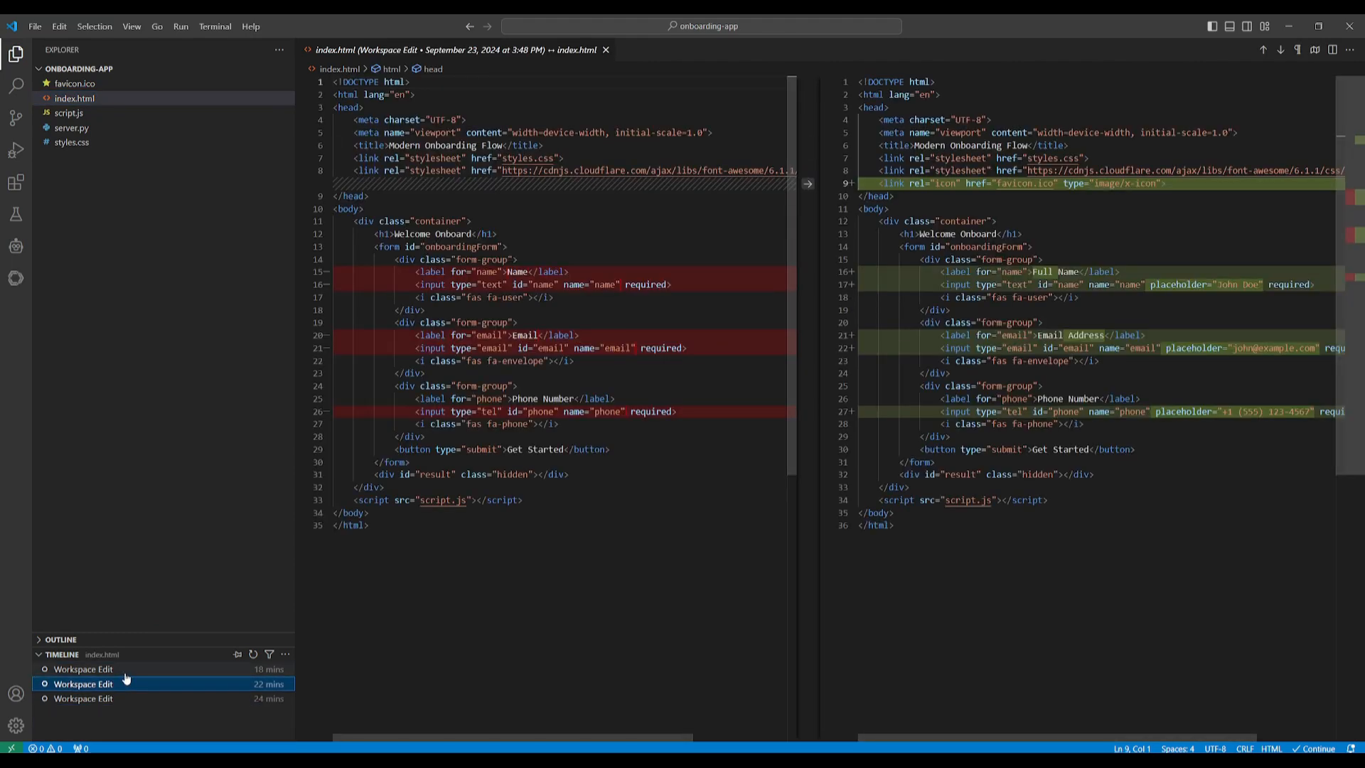
pyautogui.click(83, 699)
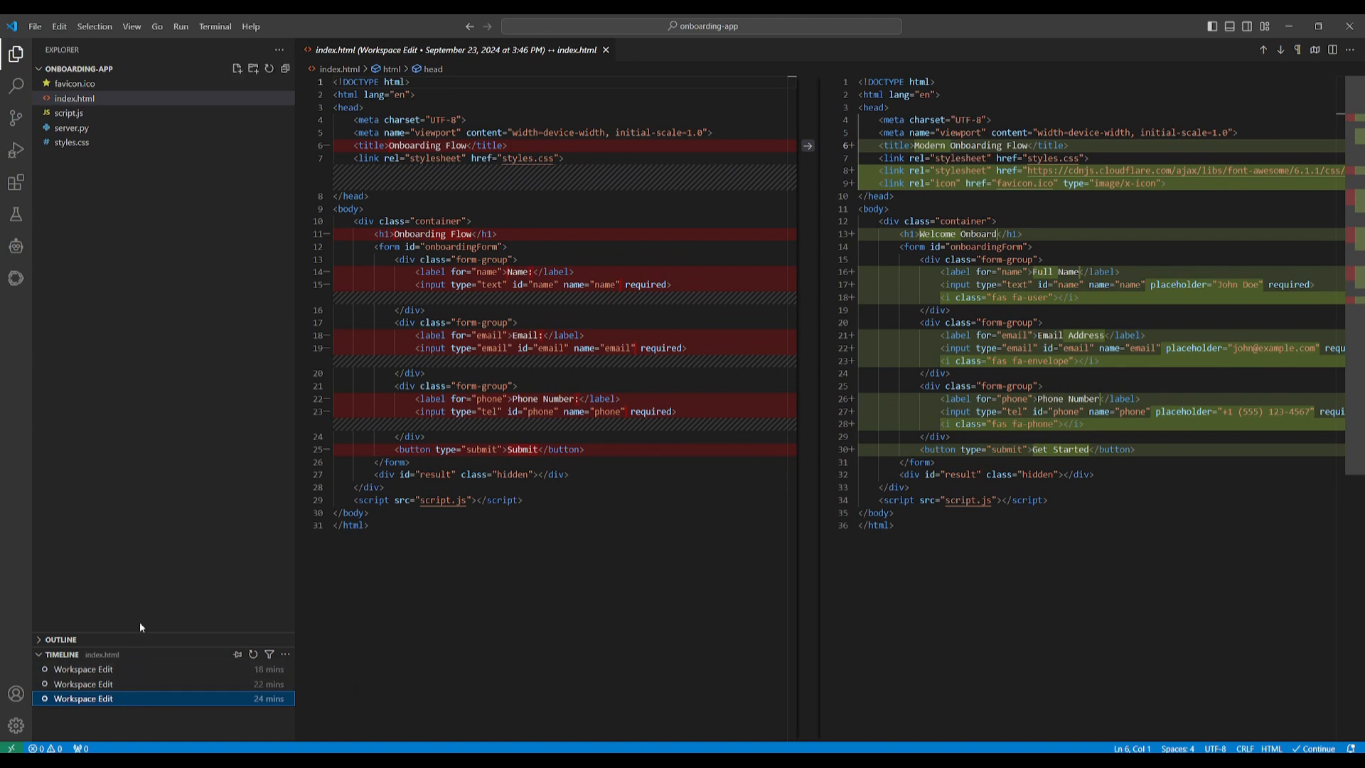
pyautogui.moveTo(140, 568)
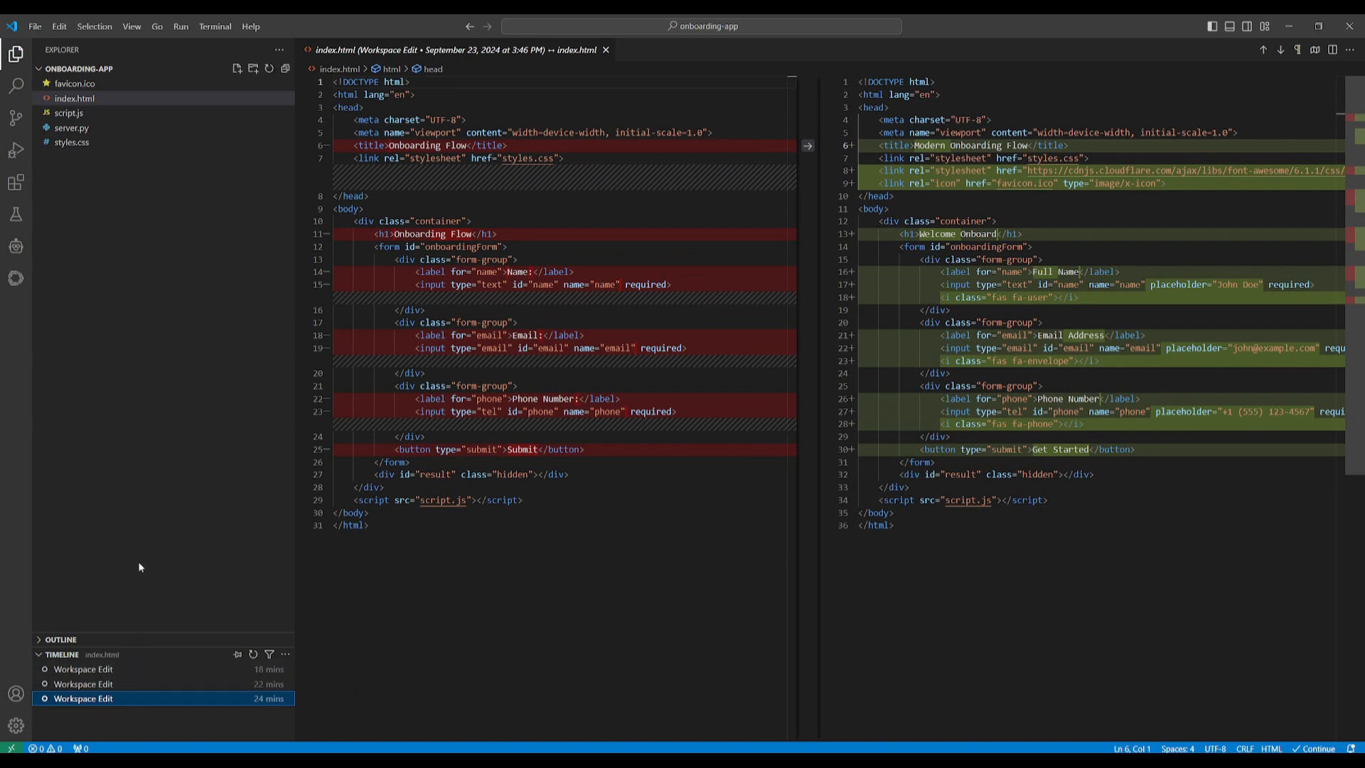
pyautogui.moveTo(141, 558)
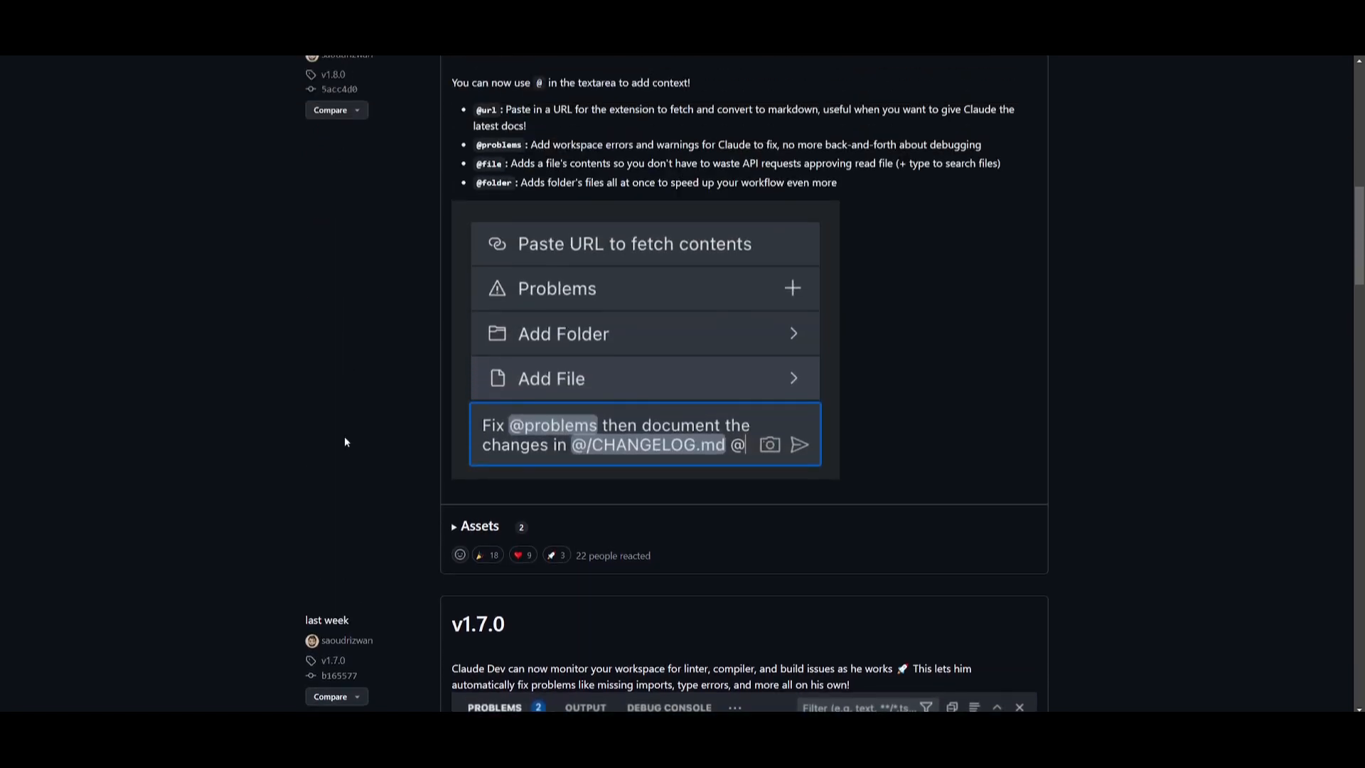
# Open the claude-dev repository page on GitHub and scroll through its files and README
pyautogui.scroll(-3)
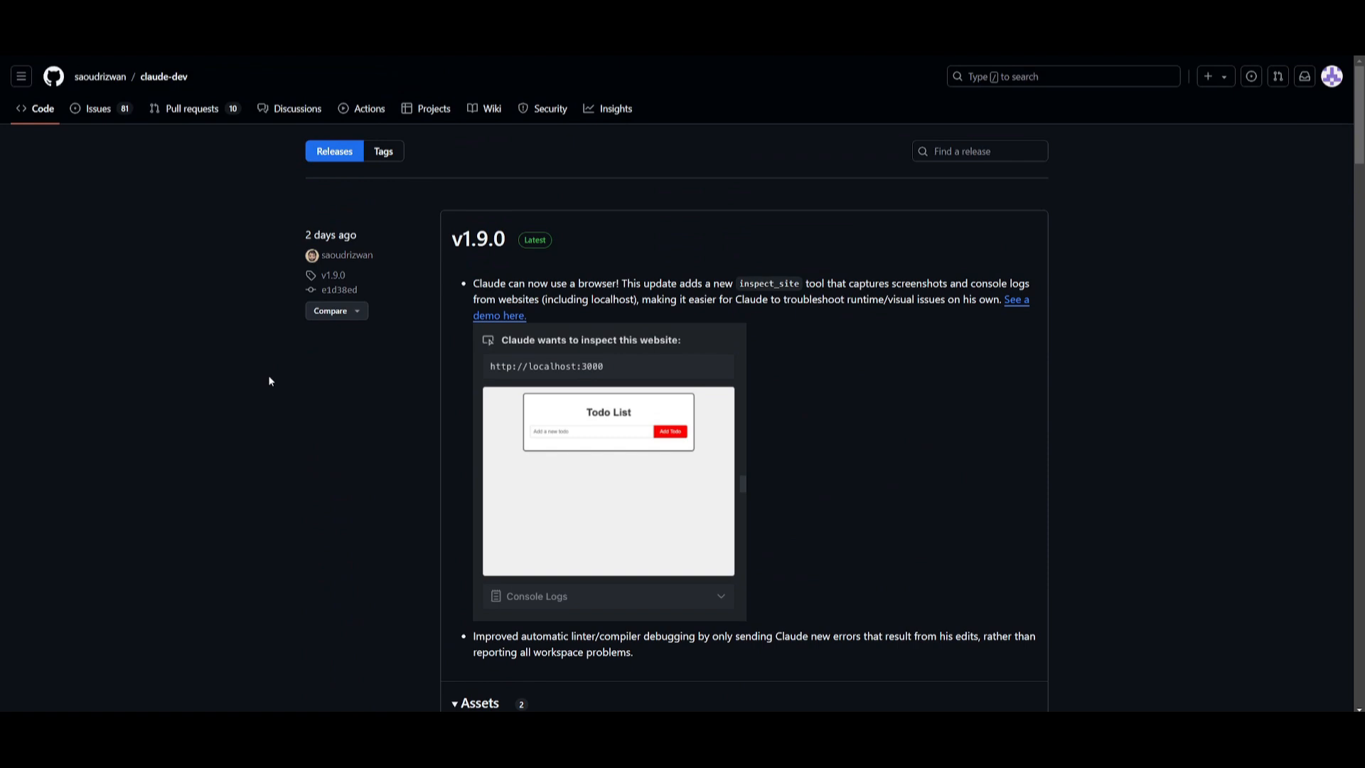
pyautogui.moveTo(165, 76)
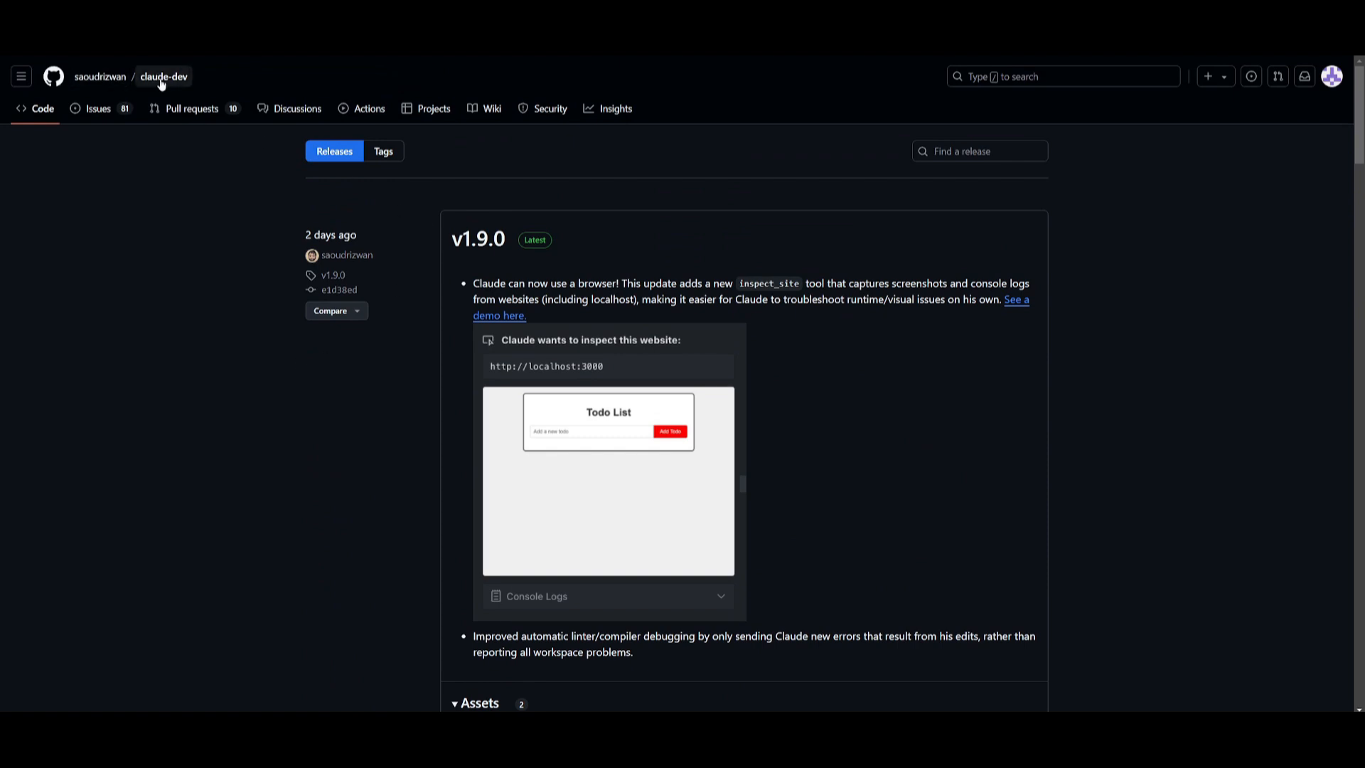
pyautogui.click(163, 76)
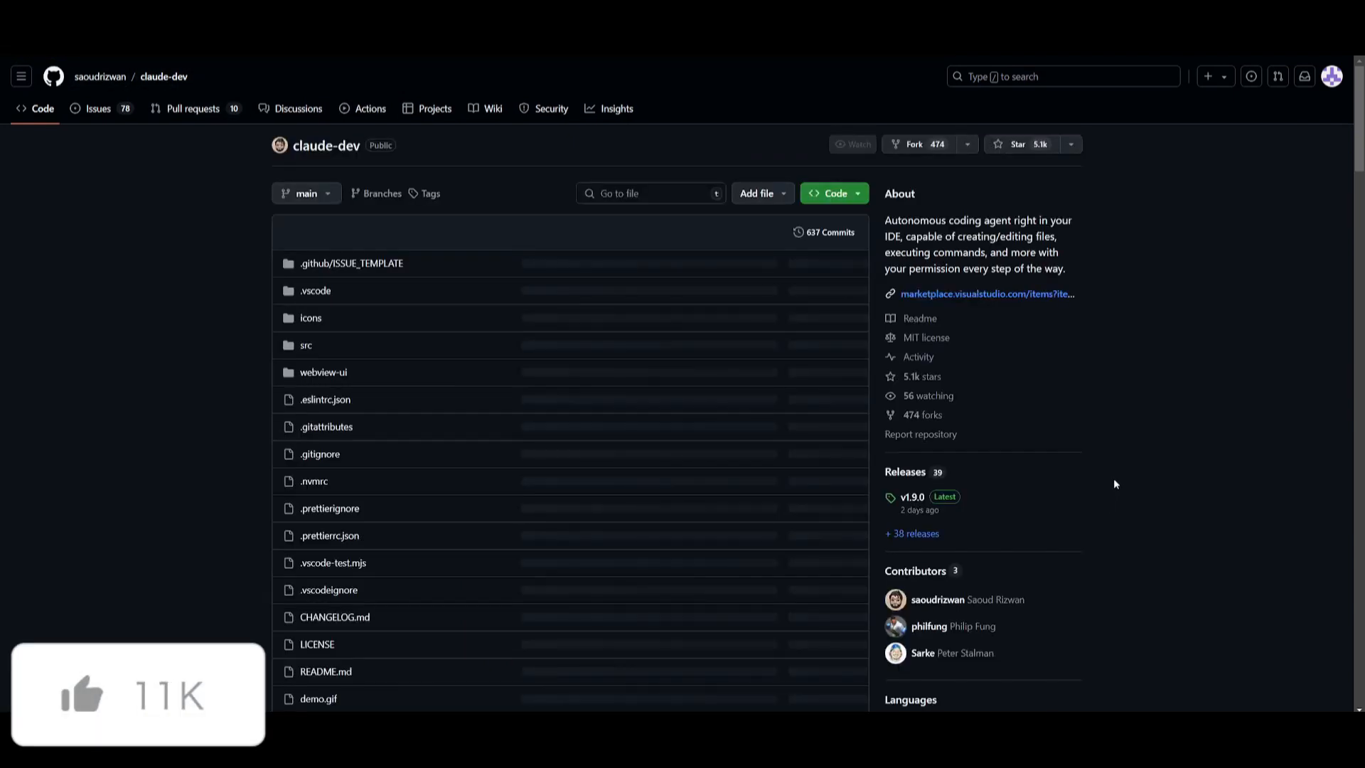
pyautogui.scroll(-3)
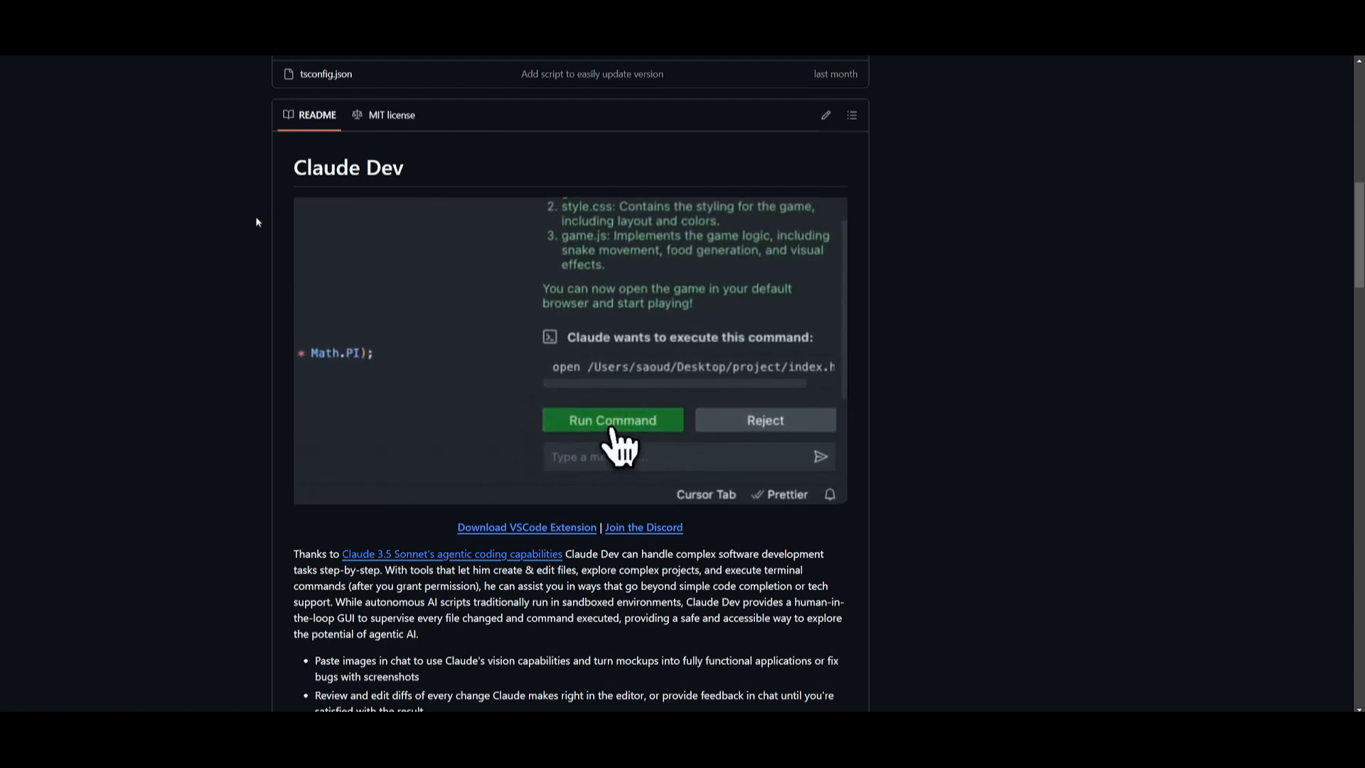
pyautogui.click(612, 420)
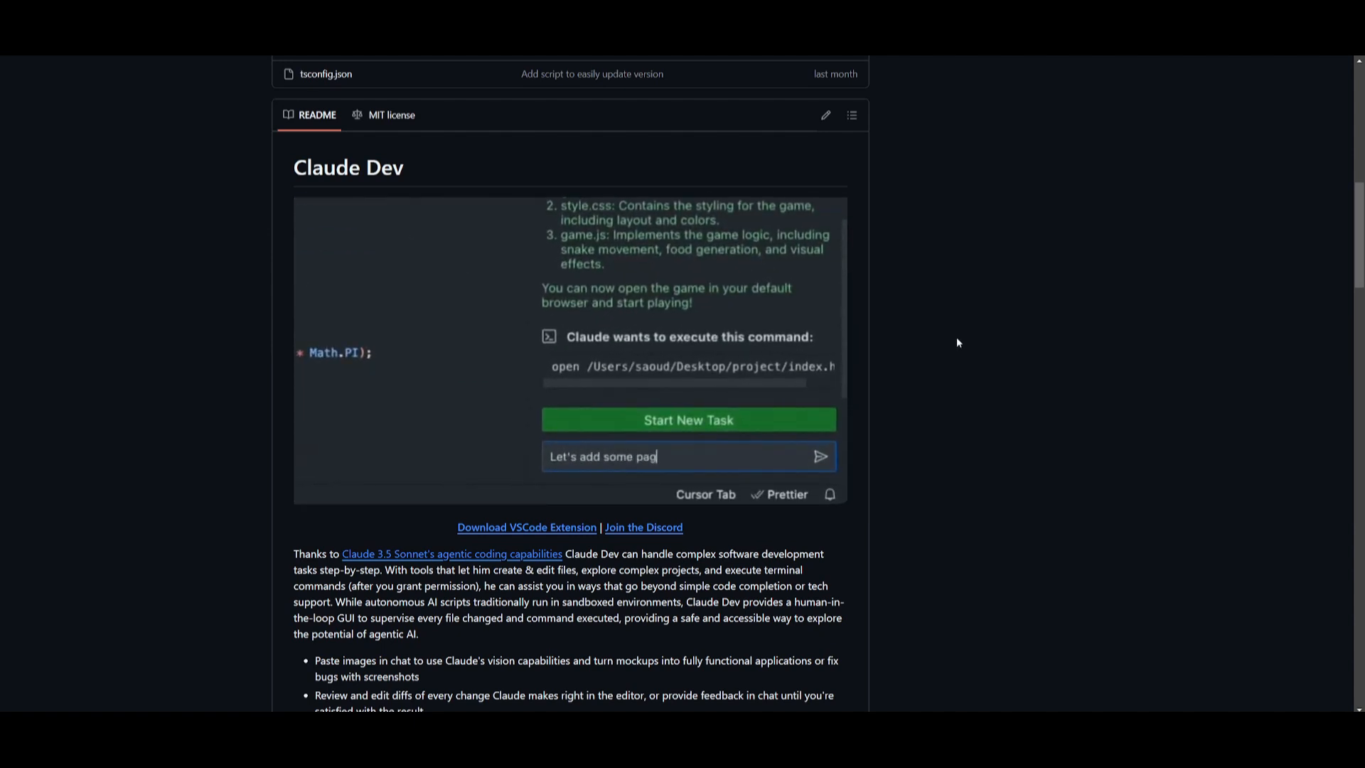
pyautogui.write('es: about, support, faq.')
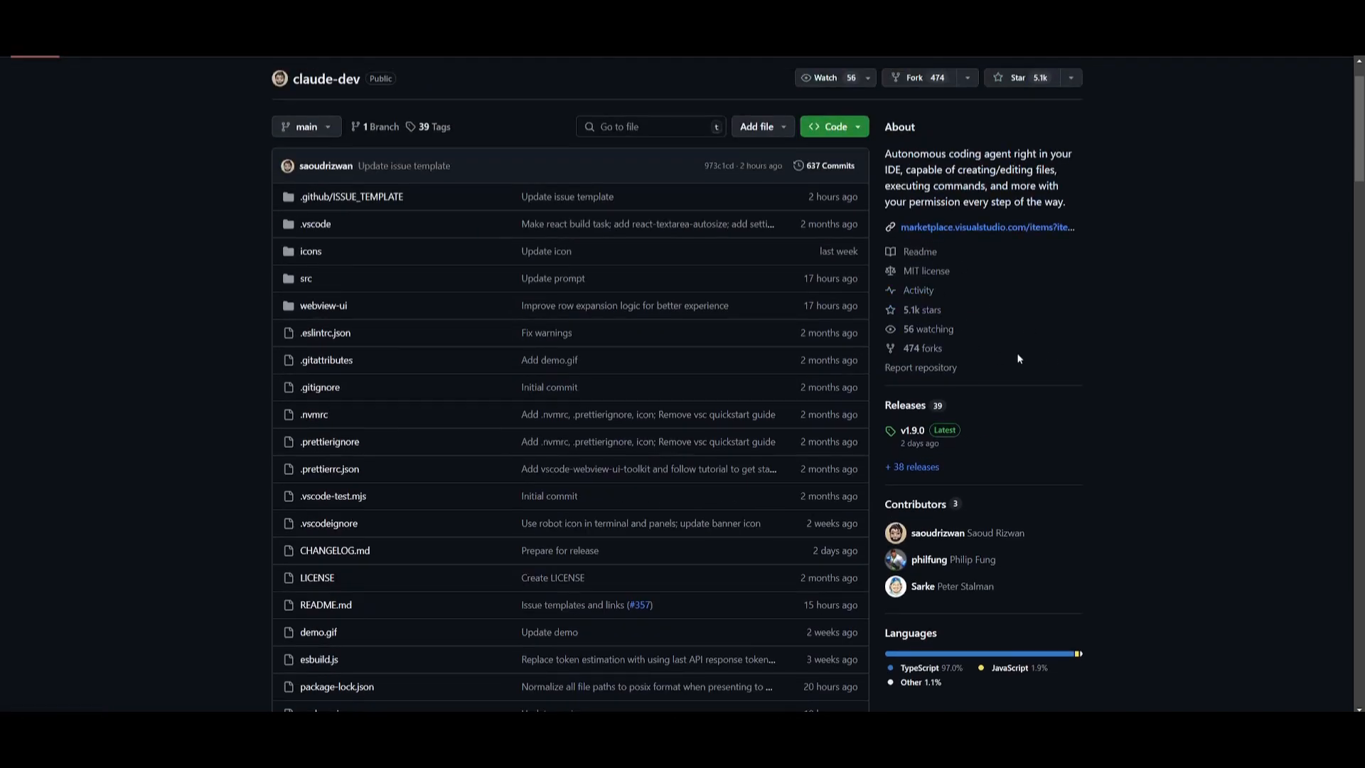
pyautogui.scroll(-3)
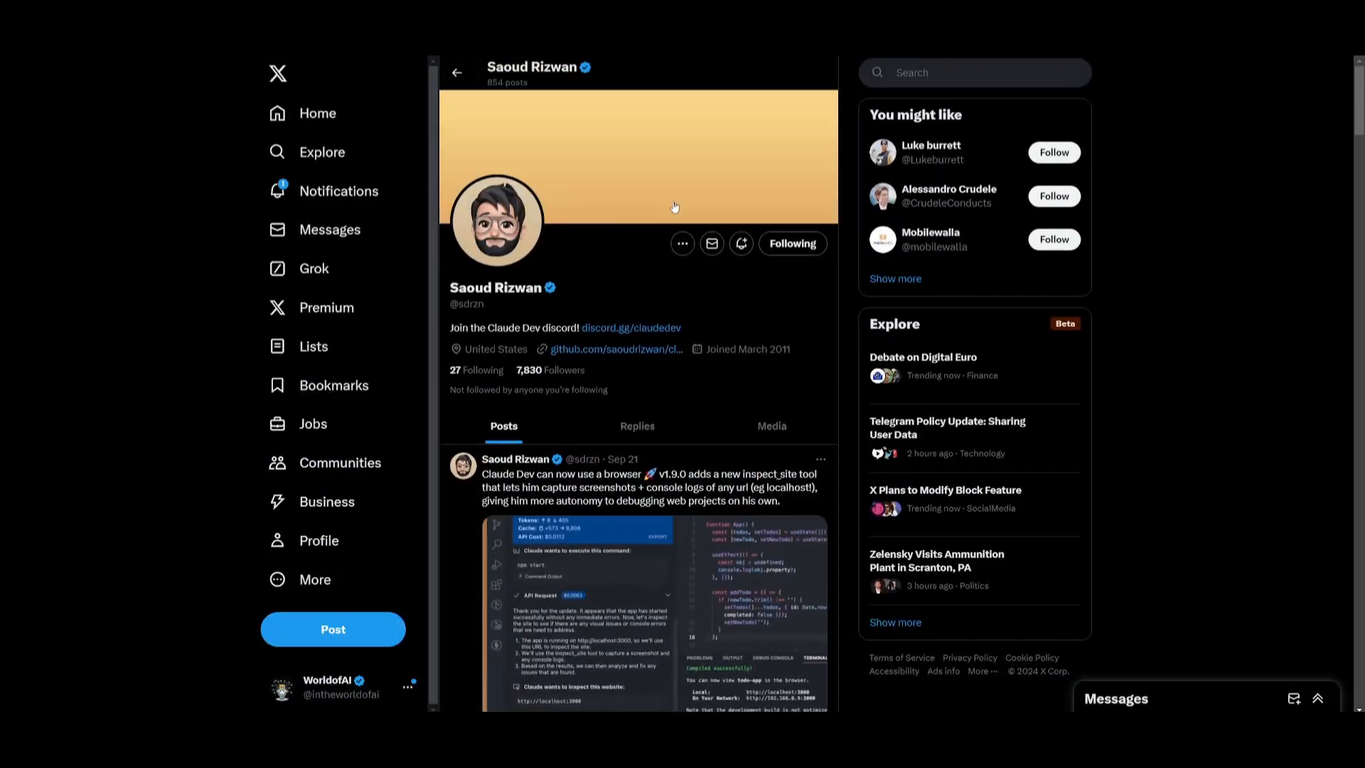
pyautogui.moveTo(622, 128)
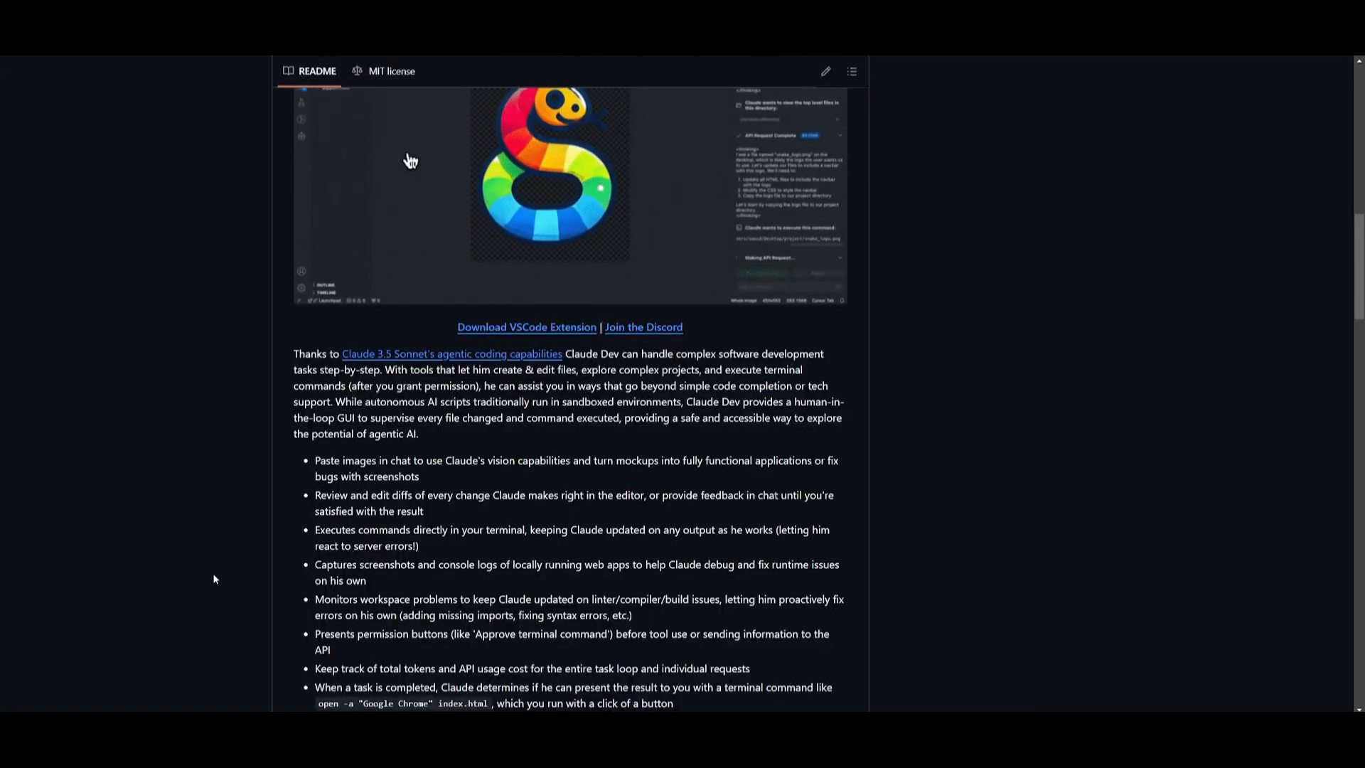
# Scroll the Claude Dev creator's X profile to view the v1.9.0 browser-use post
pyautogui.scroll(-3)
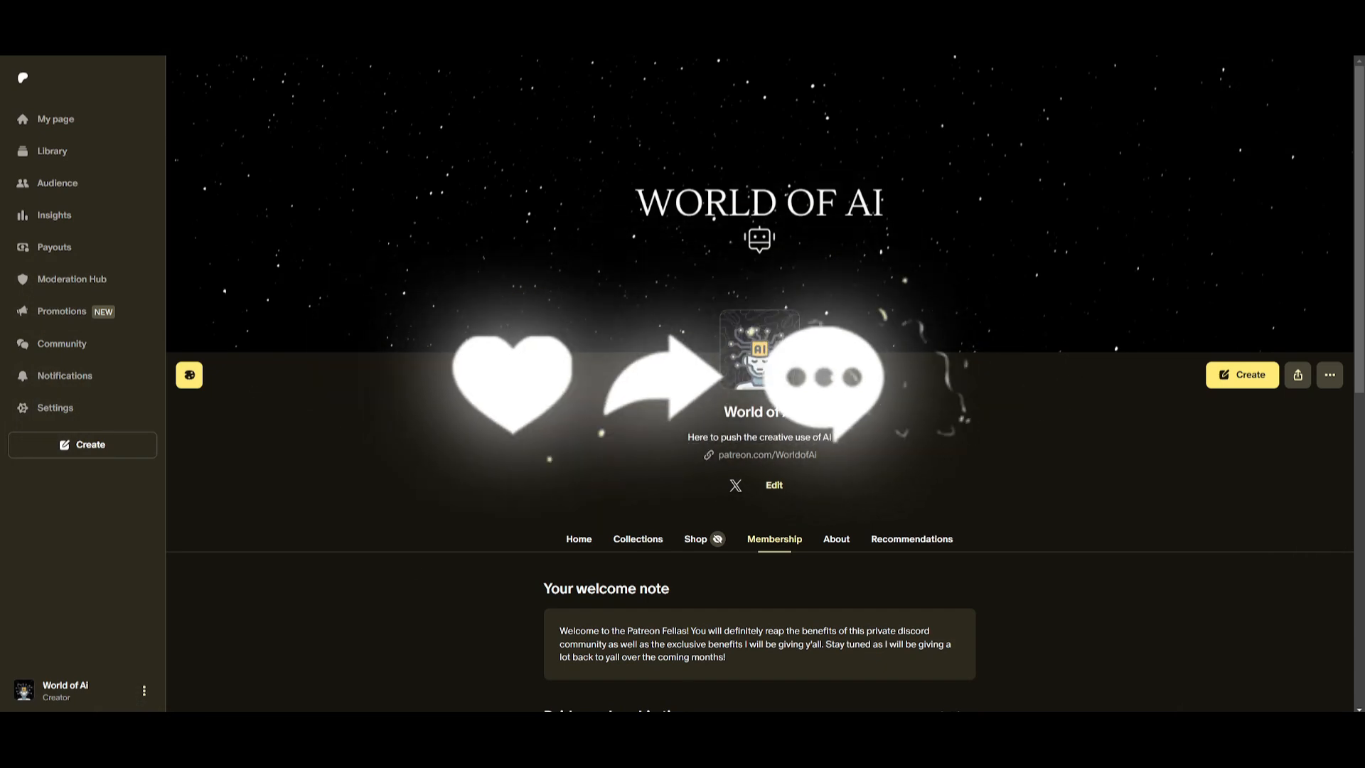
# Show the WorldofAI channel's Videos tab and scroll through its grid of videos
pyautogui.click(735, 486)
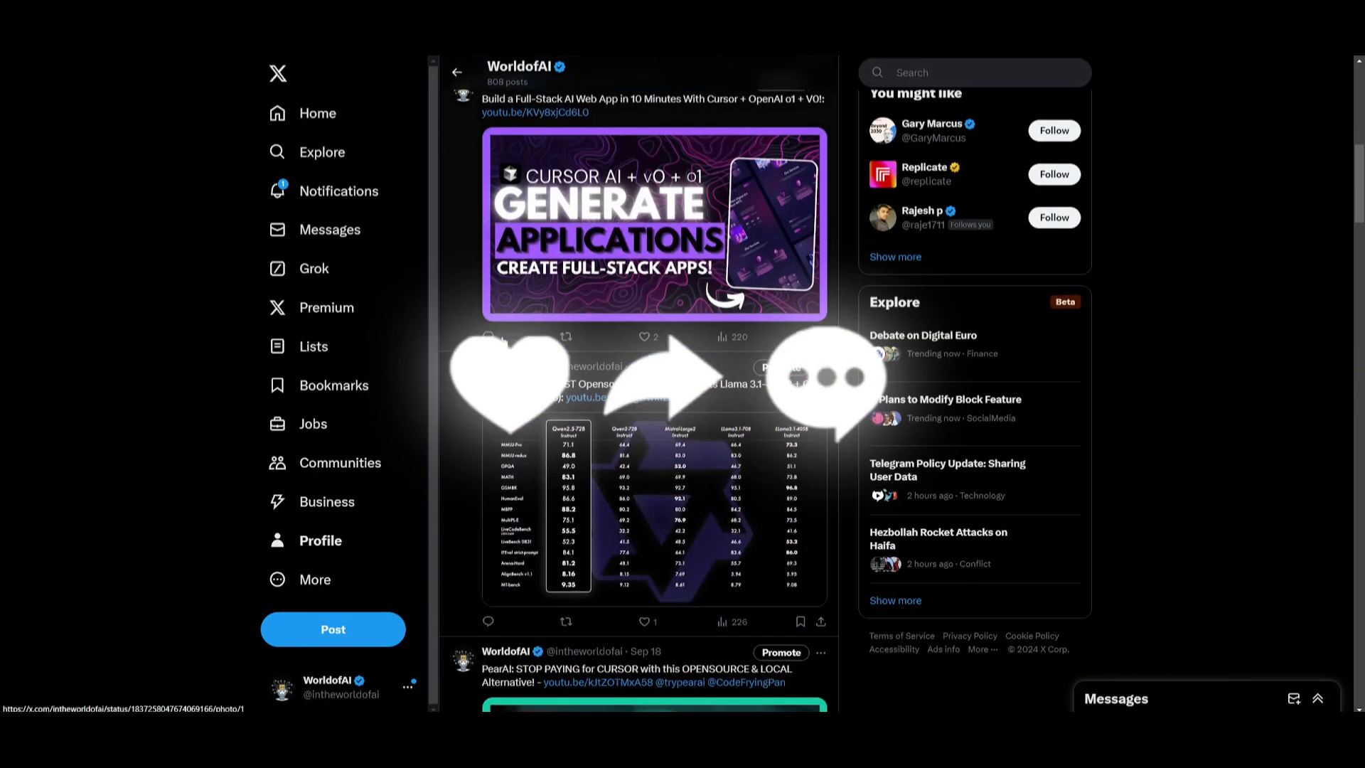
pyautogui.scroll(-3)
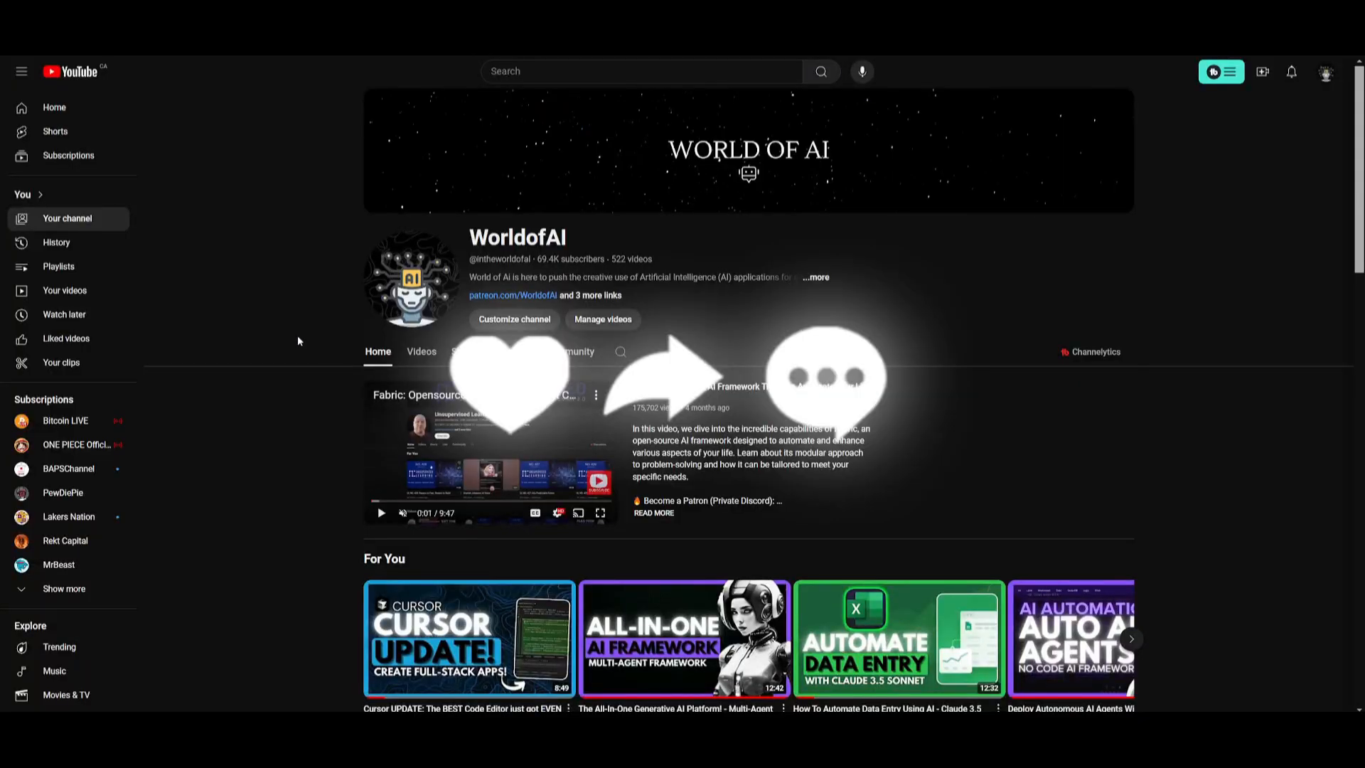
pyautogui.click(422, 351)
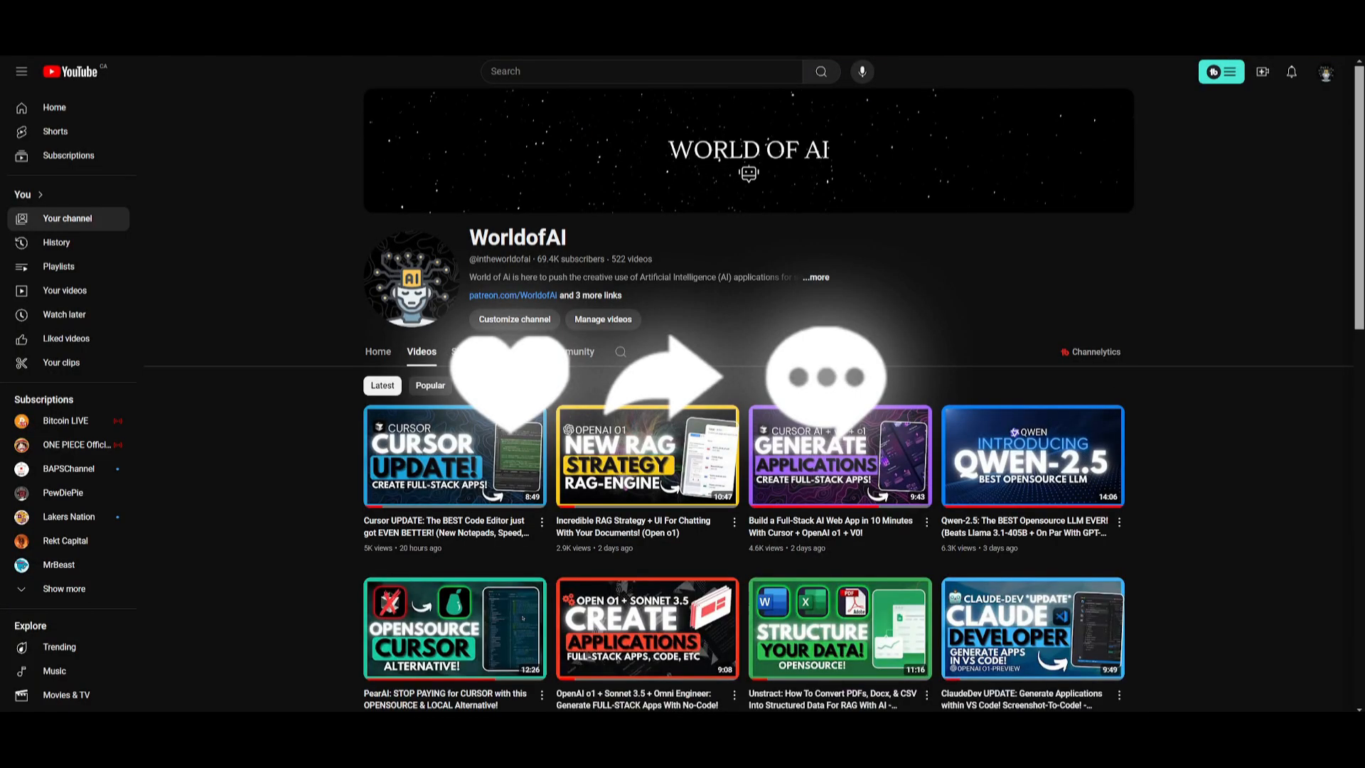
pyautogui.scroll(-3)
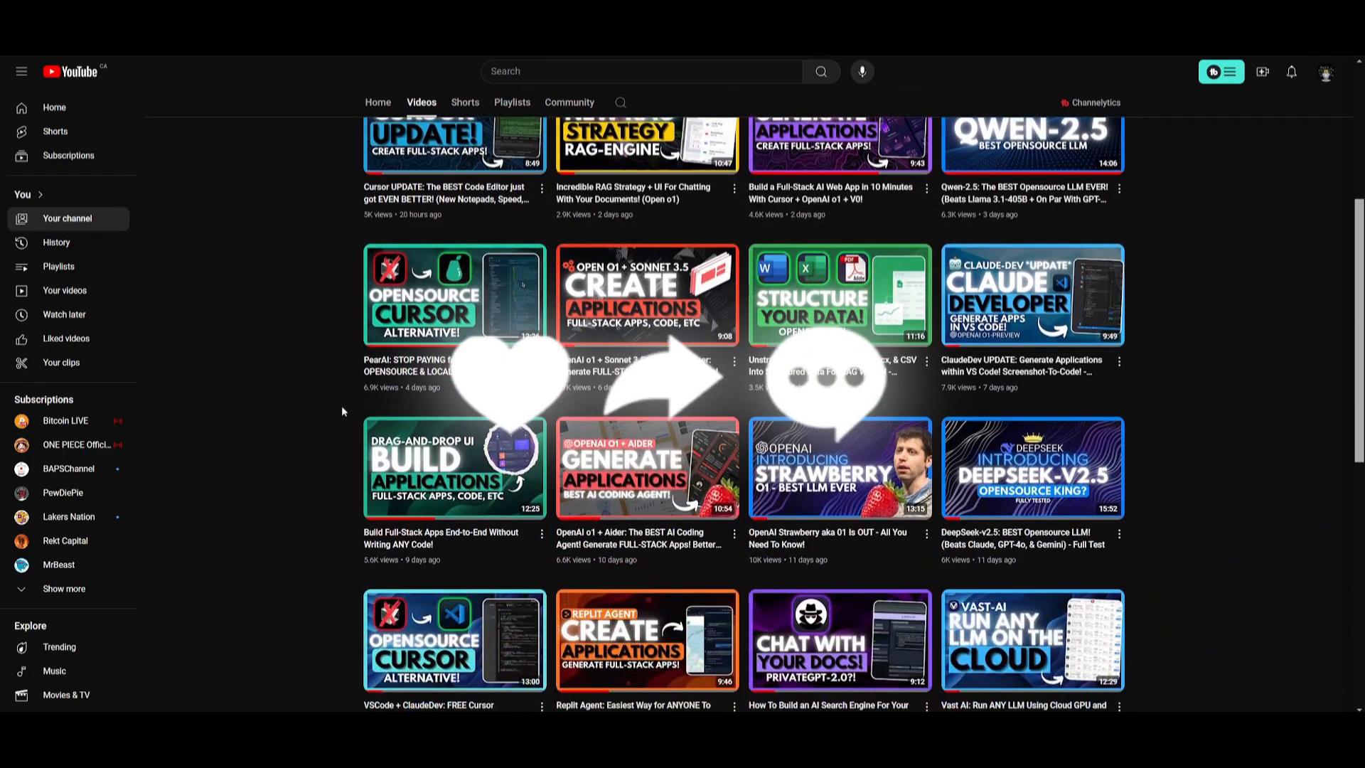
pyautogui.scroll(-3)
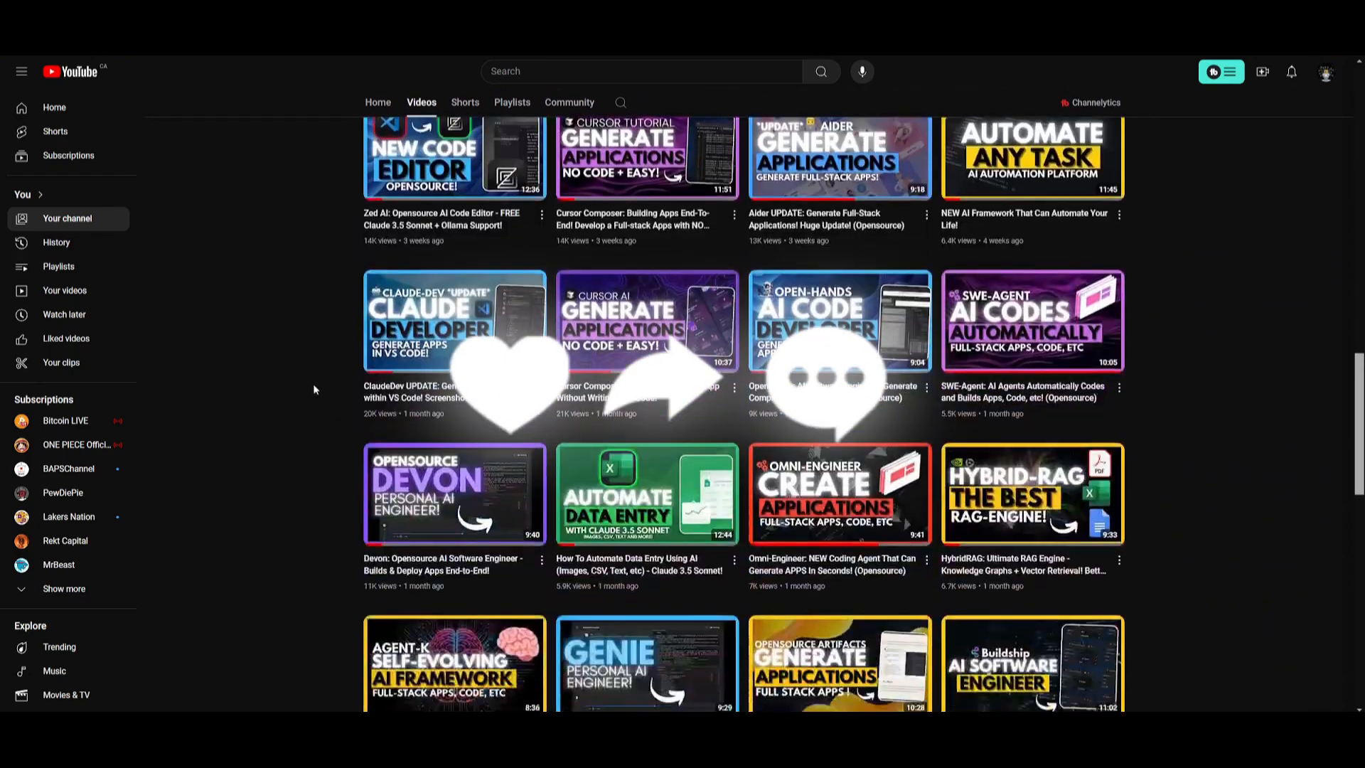
pyautogui.scroll(-3)
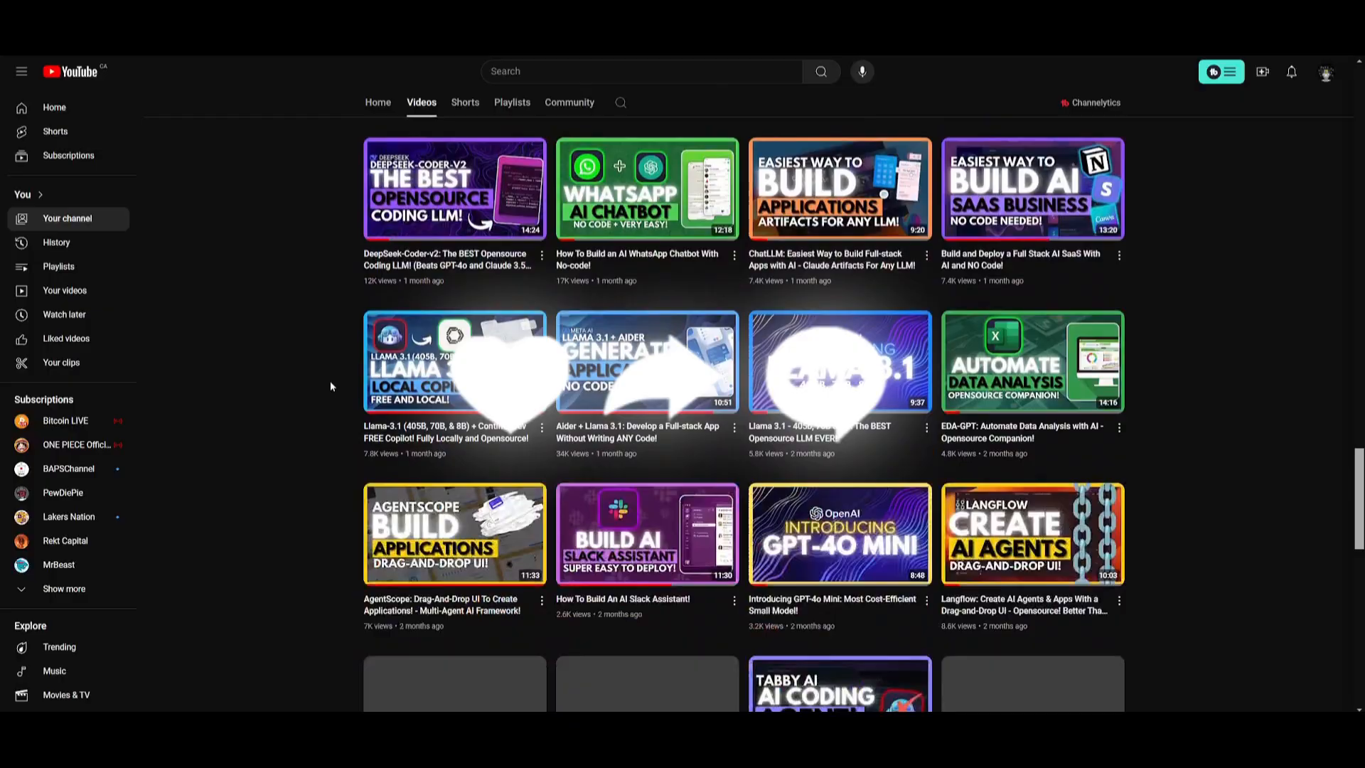
pyautogui.scroll(-3)
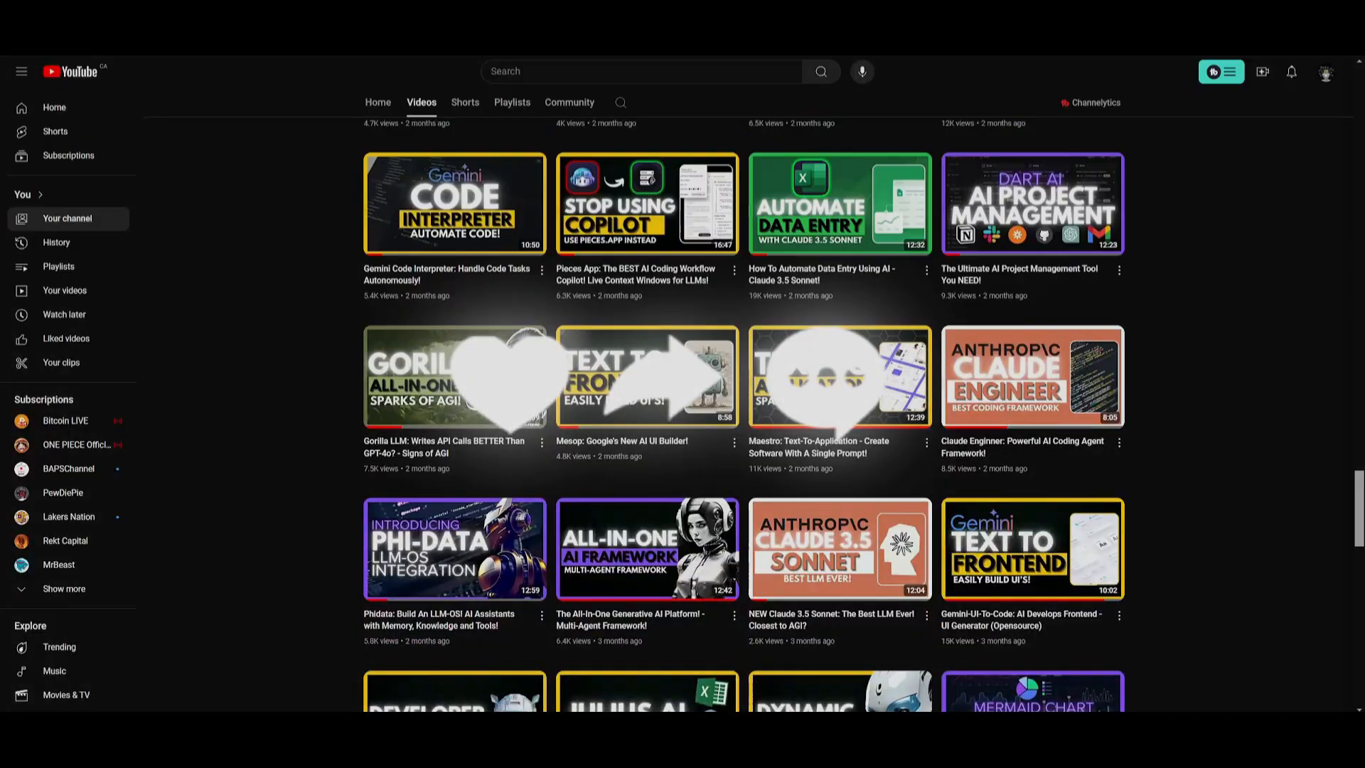